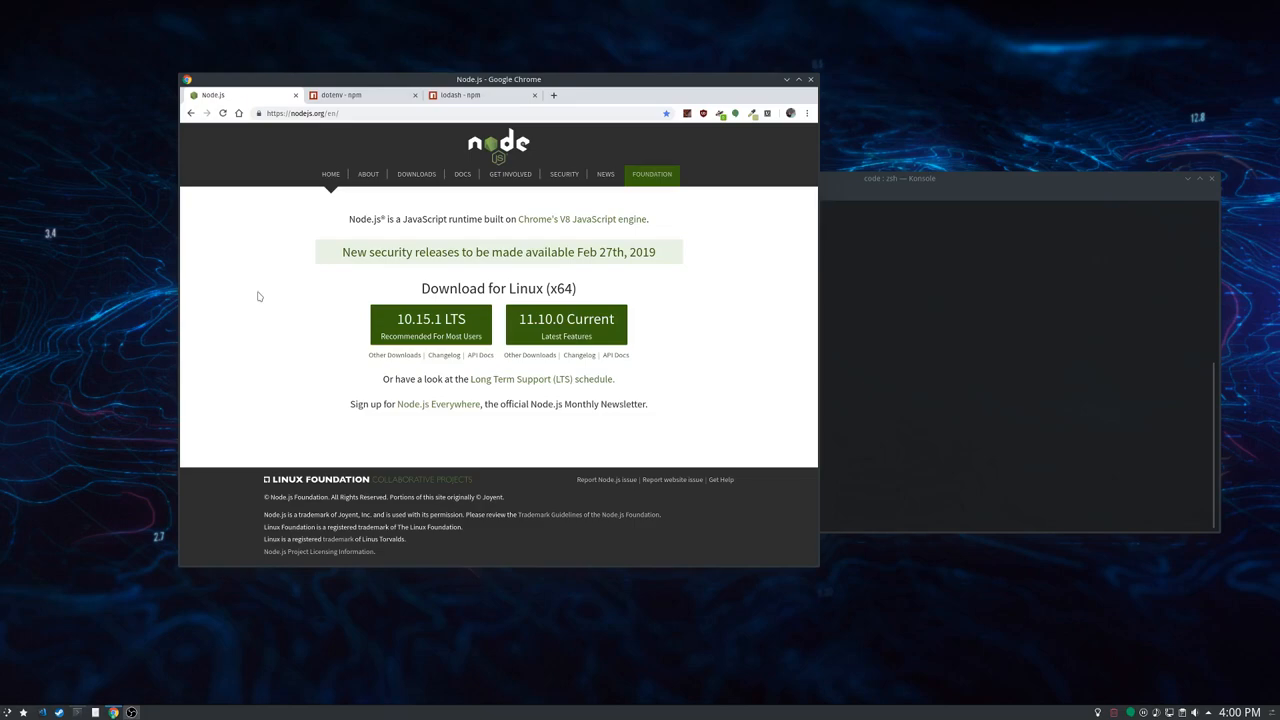
{"action": "mouse_move", "coordinate": [692, 296]}
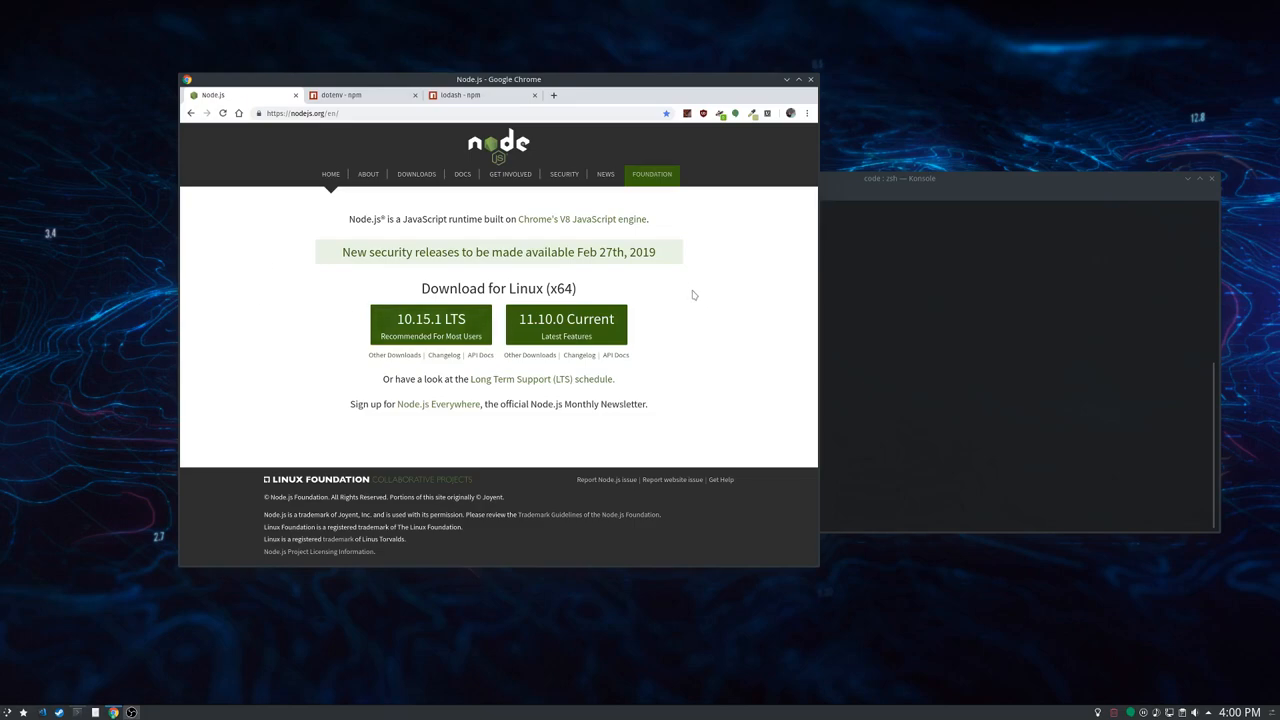
{"action": "mouse_move", "coordinate": [684, 290]}
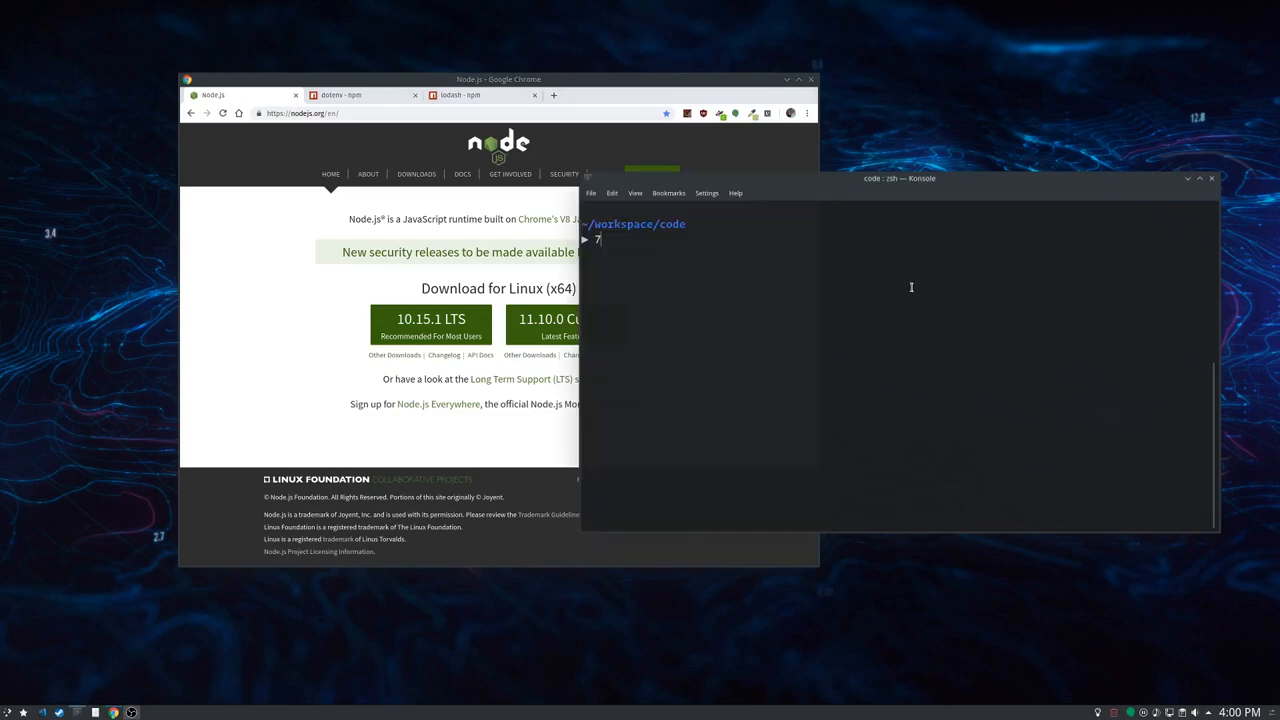
- Check the installed versions with node --version and npm --version, reporting v11.10.0 and 6.8.0
{"action": "type", "text": "node --v"}
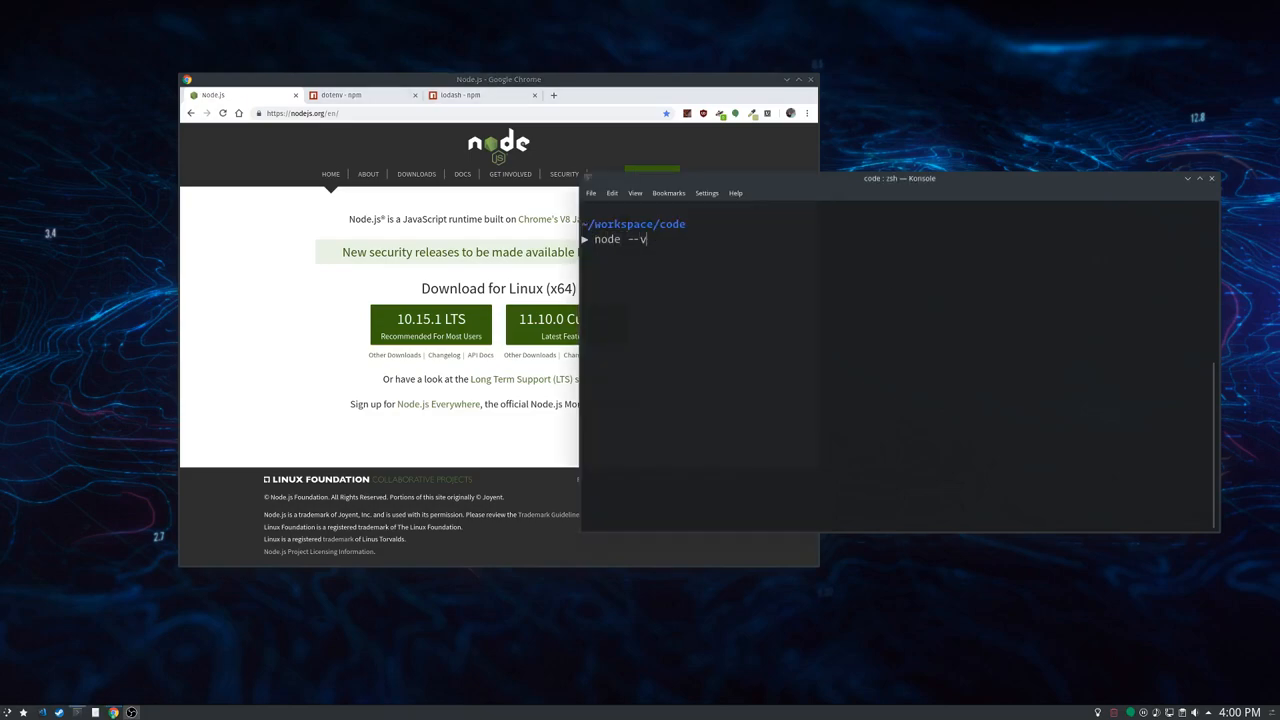
{"action": "key", "text": "Return"}
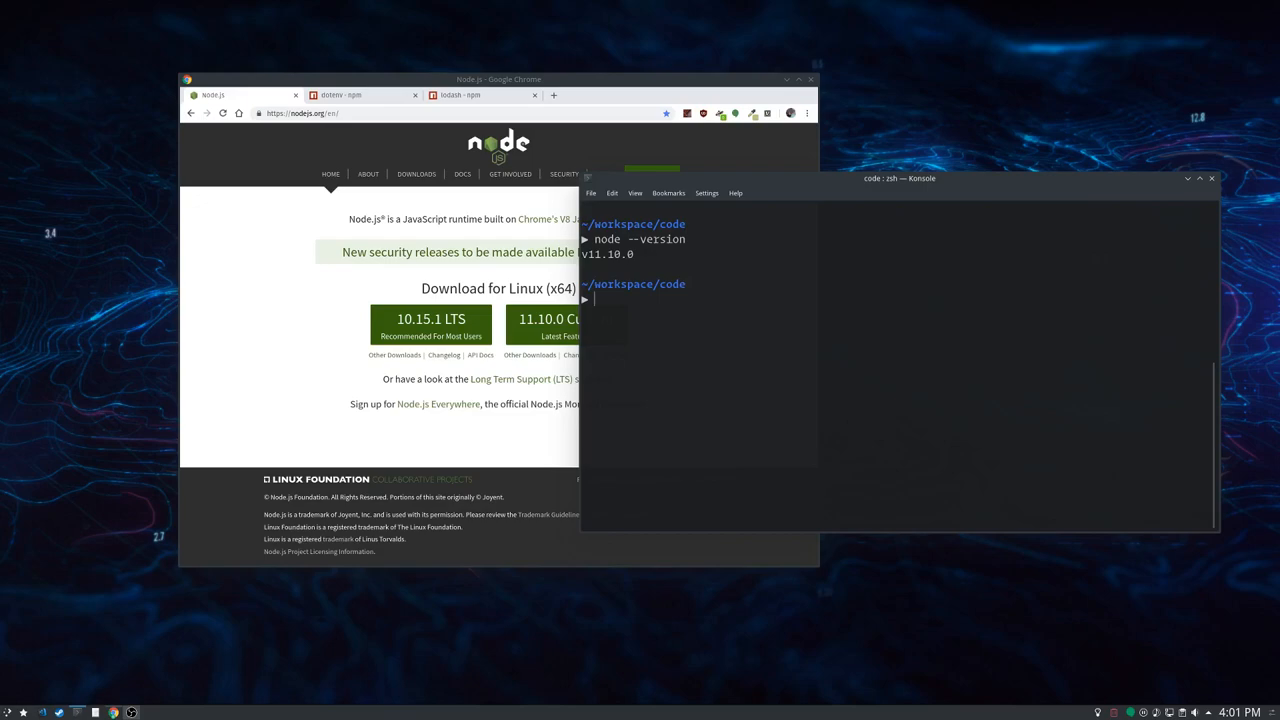
{"action": "type", "text": "npm --s"}
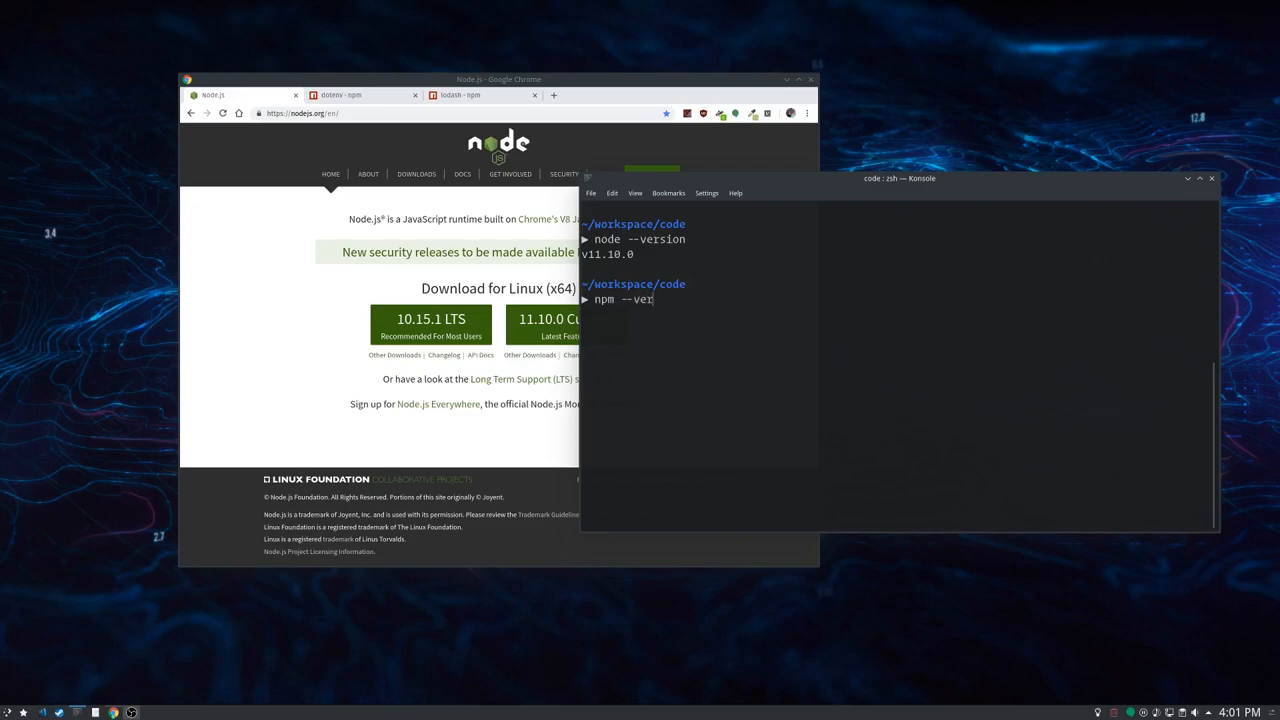
{"action": "key", "text": "Return"}
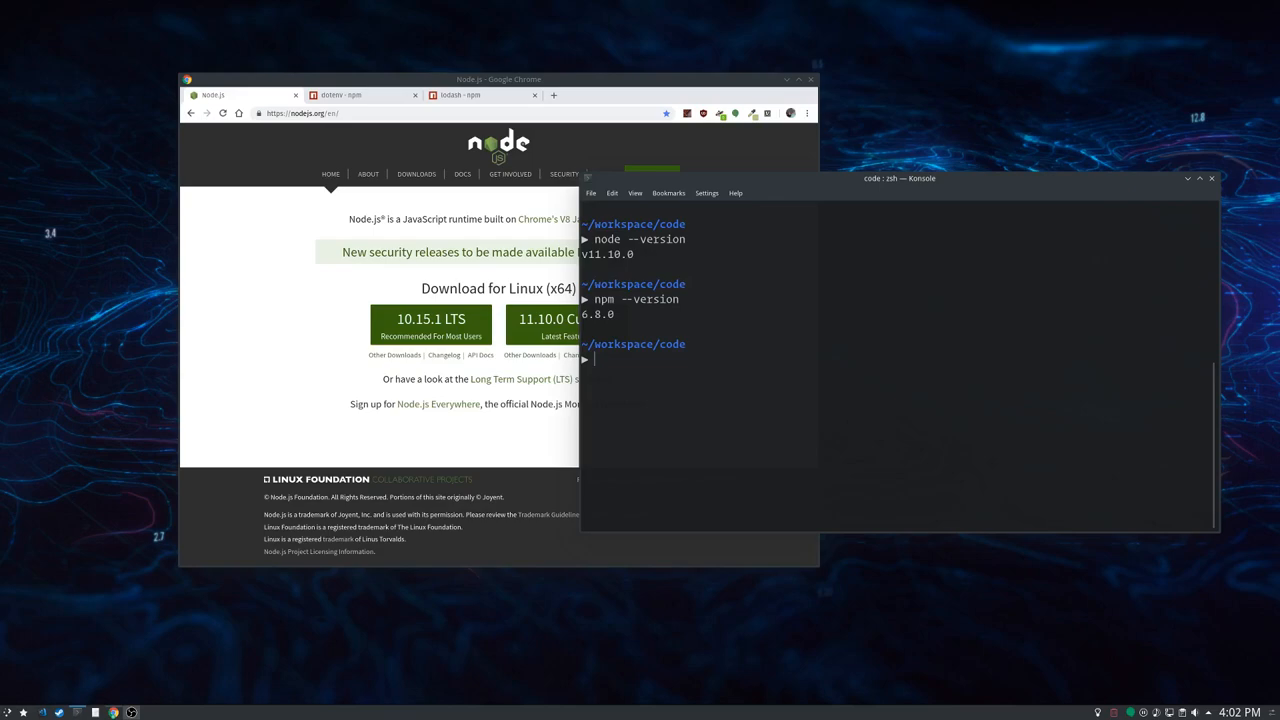
{"action": "mouse_move", "coordinate": [910, 288]}
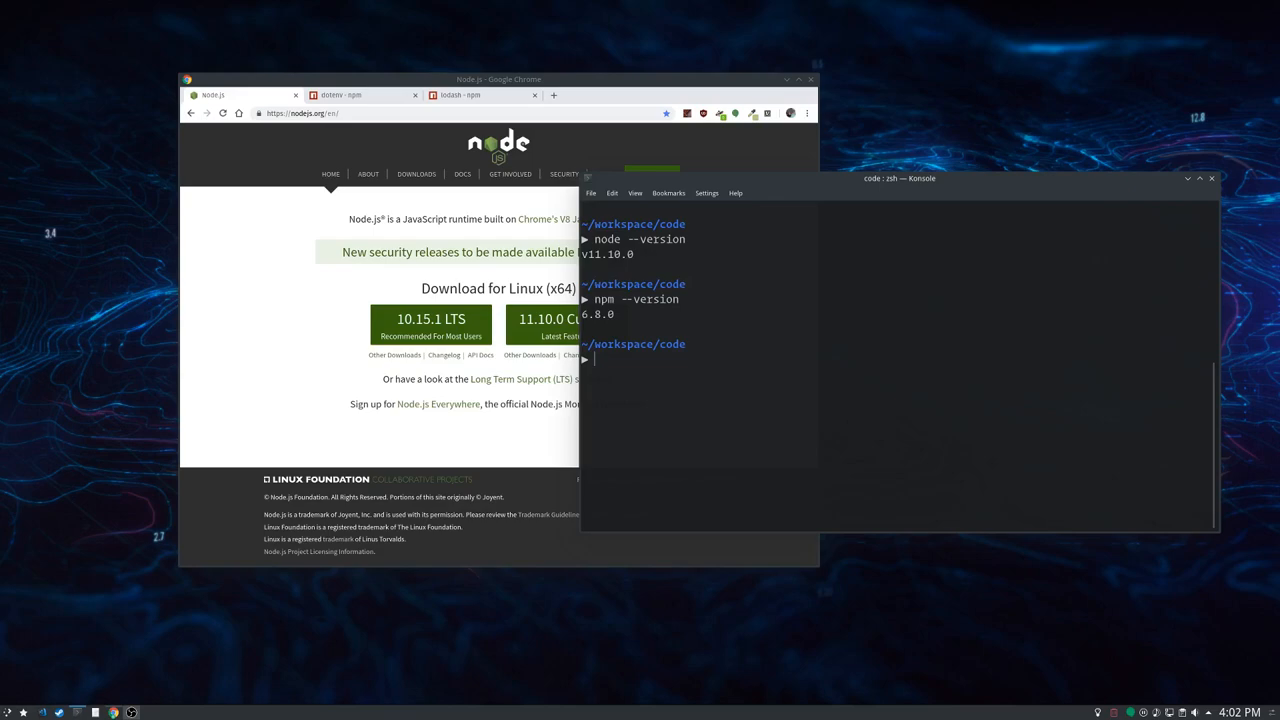
- Create the nodetest folder, move into it, initialize a Git repository and start typing npm init
{"action": "type", "text": "mkd"}
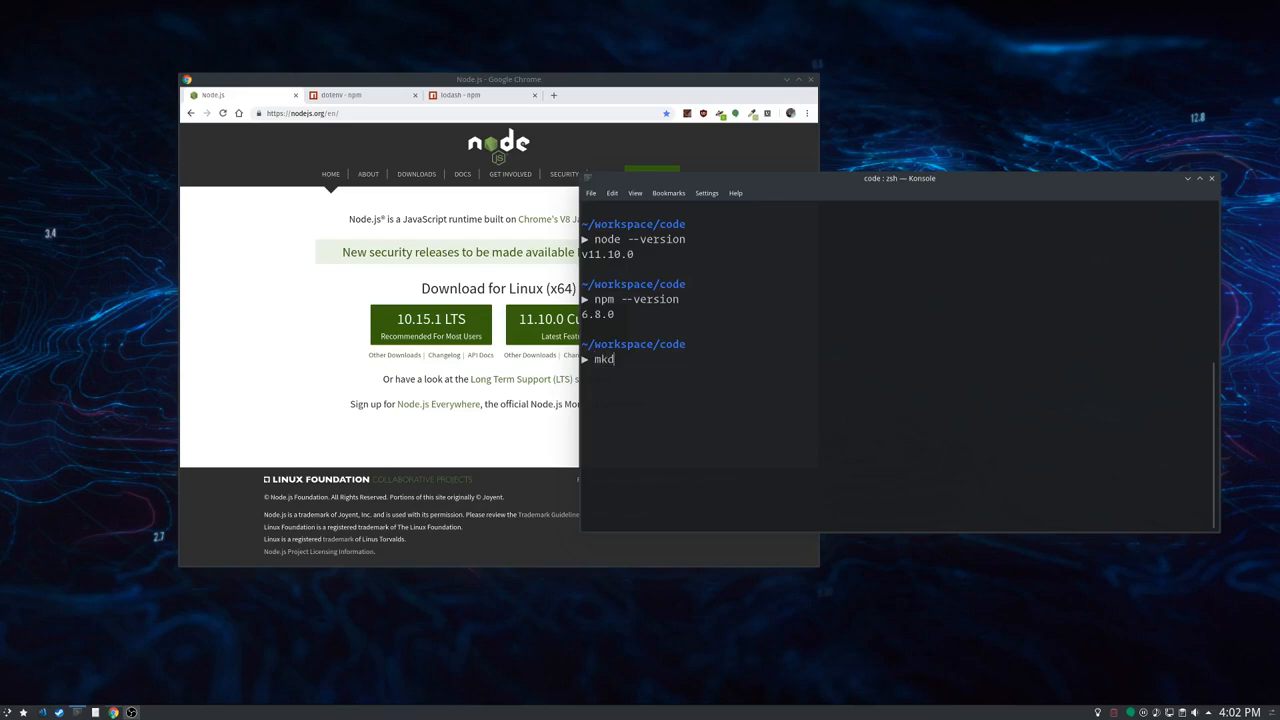
{"action": "type", "text": "ir nodetest"}
{"action": "type", "text": "cd nodet"}
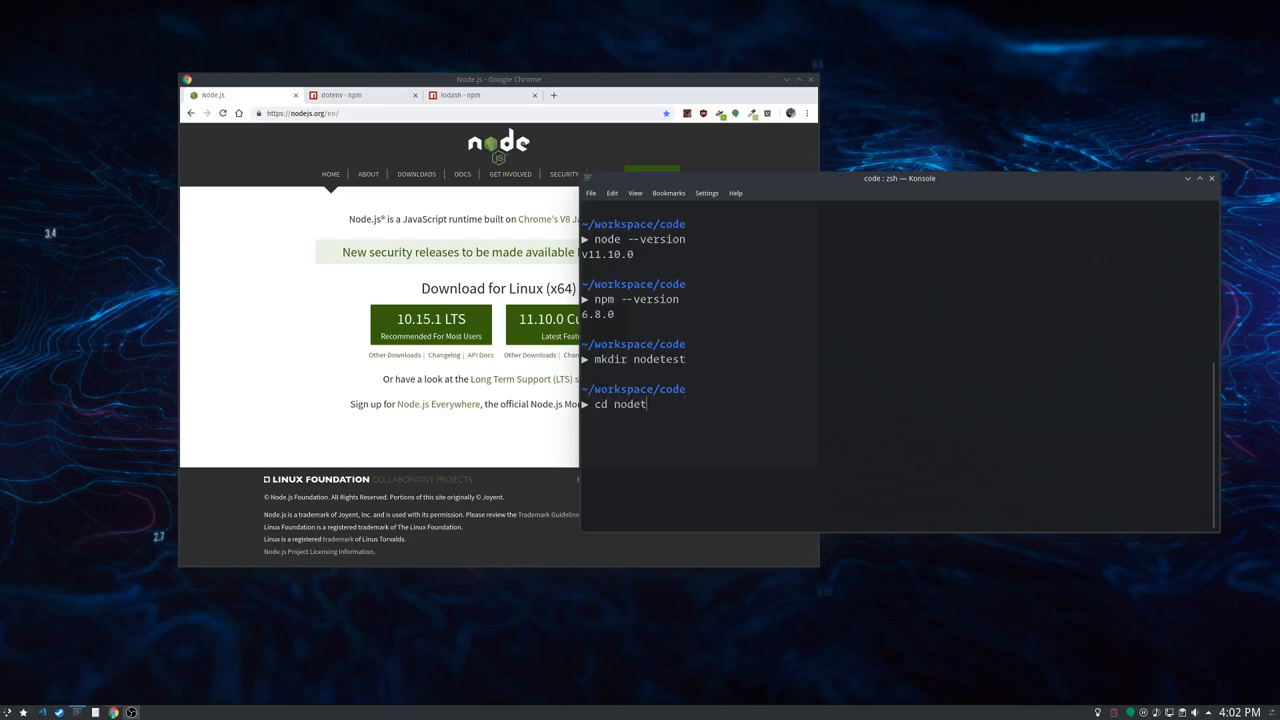
{"action": "key", "text": "Return"}
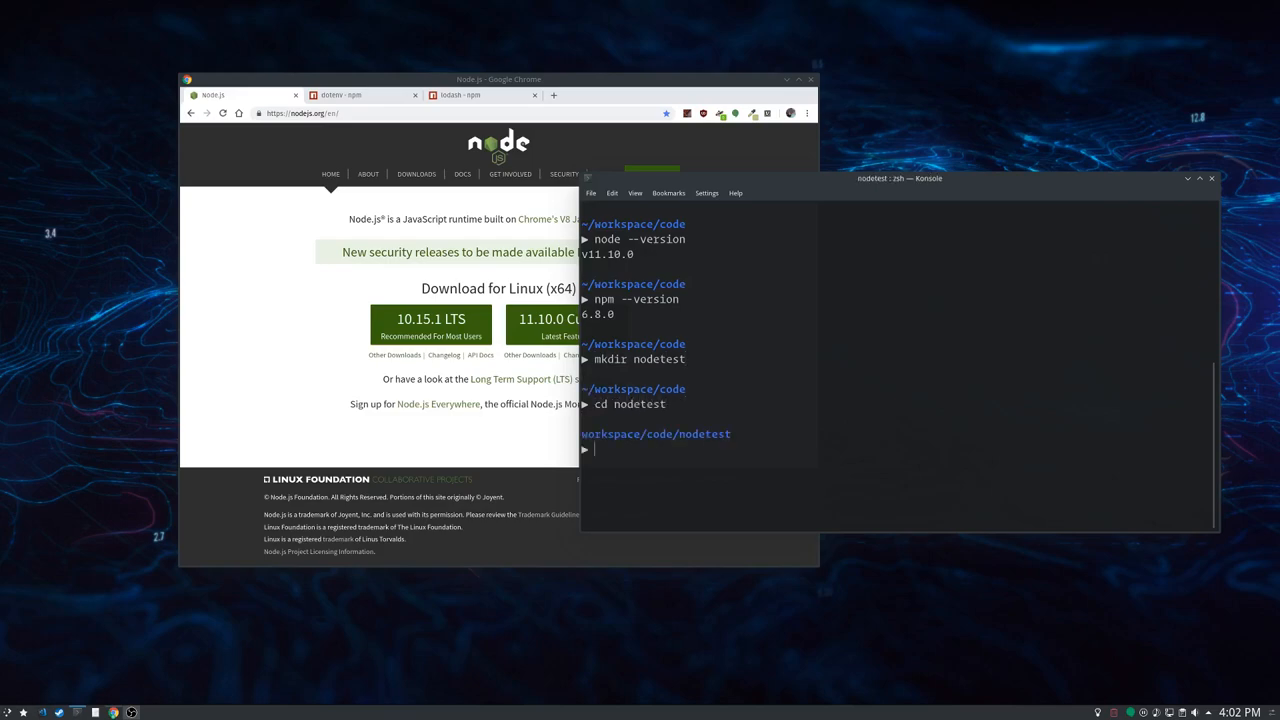
{"action": "type", "text": "git init"}
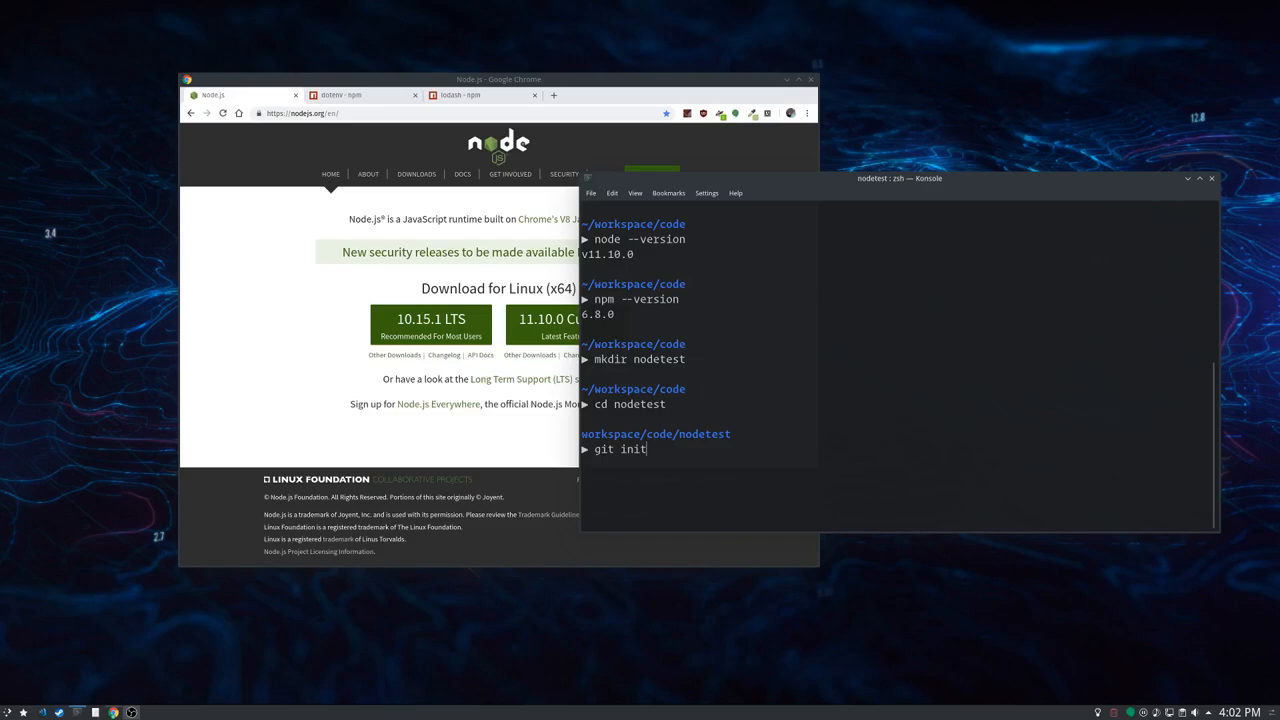
{"action": "key", "text": "Return"}
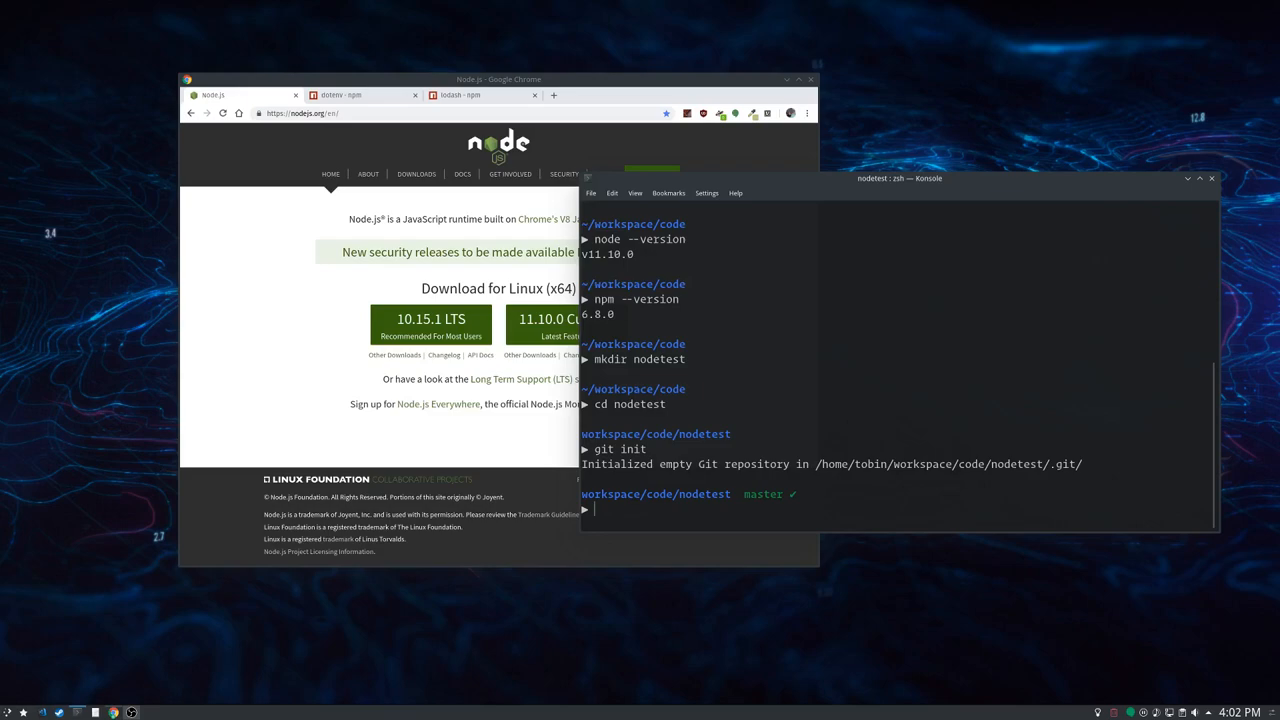
{"action": "type", "text": "npm inii"}
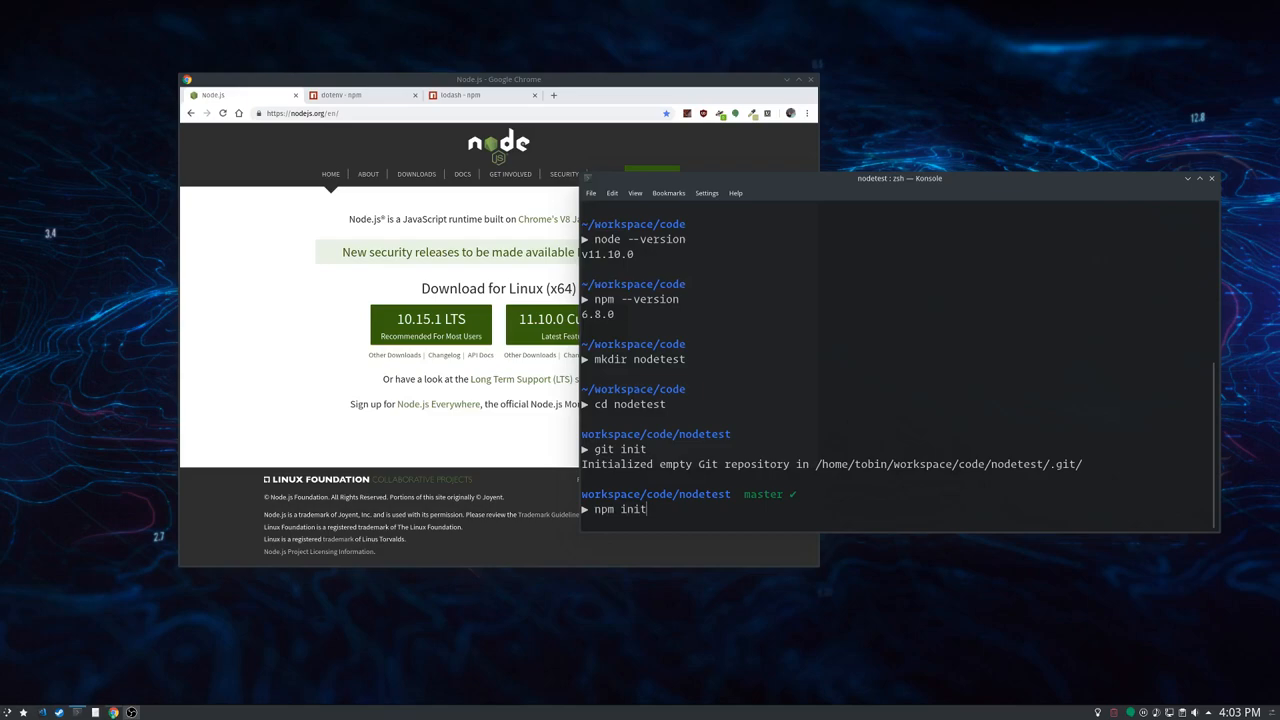
- Accept all npm init defaults to write package.json, then launch VS Code on the folder with code
{"action": "key", "text": "Return"}
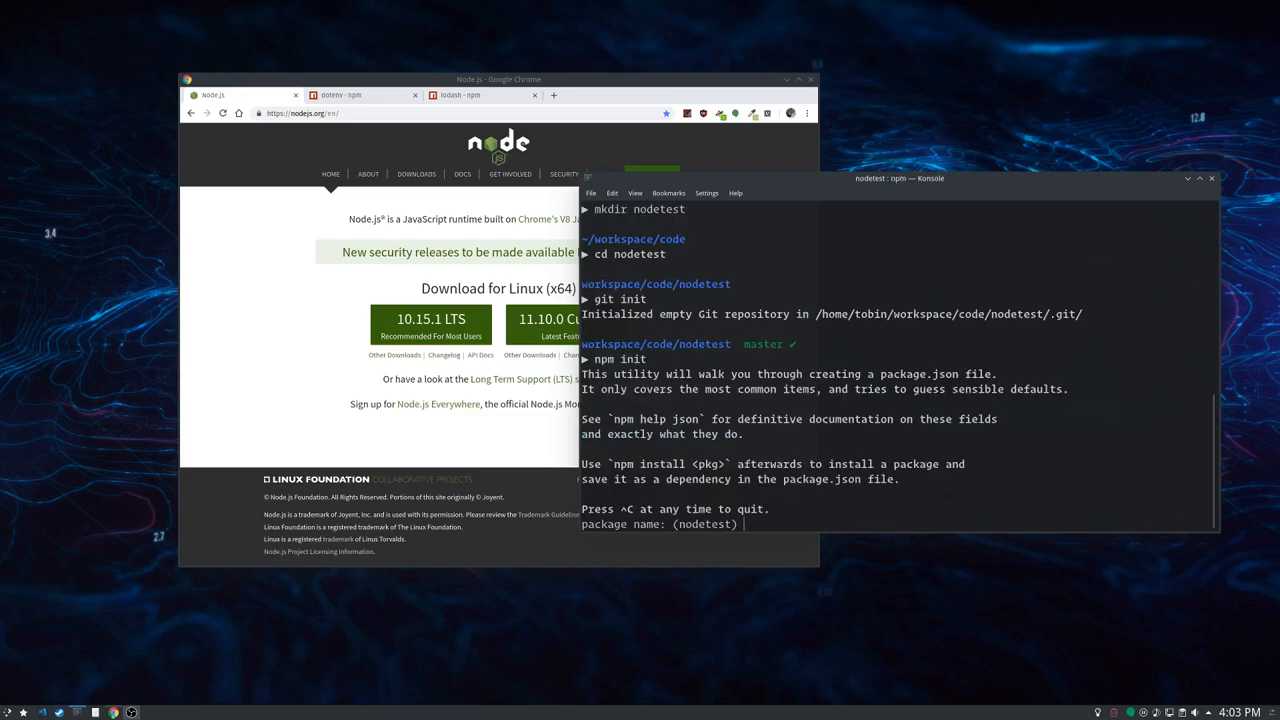
{"action": "key", "text": "Return"}
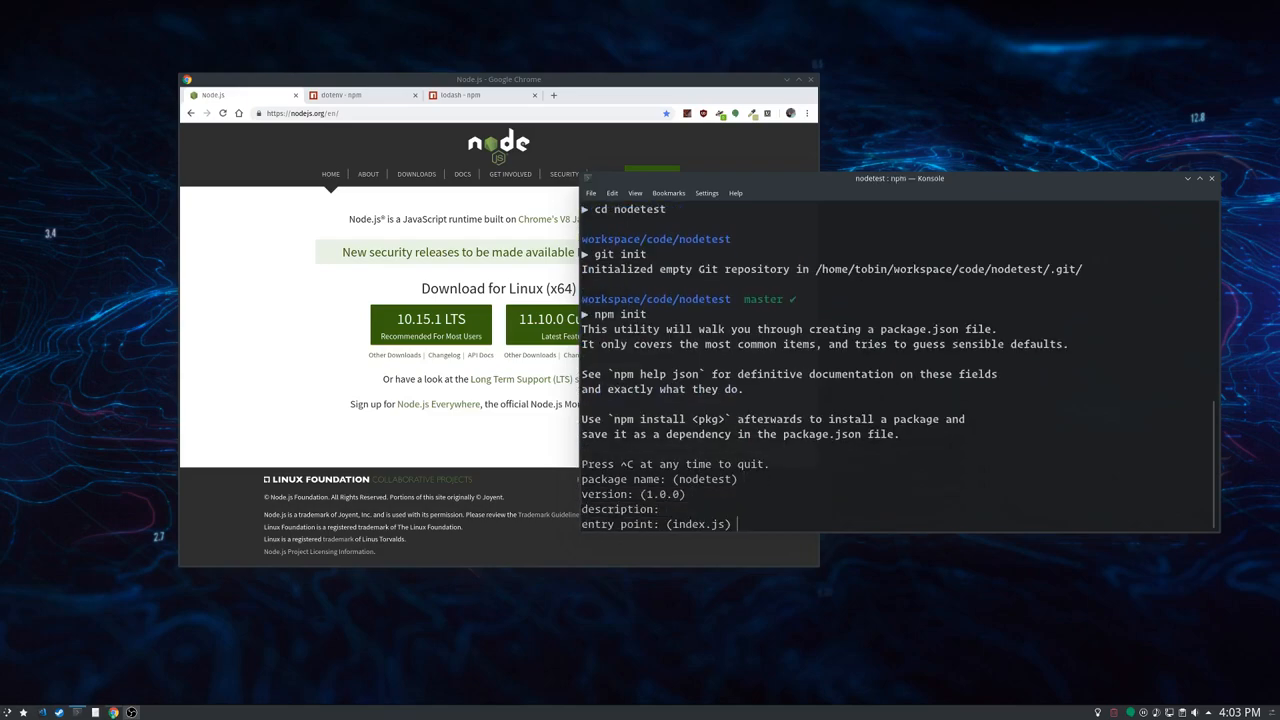
{"action": "key", "text": "Return"}
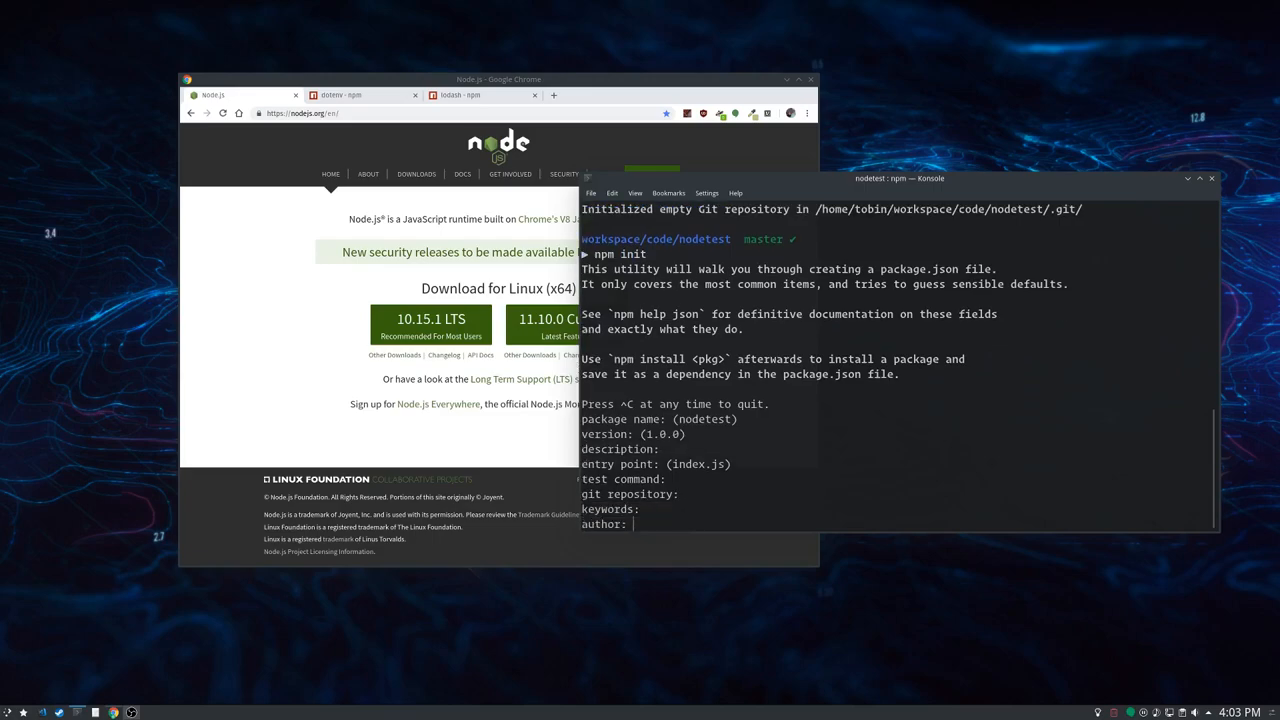
{"action": "key", "text": "Return"}
{"action": "type", "text": "ls"}
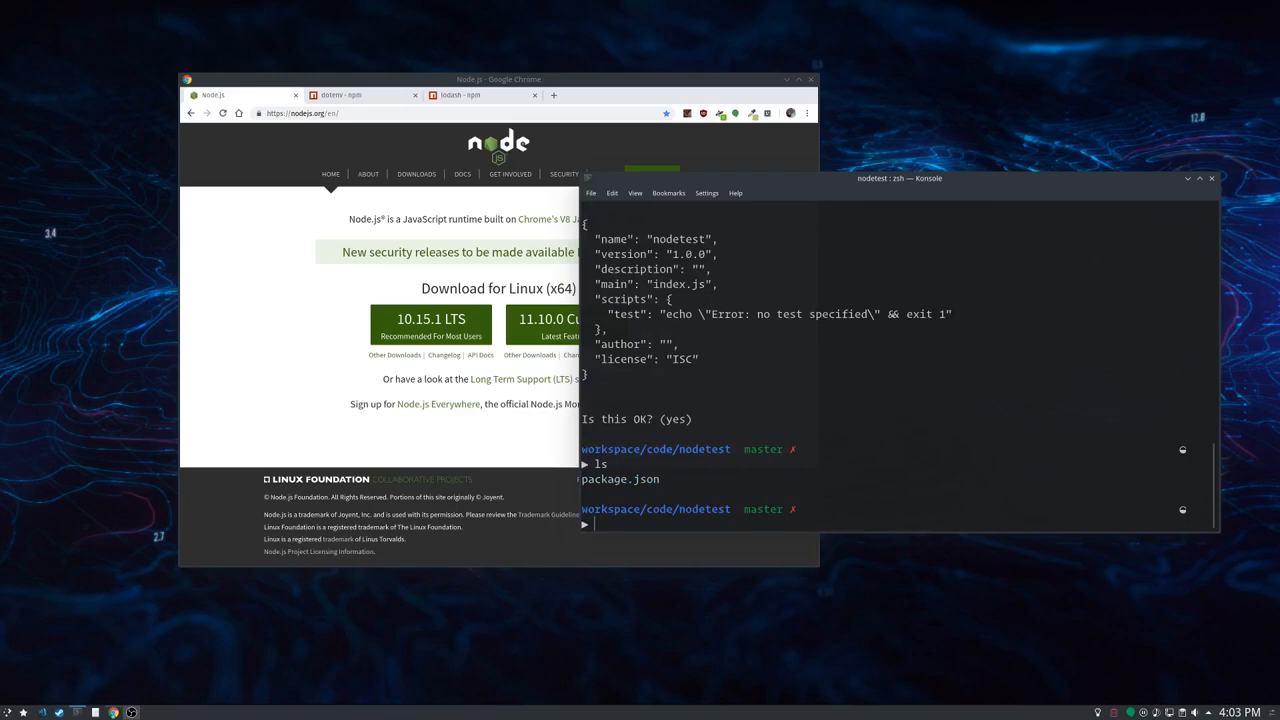
{"action": "type", "text": "oc"}
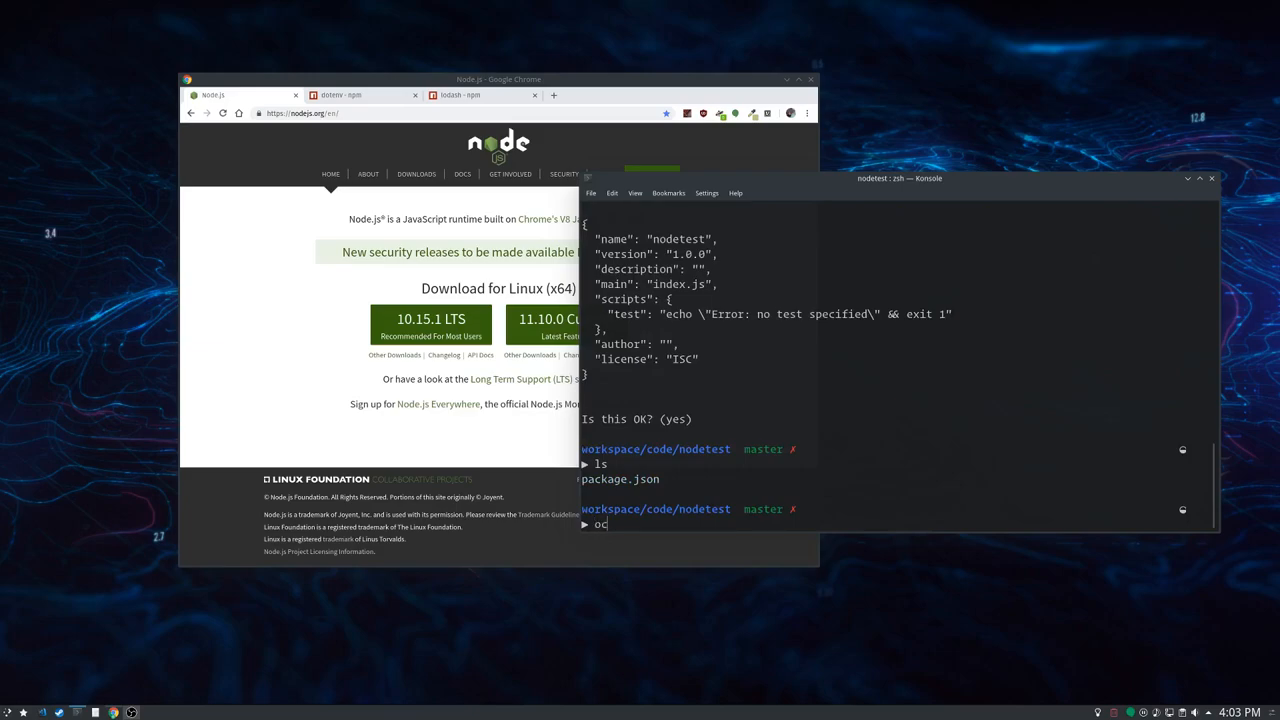
{"action": "type", "text": "ode ."}
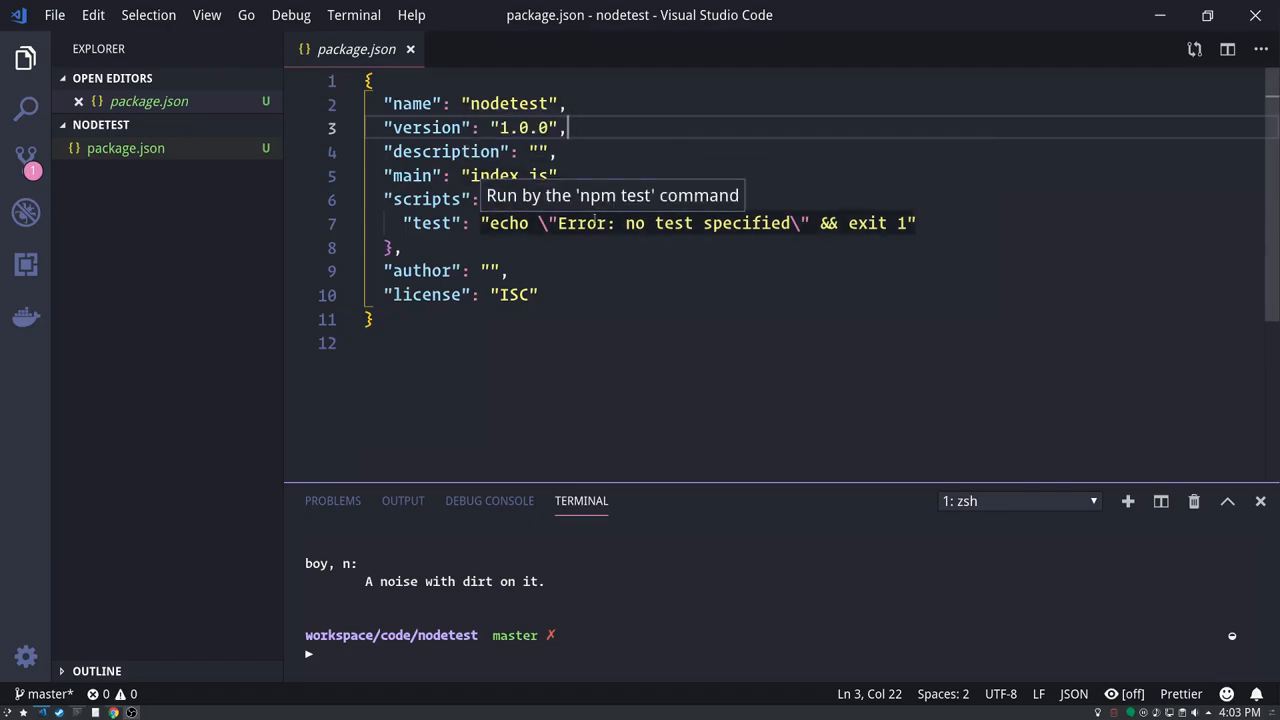
{"action": "mouse_move", "coordinate": [588, 308]}
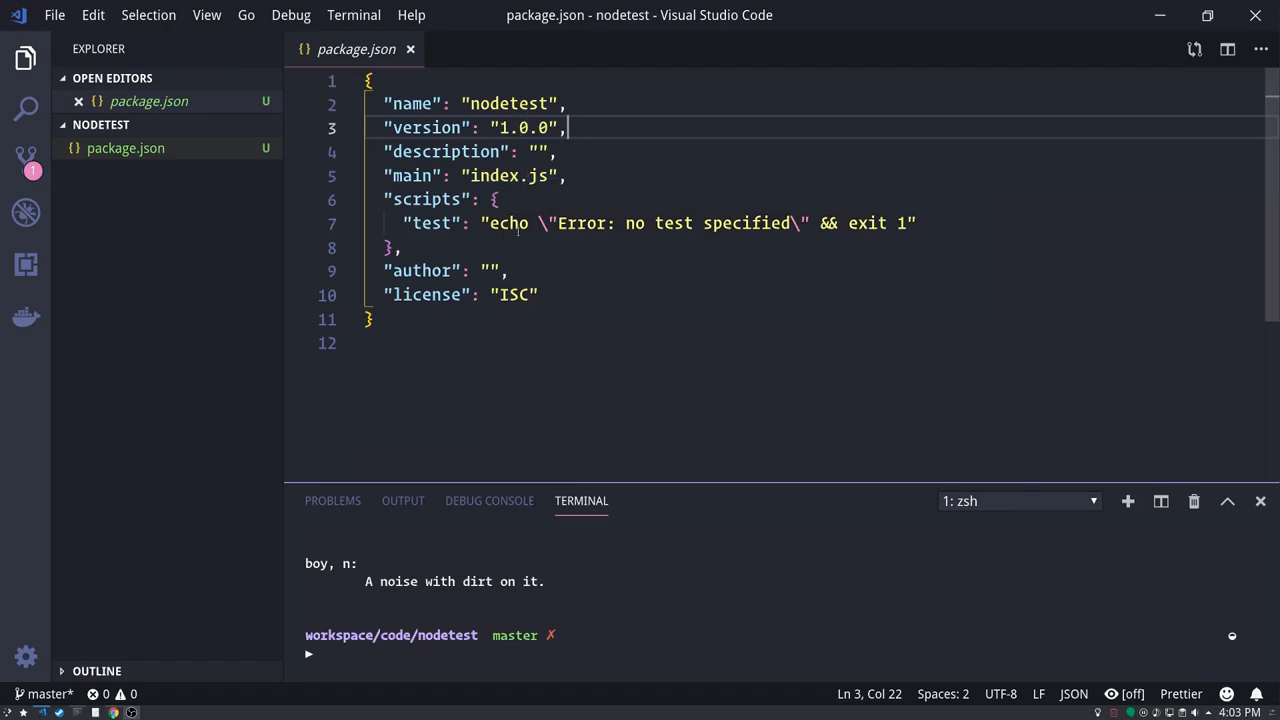
{"action": "mouse_move", "coordinate": [628, 300]}
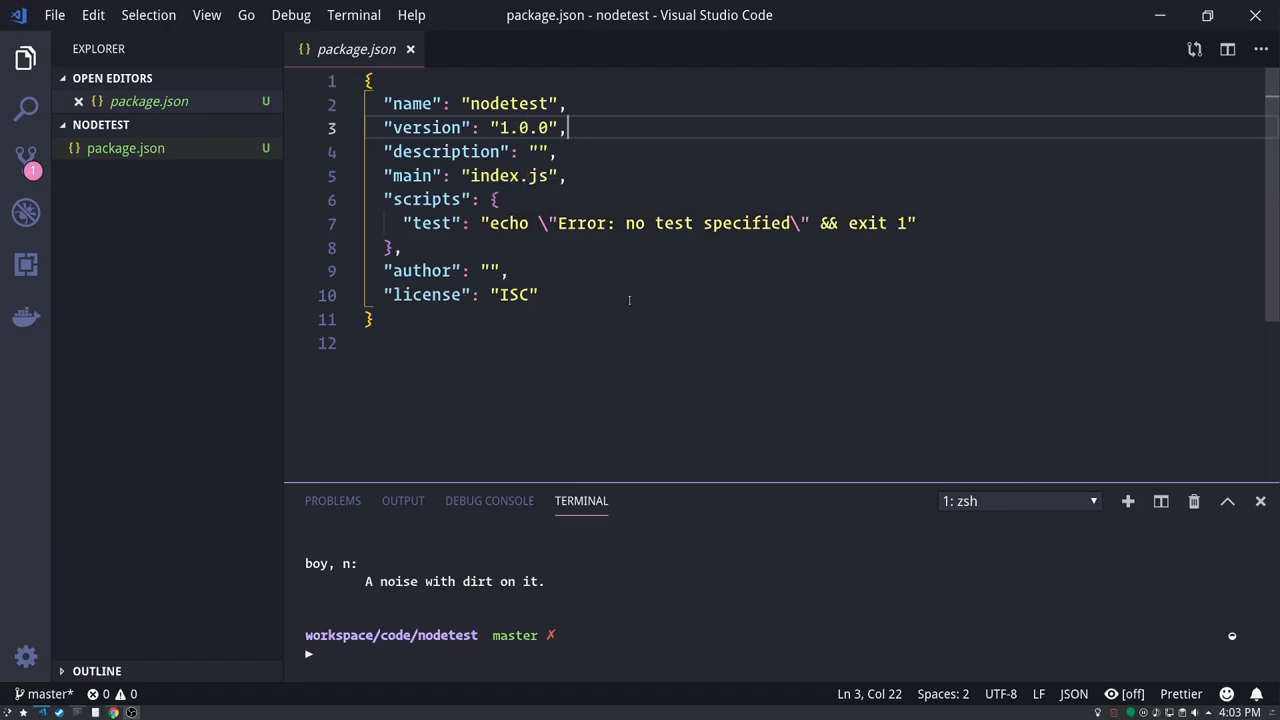
{"action": "mouse_move", "coordinate": [610, 352]}
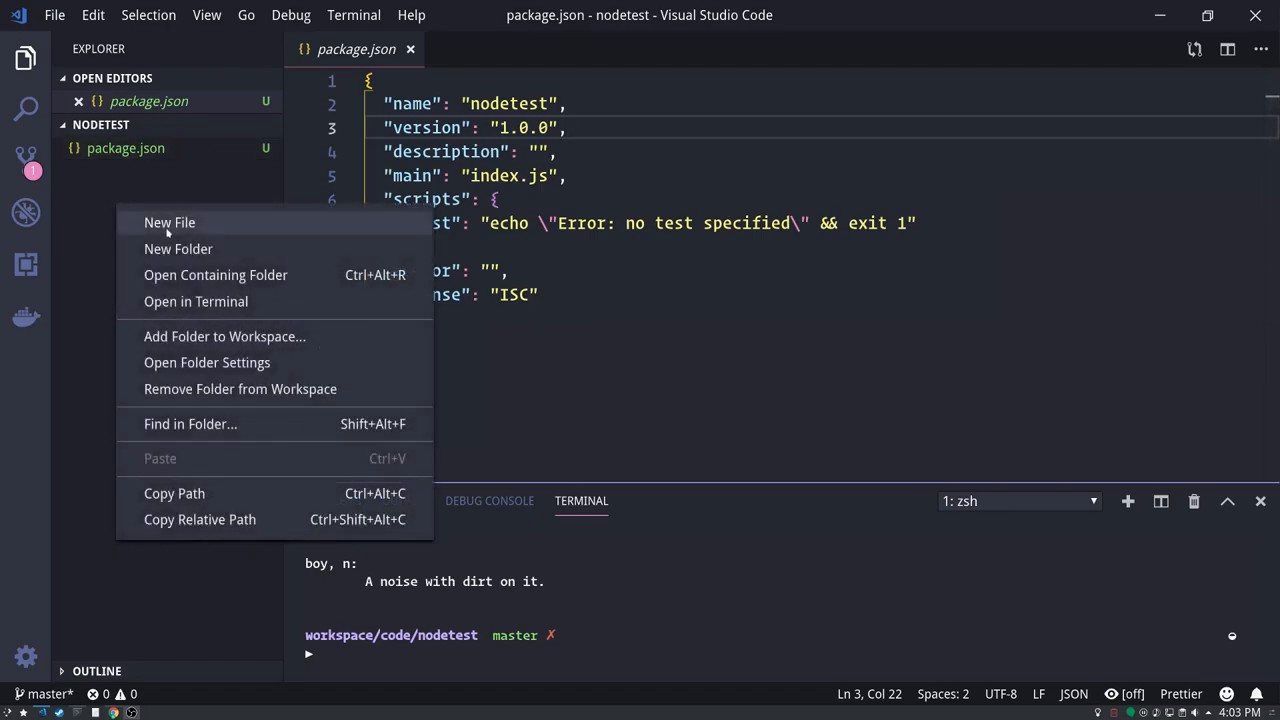
- Create index.js with console.log("Hello World") and run node index.js, printing Hello World
{"action": "left_click", "coordinate": [170, 222]}
{"action": "type", "text": "index.js"}
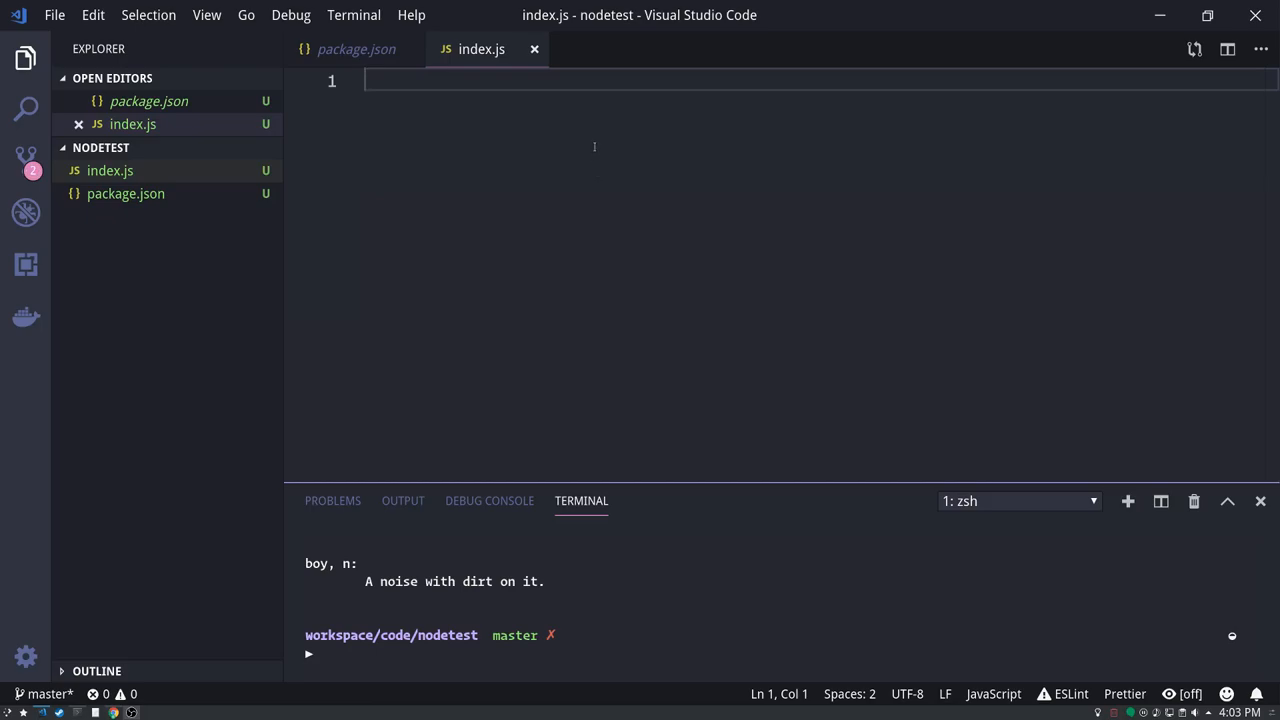
{"action": "type", "text": "console.log()"}
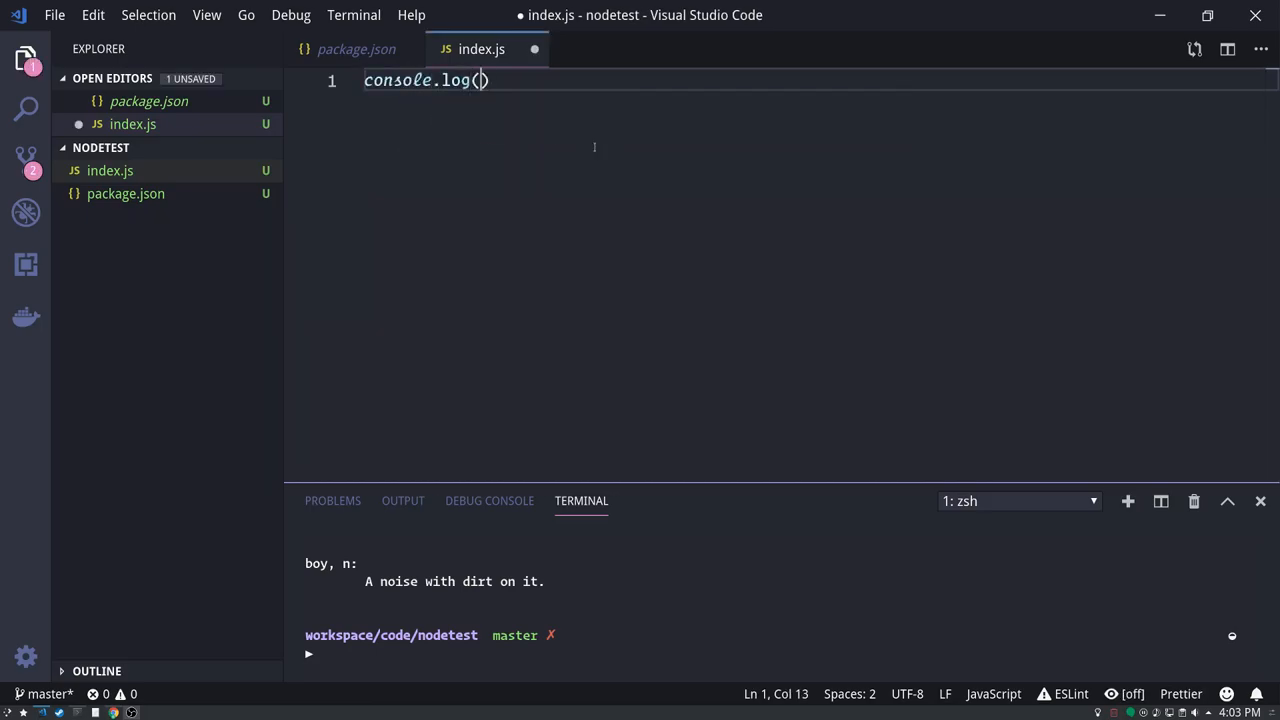
{"action": "type", "text": "\"Hell\""}
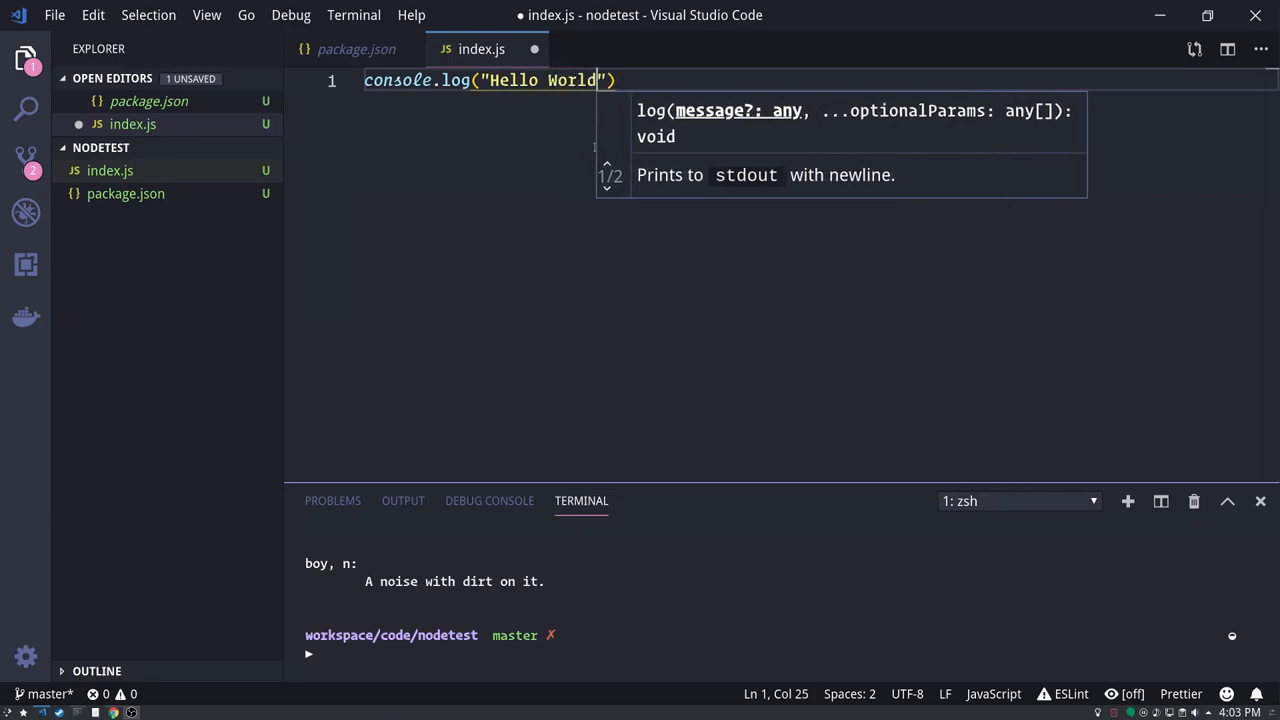
{"action": "key", "text": "ctrl+s"}
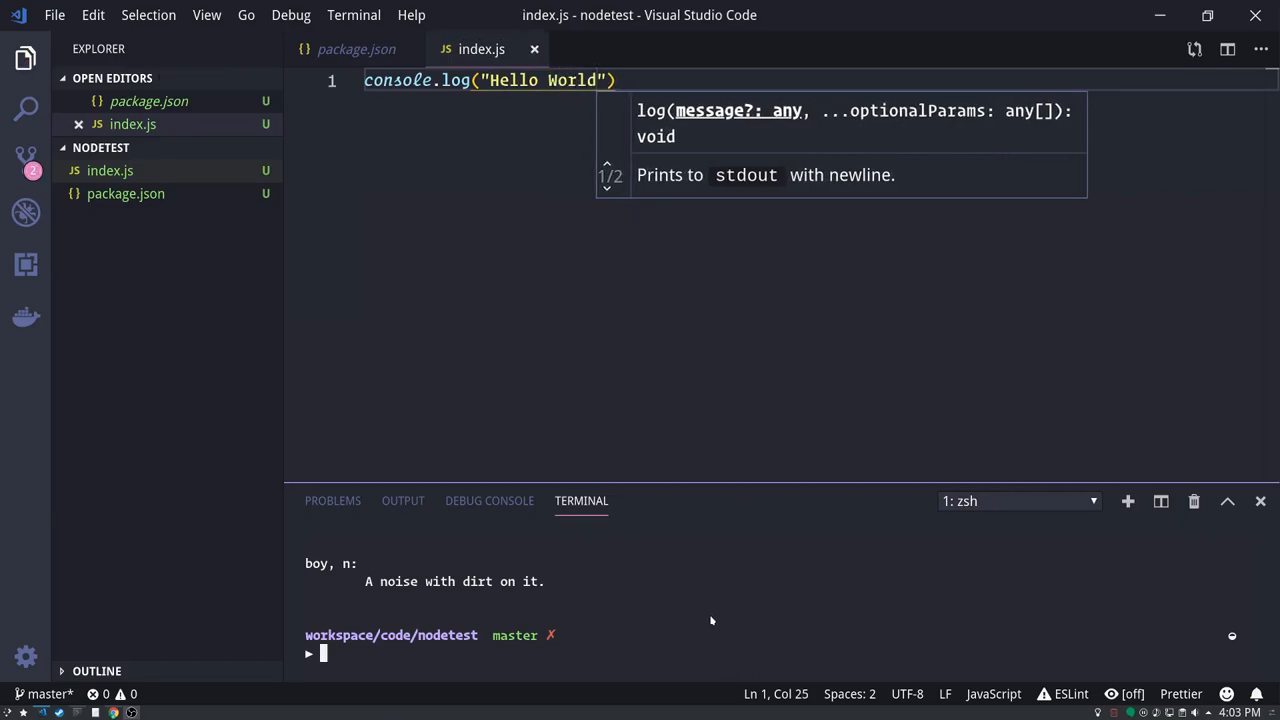
{"action": "type", "text": "node inde"}
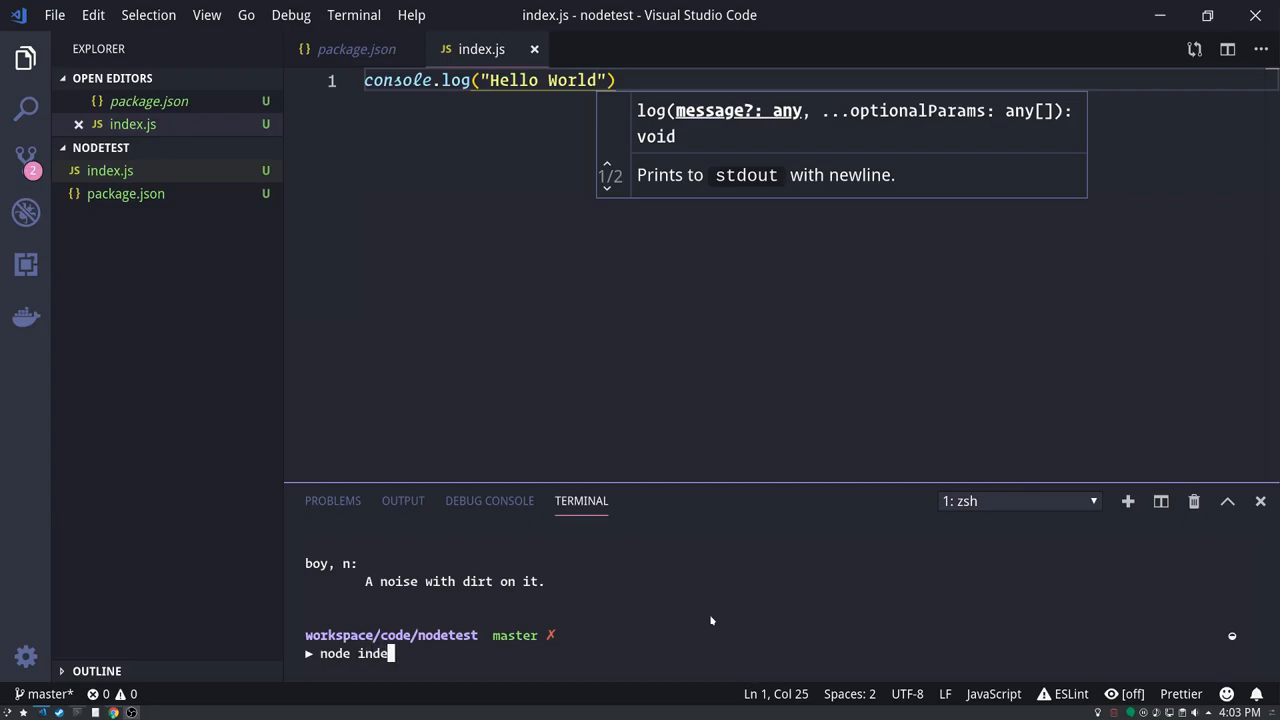
{"action": "key", "text": "Return"}
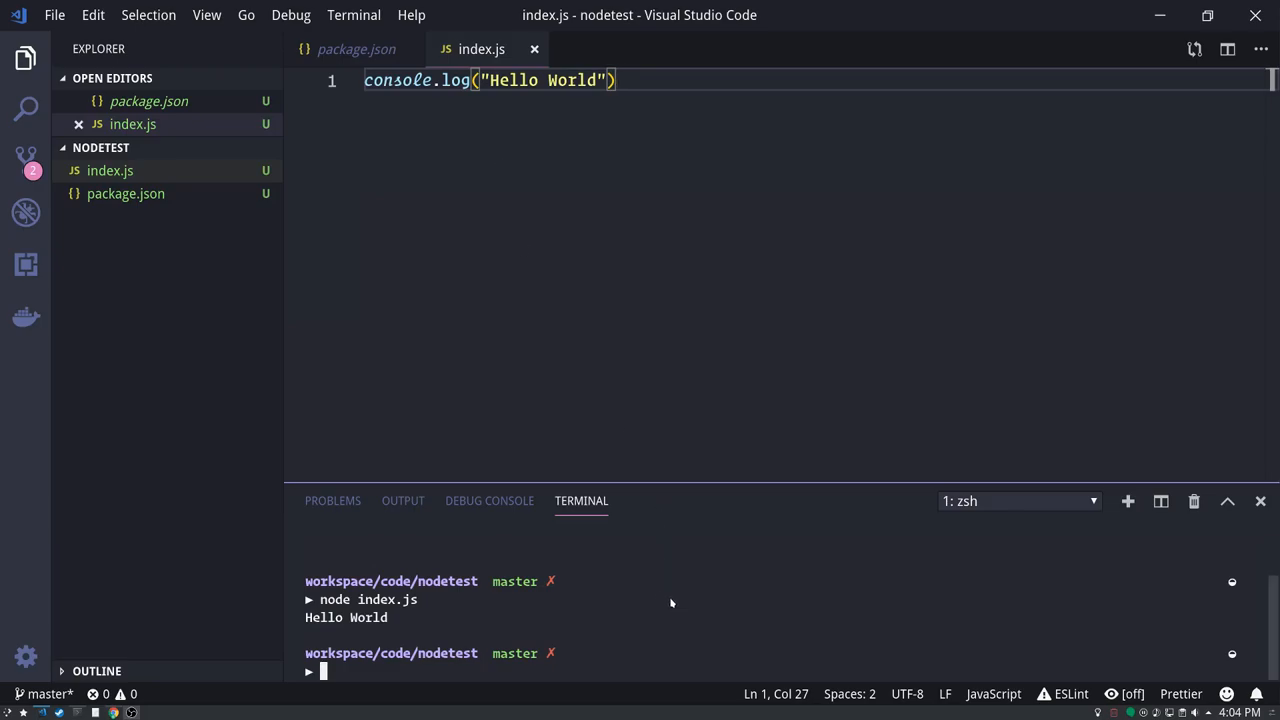
- Compose npm install dotenv lodash --save in the integrated terminal without running it yet
{"action": "type", "text": "npm"}
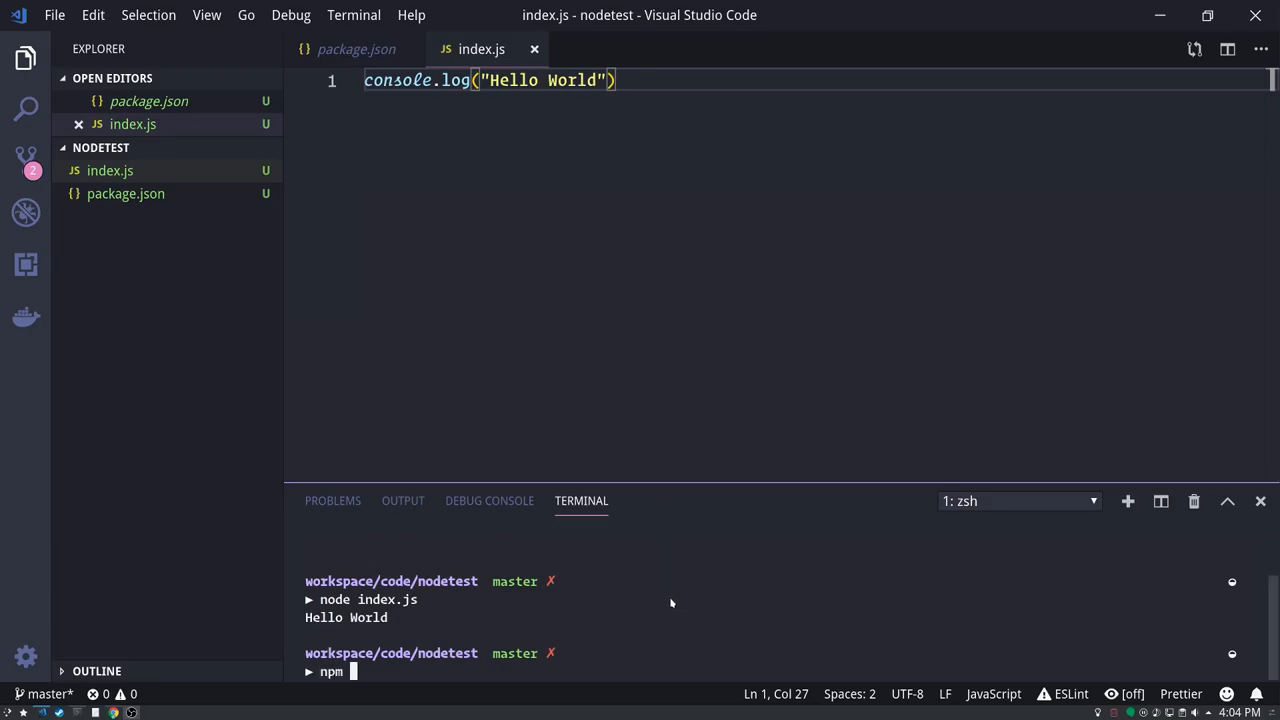
{"action": "type", "text": "install"}
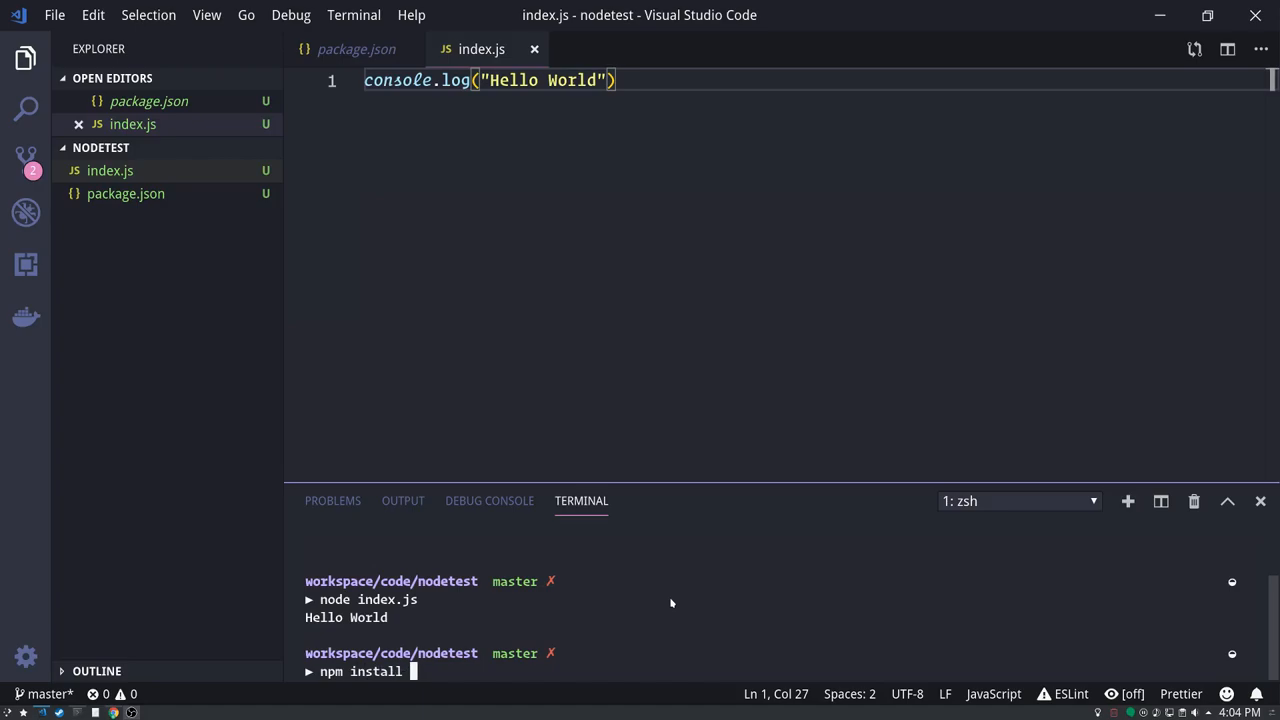
{"action": "type", "text": "d"}
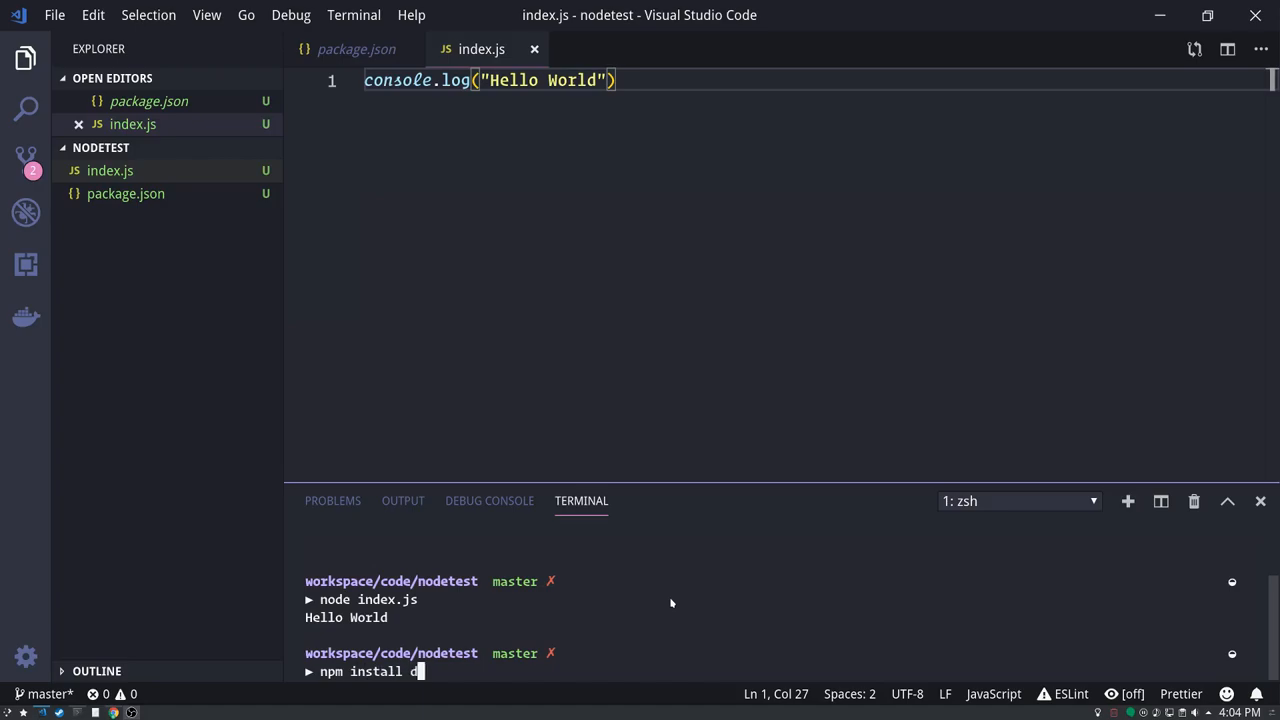
{"action": "type", "text": "otenv"}
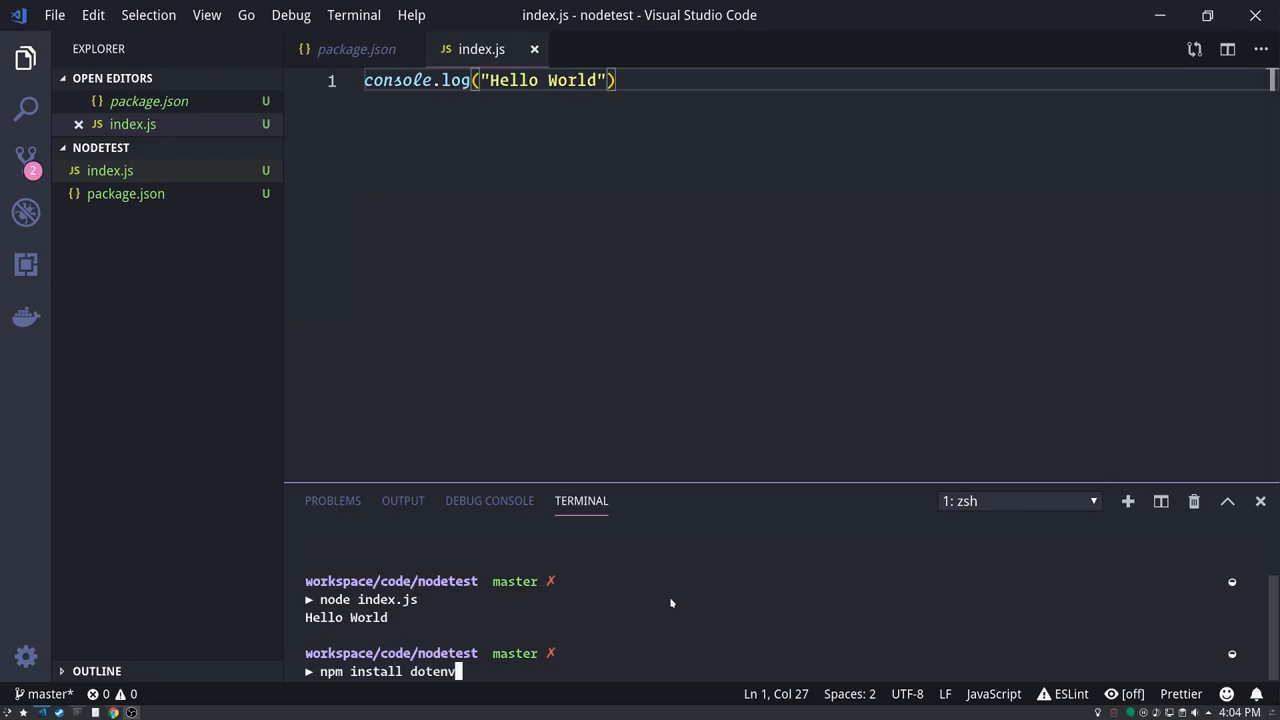
{"action": "type", "text": "lod"}
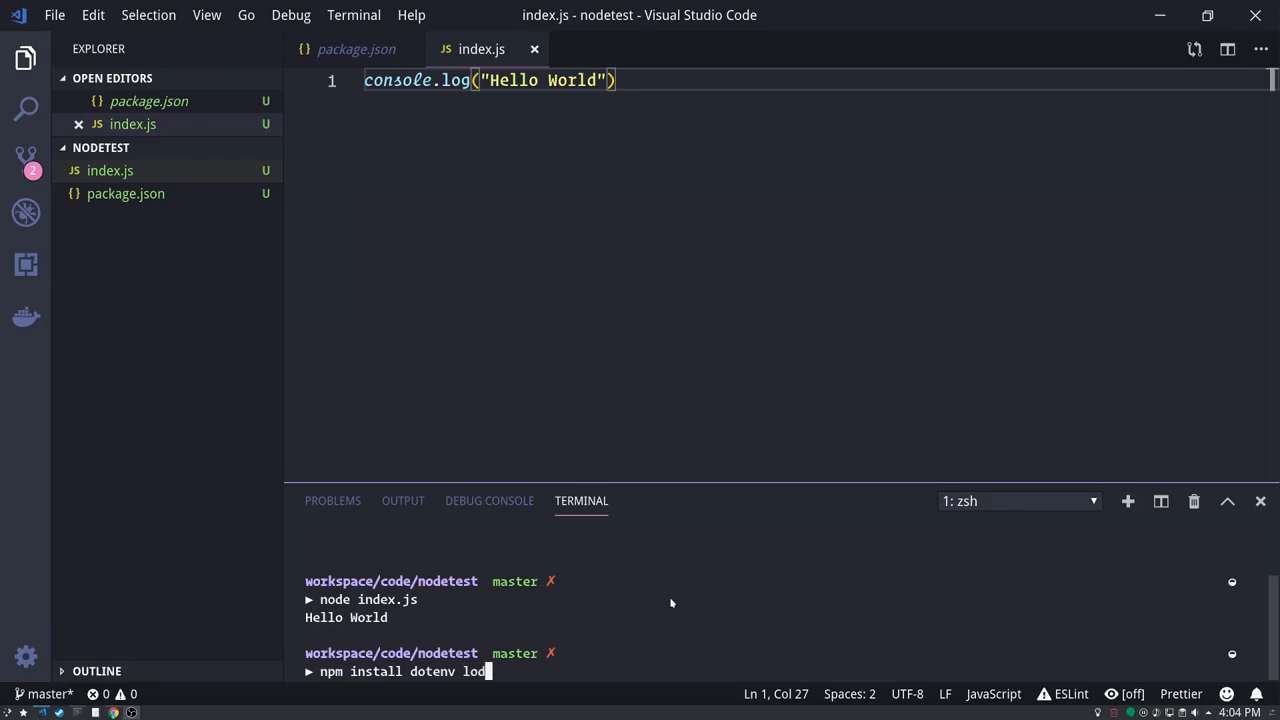
{"action": "type", "text": "ash"}
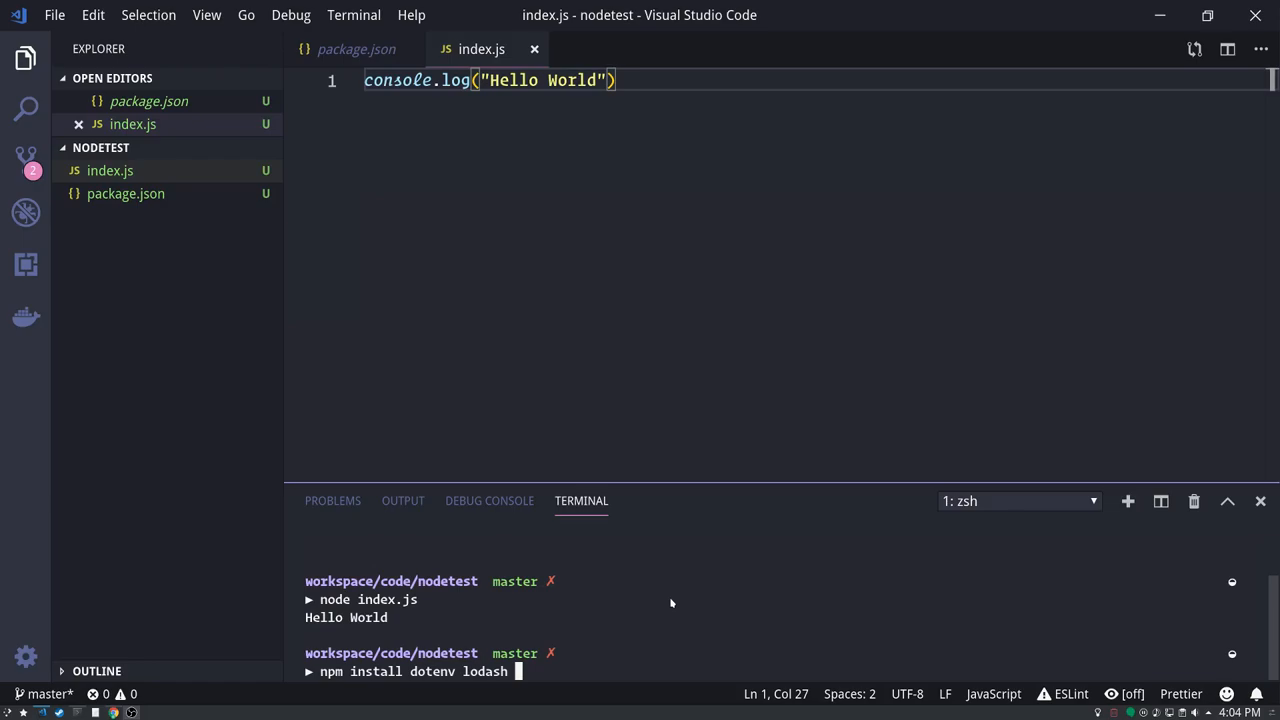
{"action": "type", "text": "--save"}
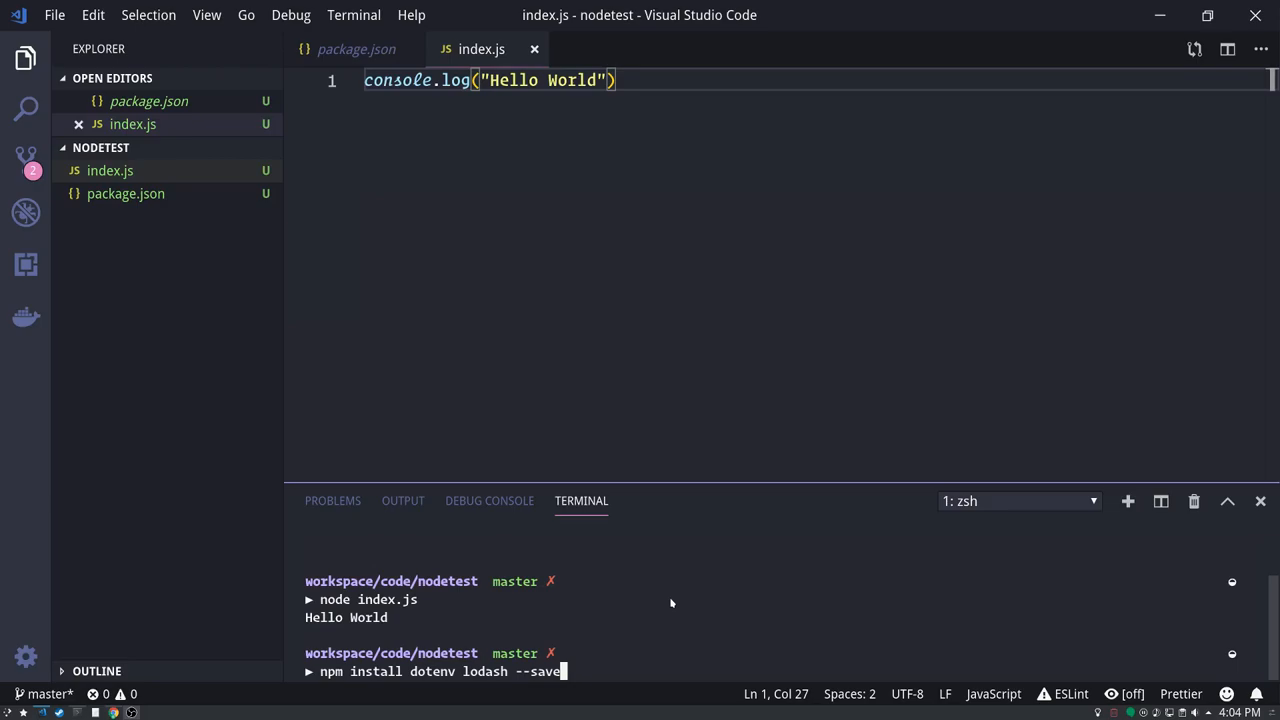
{"action": "type", "text": "-"}
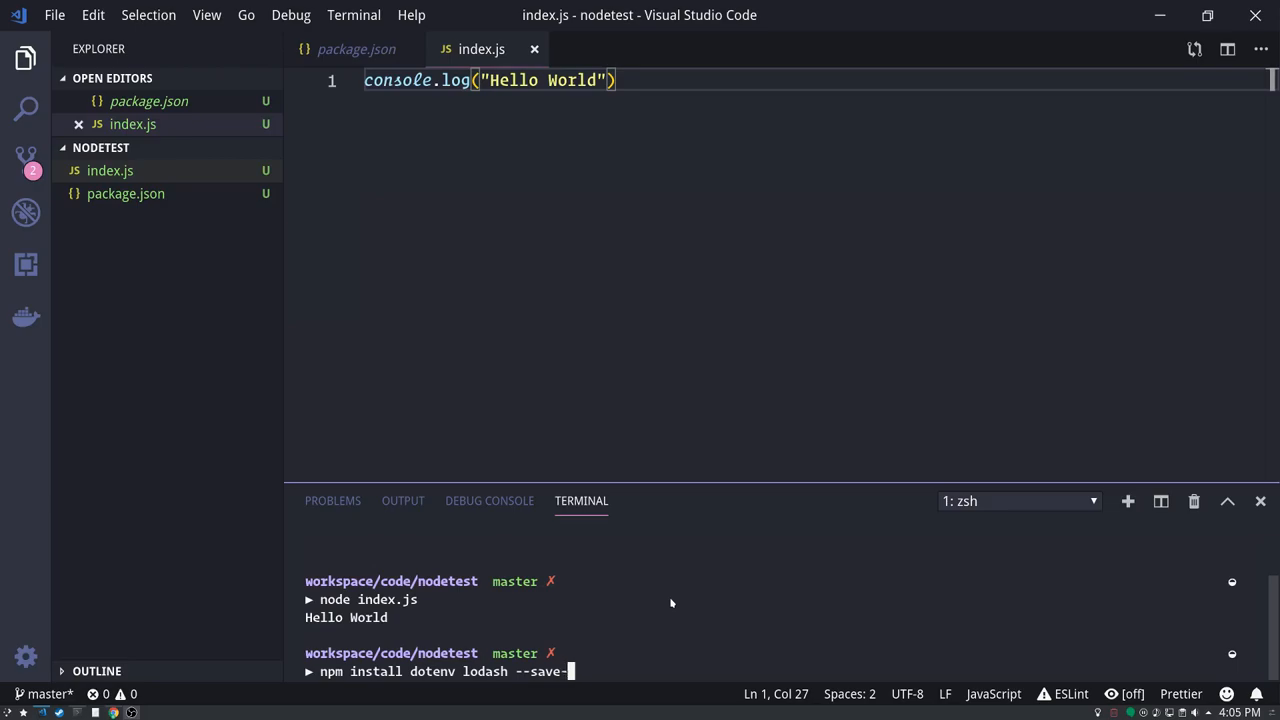
- Fix the flag, install dotenv and lodash, and inspect them in package.json's dependencies
{"action": "type", "text": "de"}
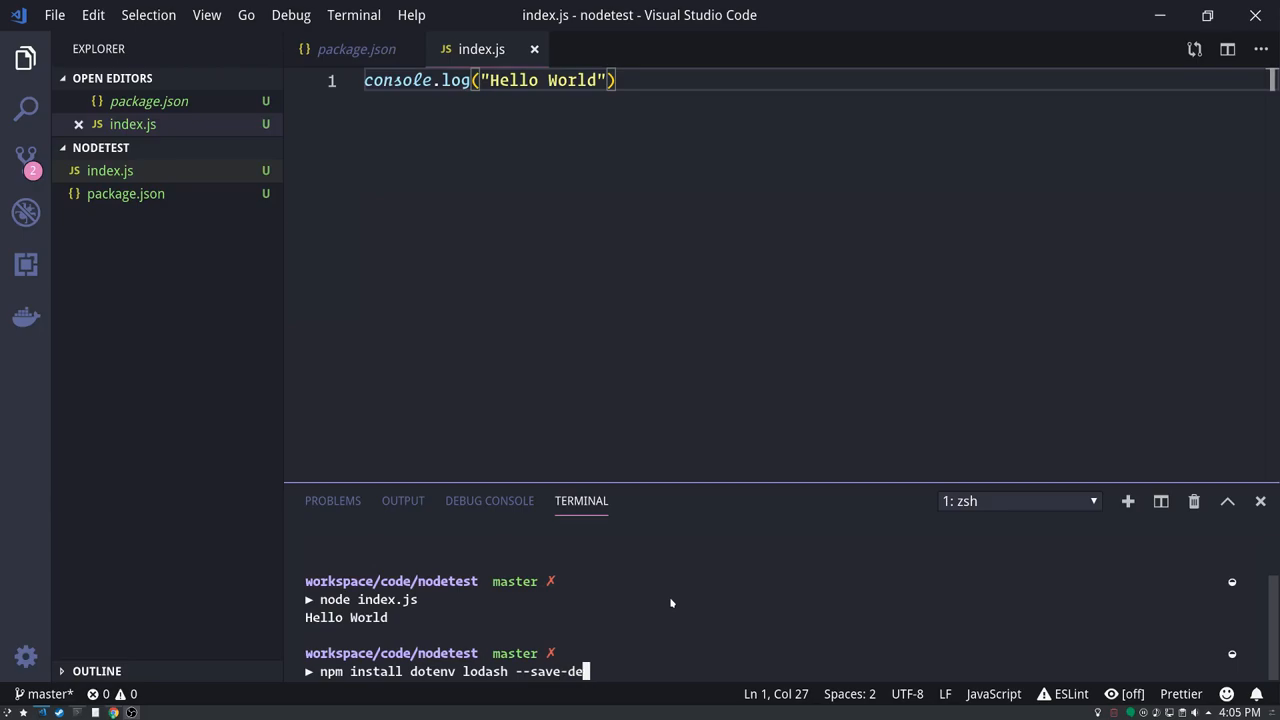
{"action": "key", "text": "BackSpace"}
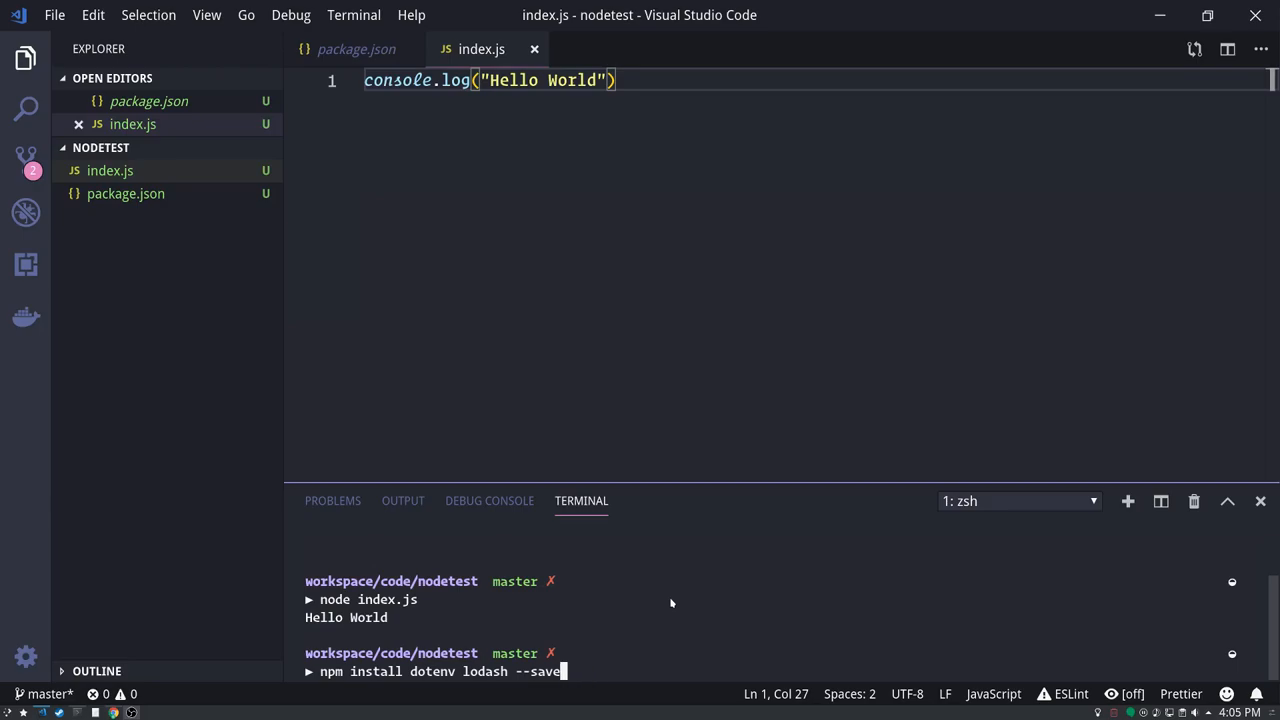
{"action": "key", "text": "Return"}
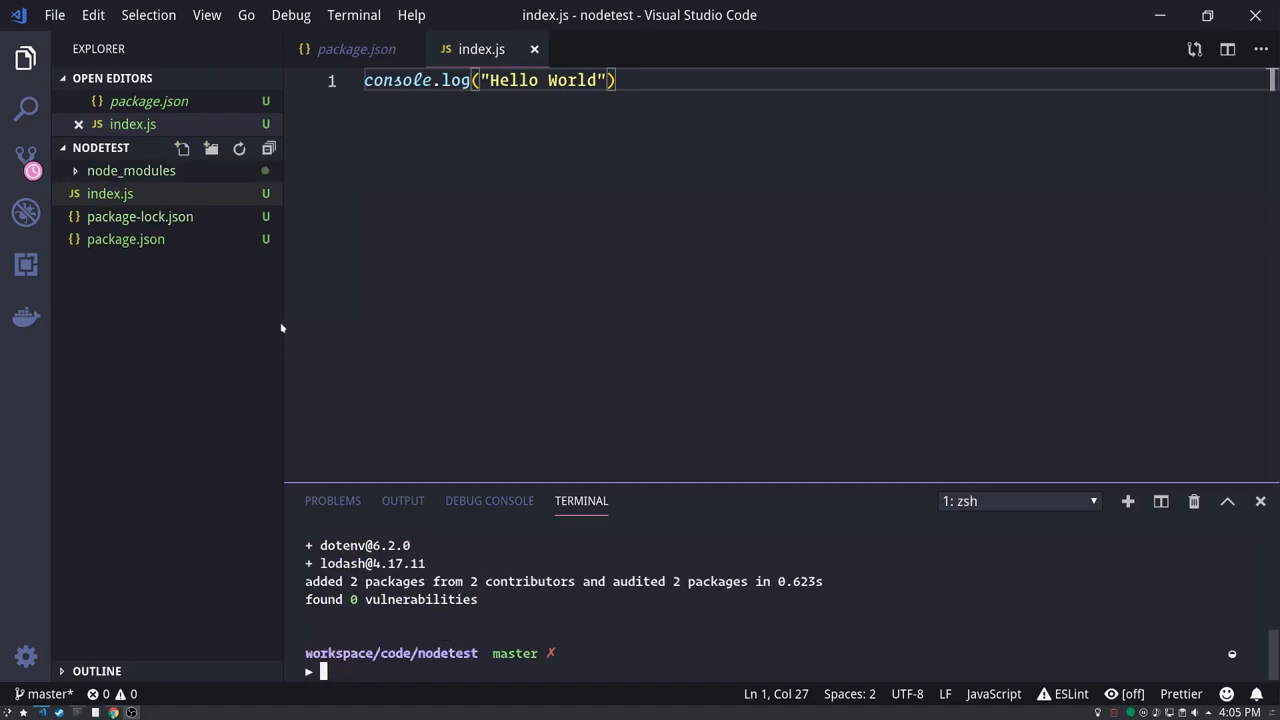
{"action": "left_click", "coordinate": [124, 240]}
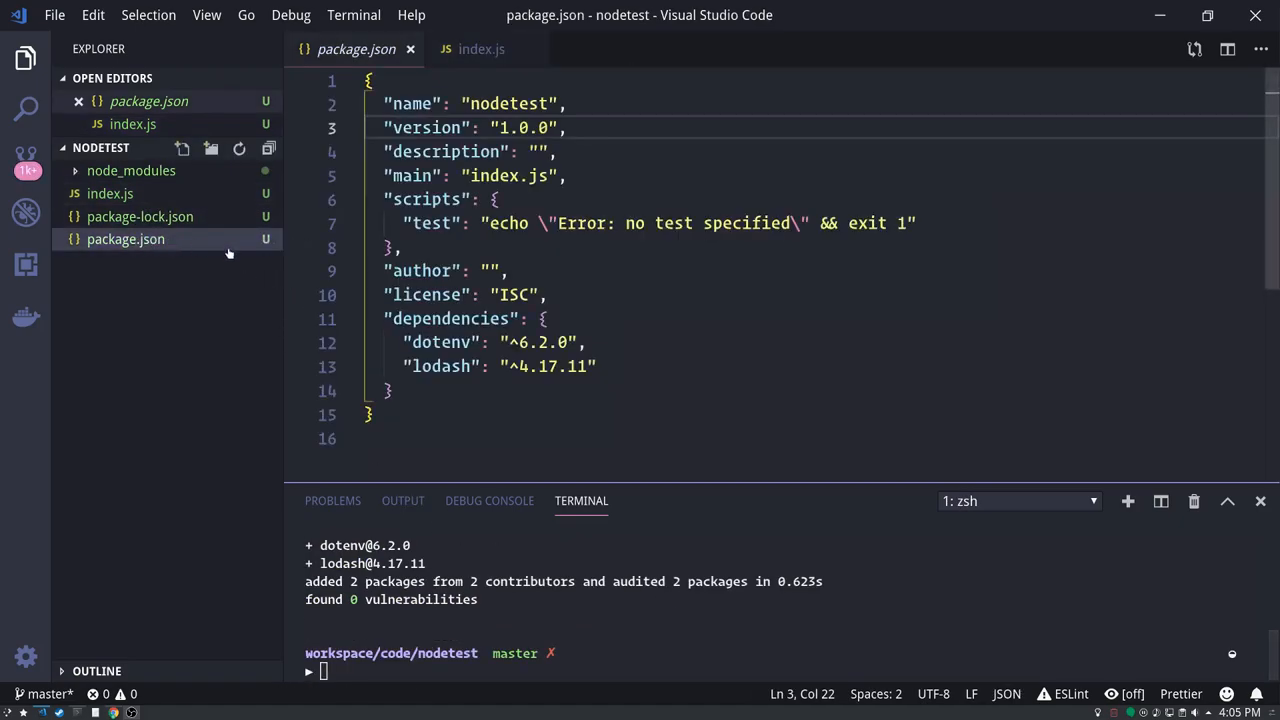
{"action": "double_click", "coordinate": [438, 342]}
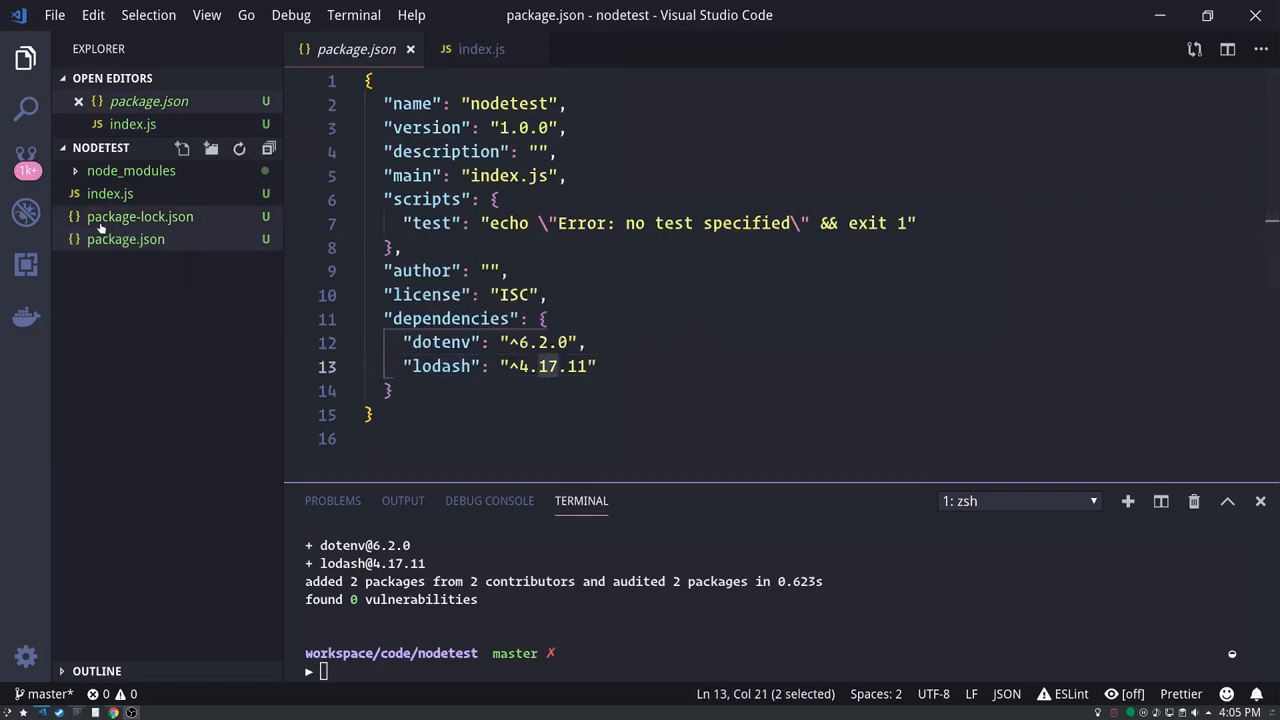
{"action": "mouse_move", "coordinate": [280, 324]}
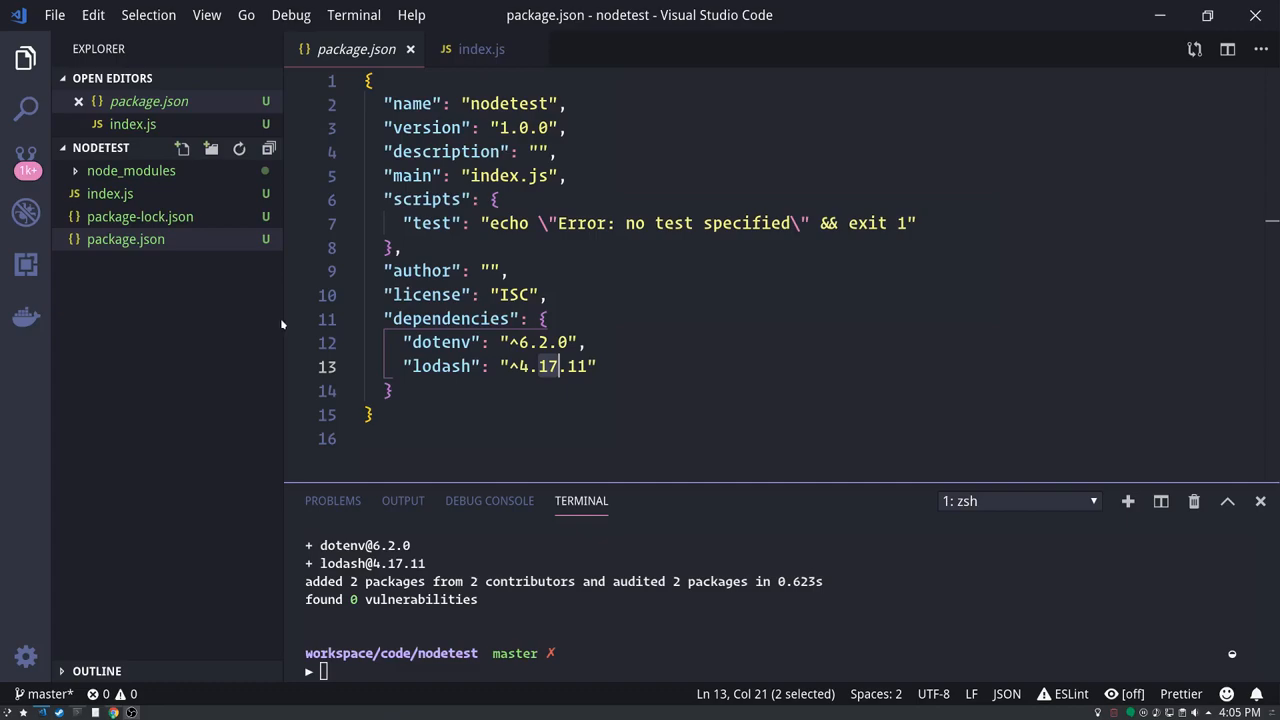
{"action": "mouse_move", "coordinate": [124, 310]}
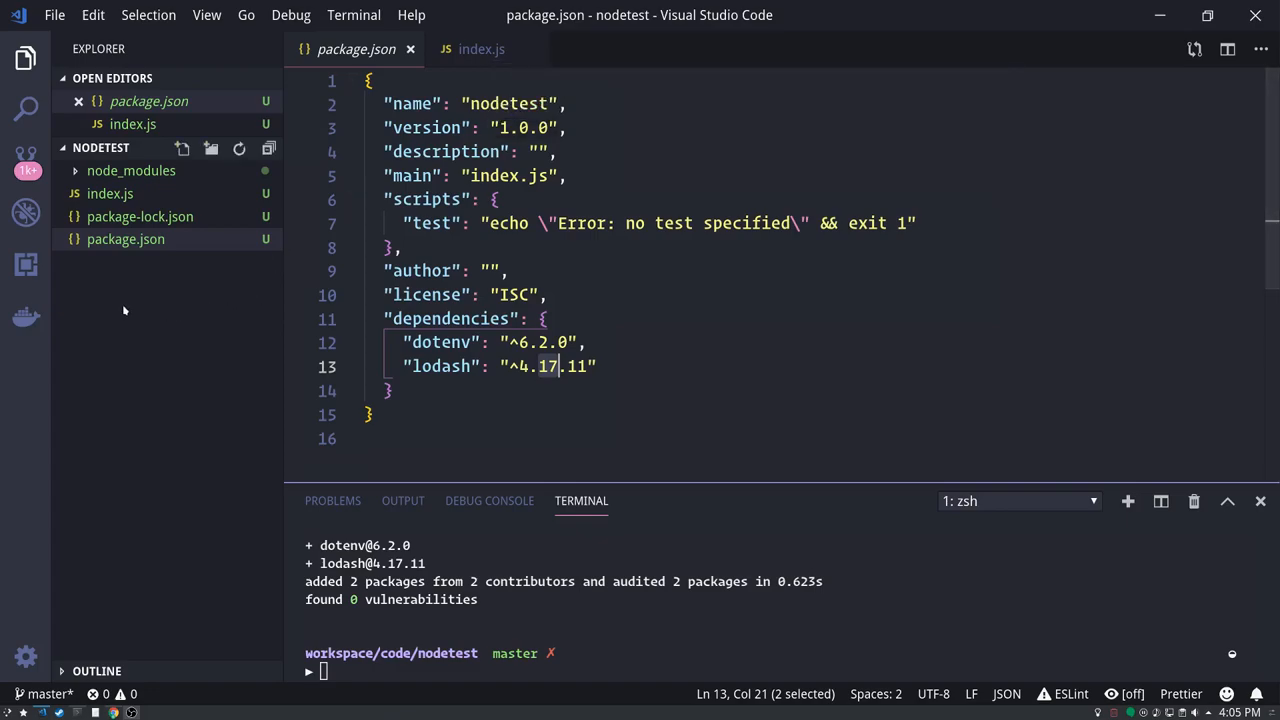
- Create a .env file containing MY_MESSAGE=Hello Universe
{"action": "left_click", "coordinate": [182, 148]}
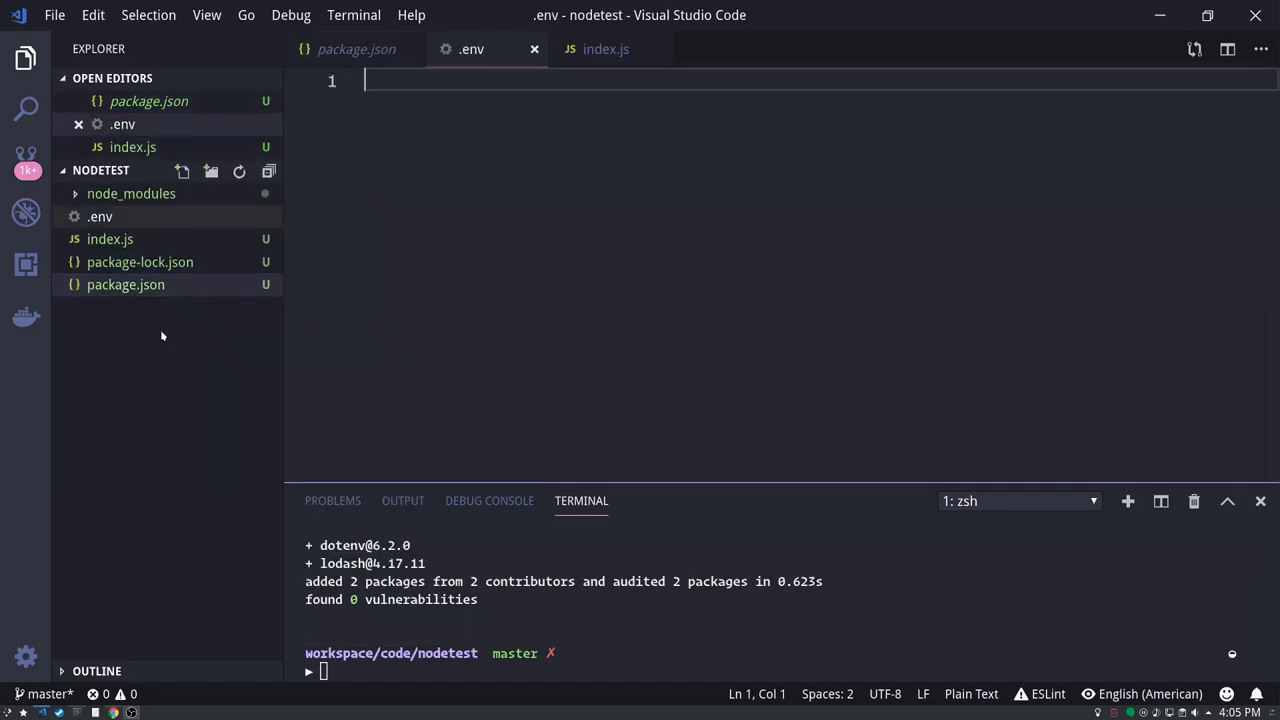
{"action": "type", "text": "M"}
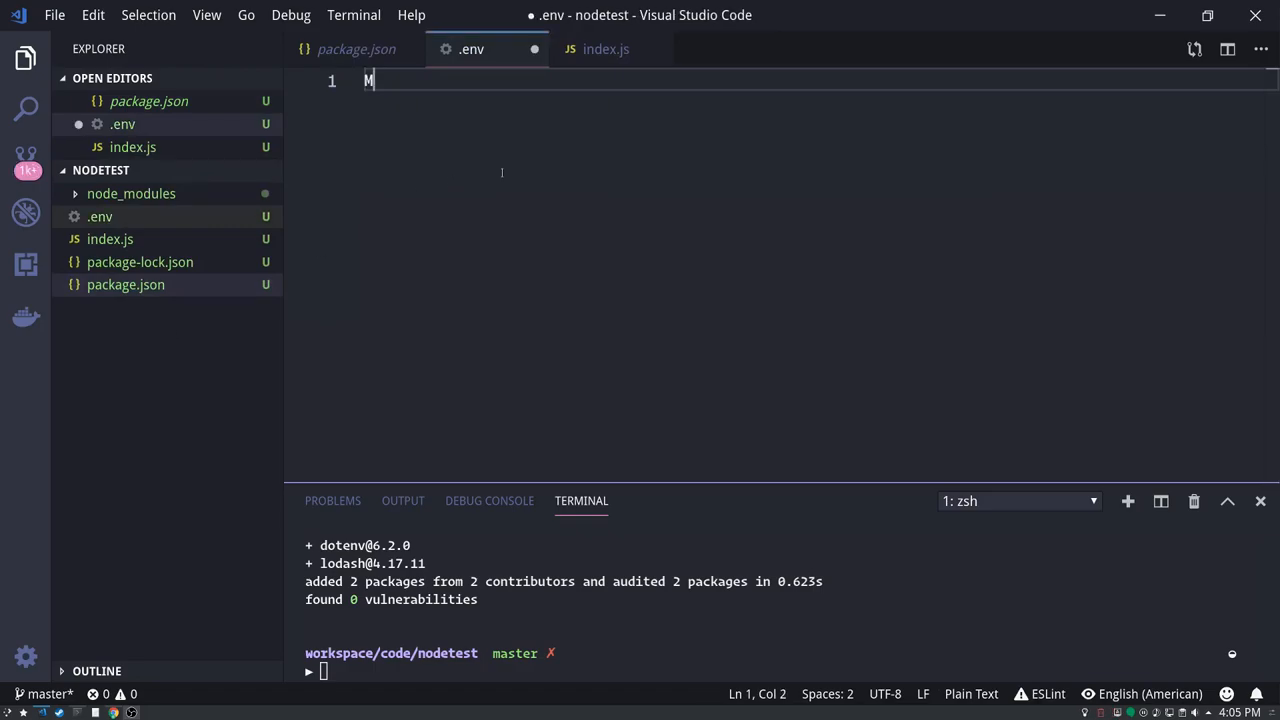
{"action": "type", "text": "Y_MESSAGE"}
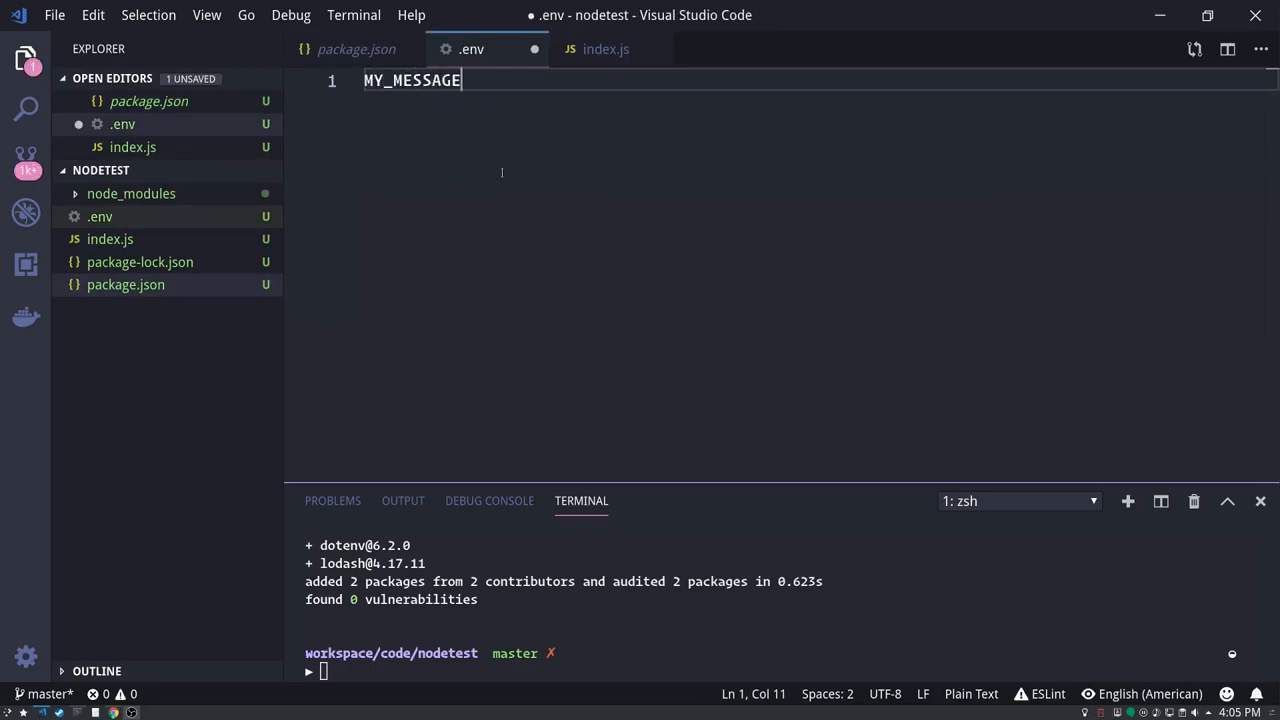
{"action": "type", "text": "=Hello Univer"}
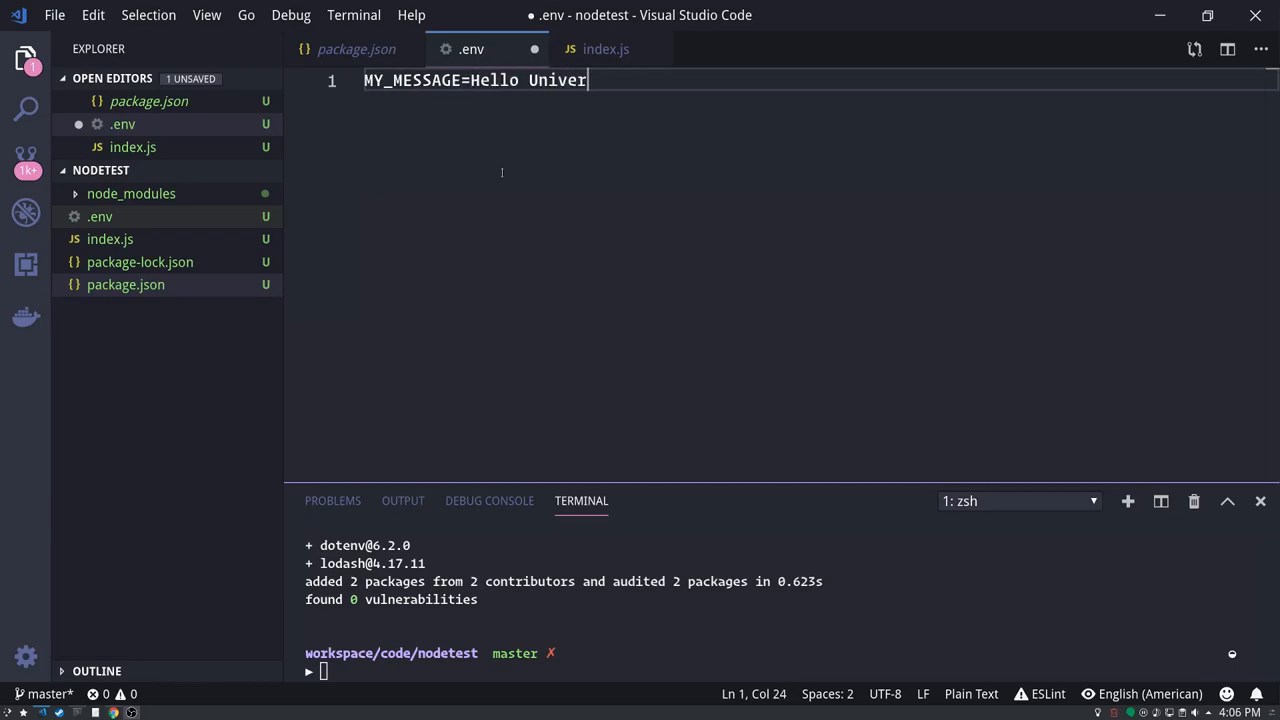
{"action": "type", "text": "se"}
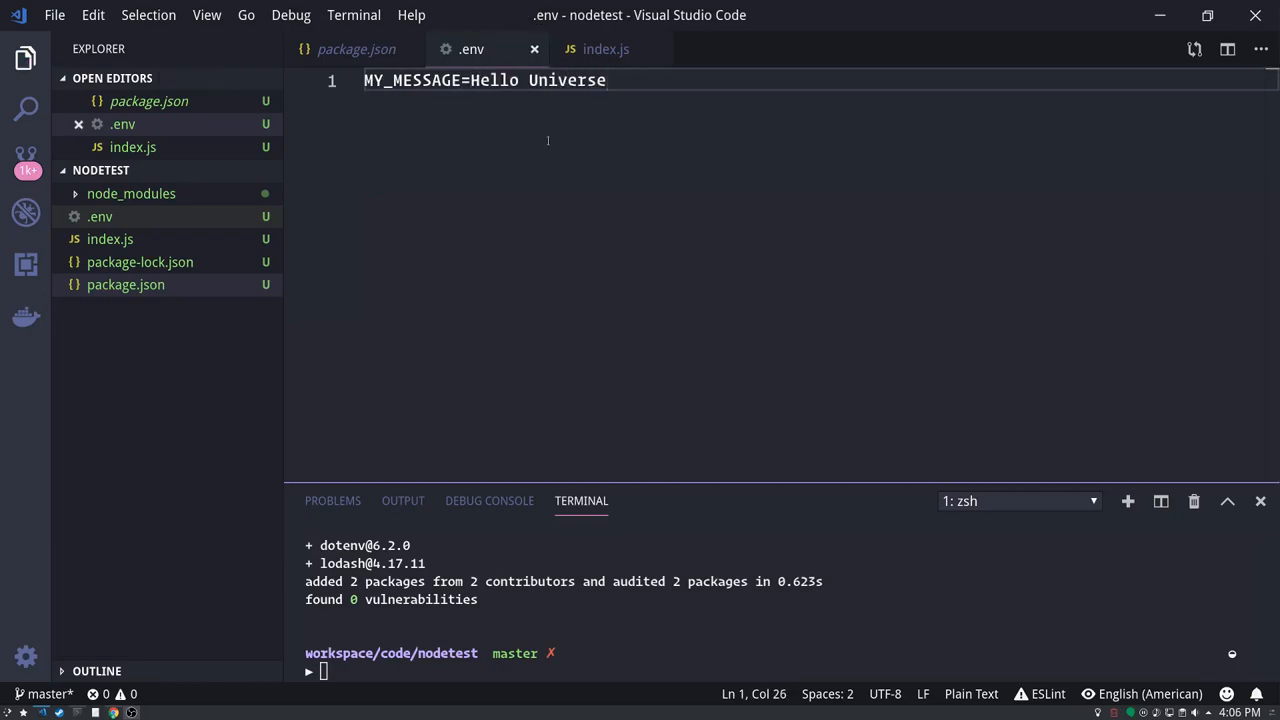
- Add require("dotenv").config() at the top of index.js
{"action": "left_click", "coordinate": [606, 48]}
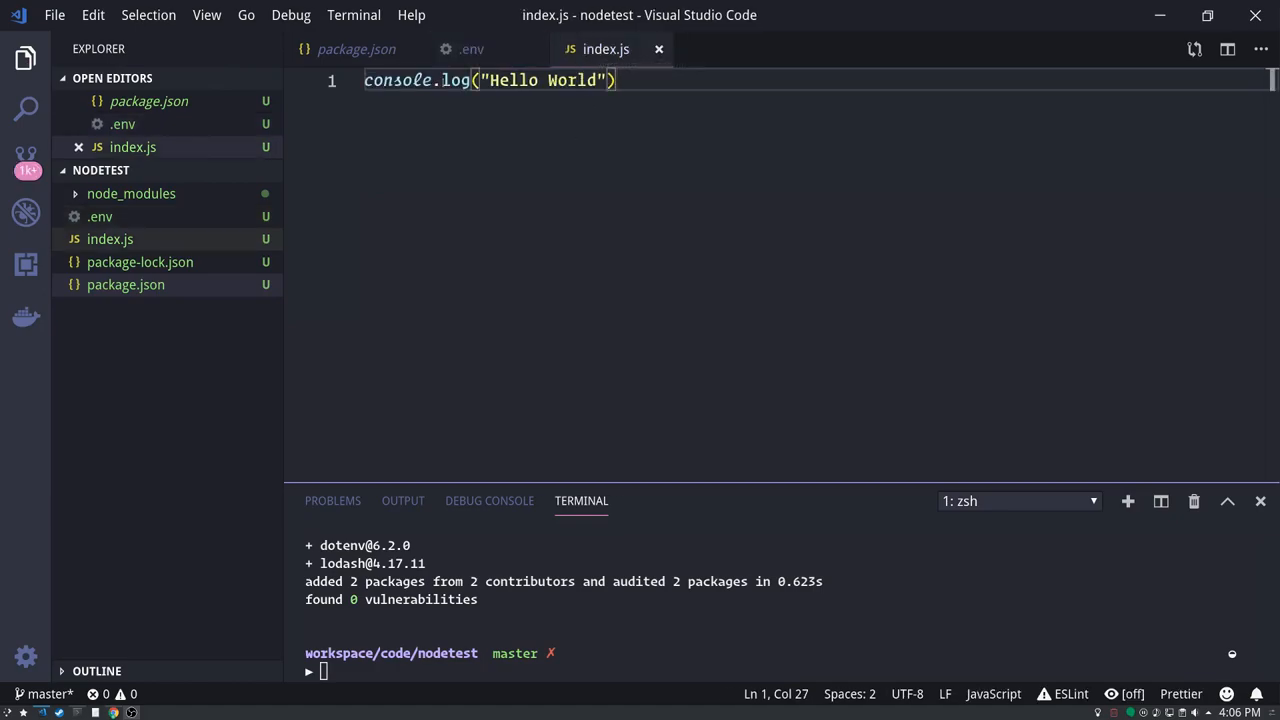
{"action": "double_click", "coordinate": [396, 80]}
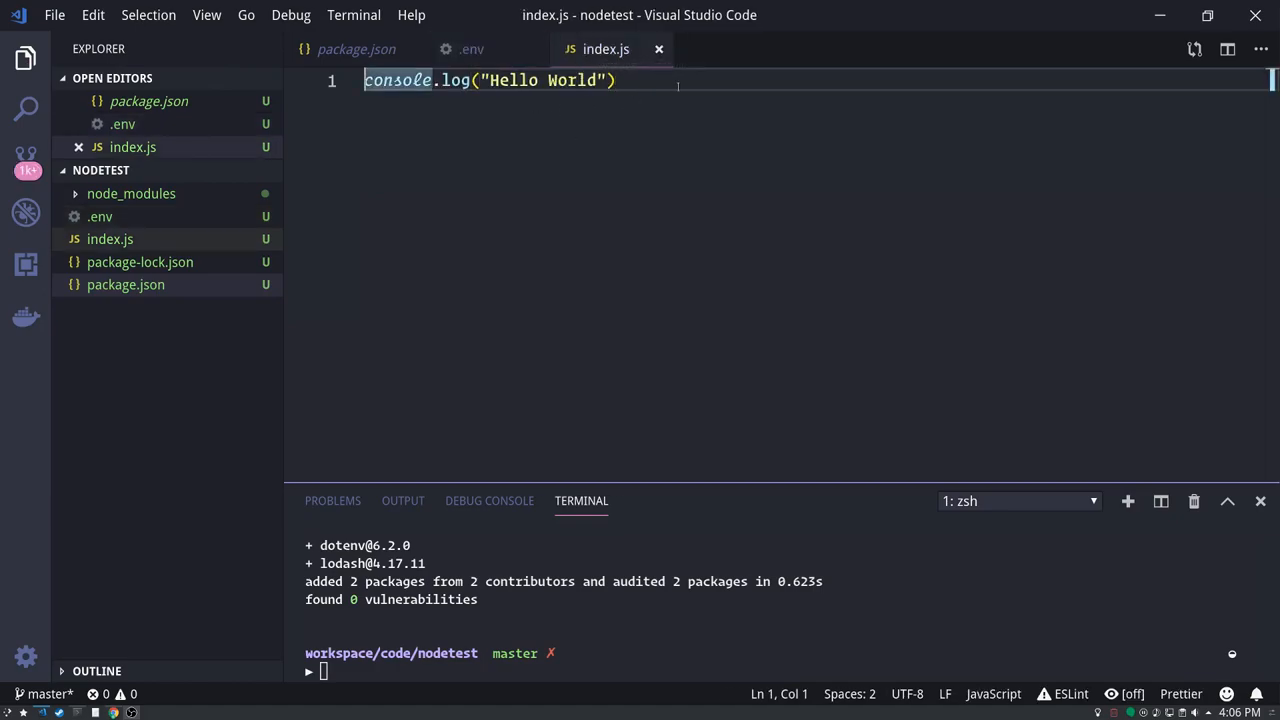
{"action": "type", "text": "require("}
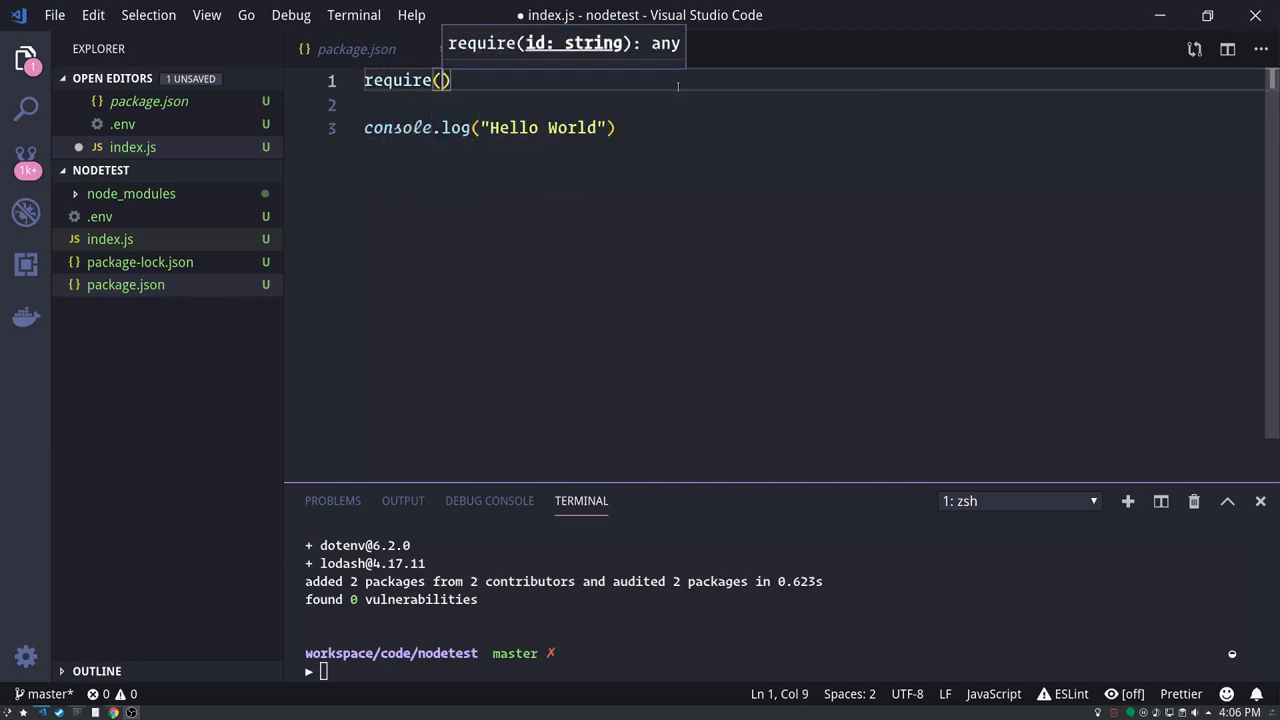
{"action": "type", "text": "\"dote\""}
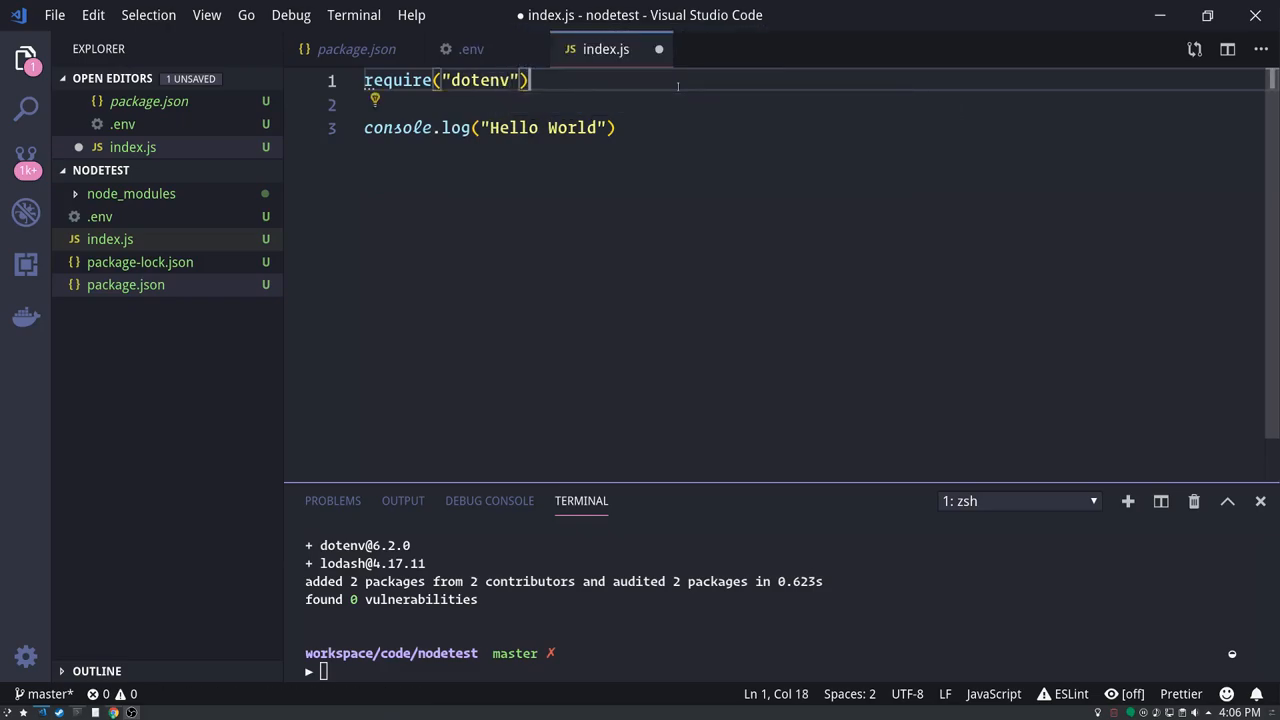
{"action": "type", "text": ".config"}
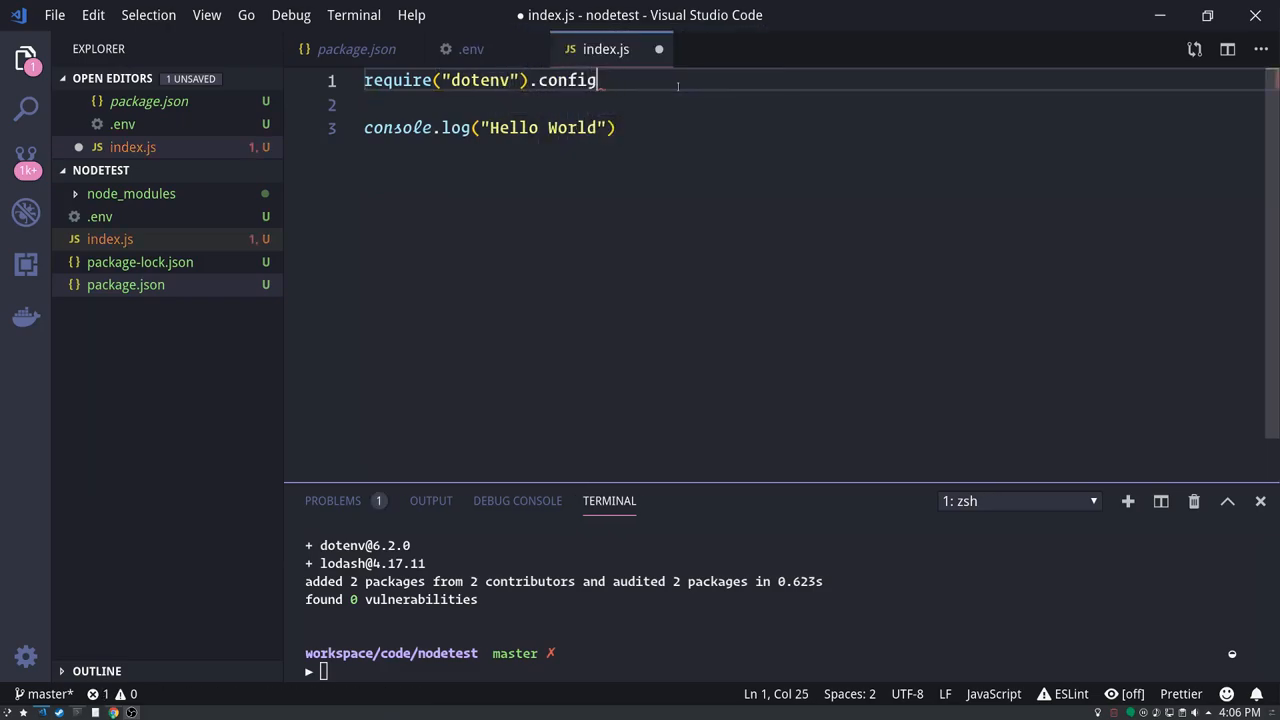
{"action": "type", "text": "()"}
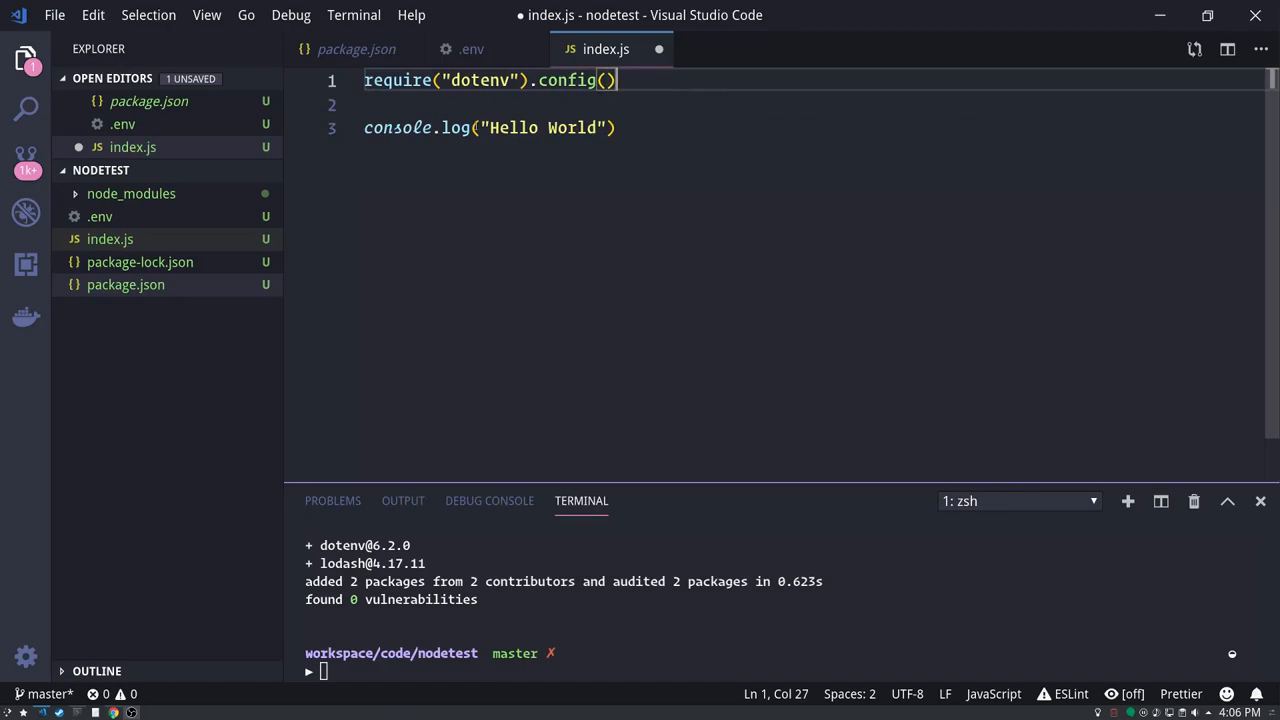
- Log process.env.MY_MESSAGE instead of the literal and run node index.js
{"action": "left_click", "coordinate": [616, 128]}
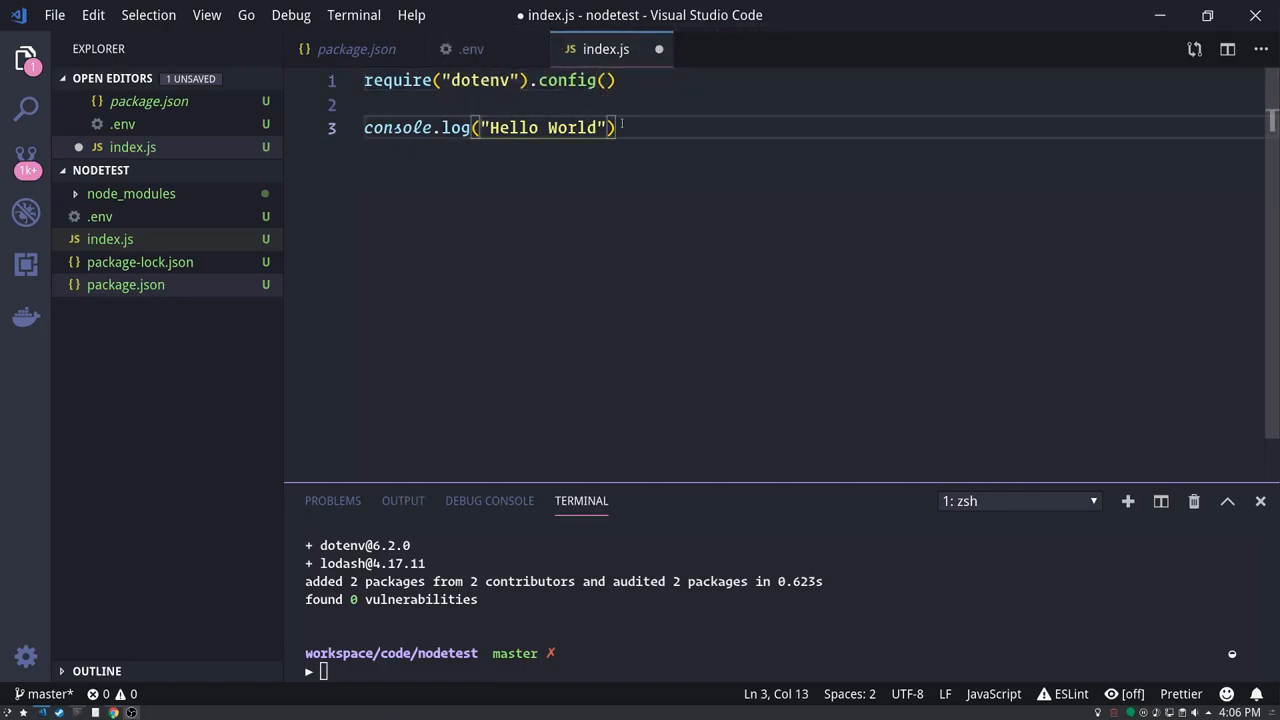
{"action": "type", "text": "process.env.MY"}
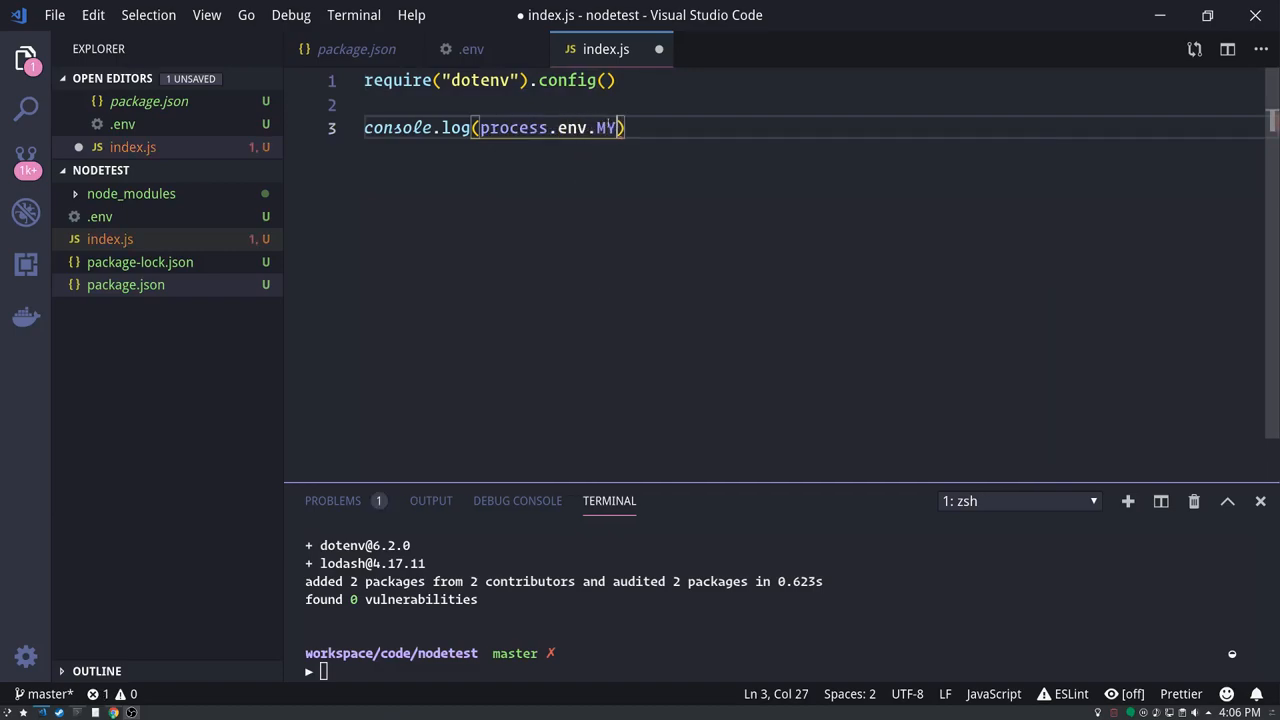
{"action": "type", "text": "_MESSAGE"}
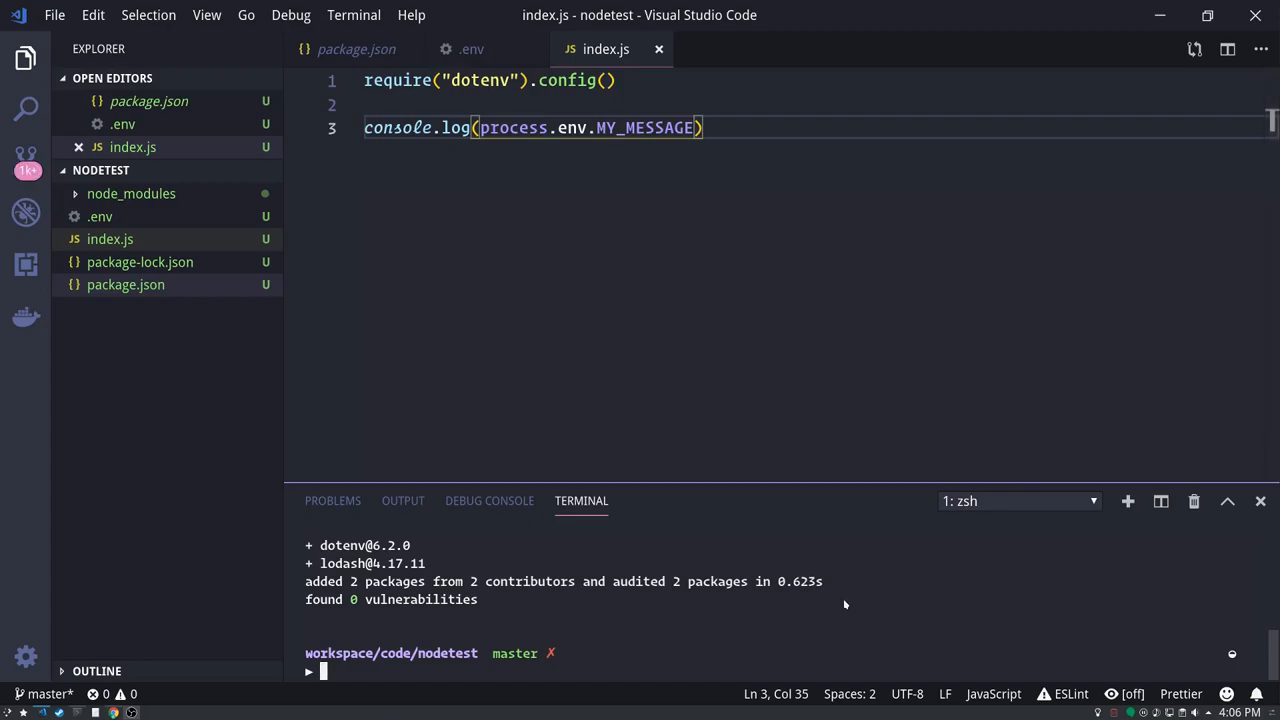
{"action": "type", "text": "node index.js"}
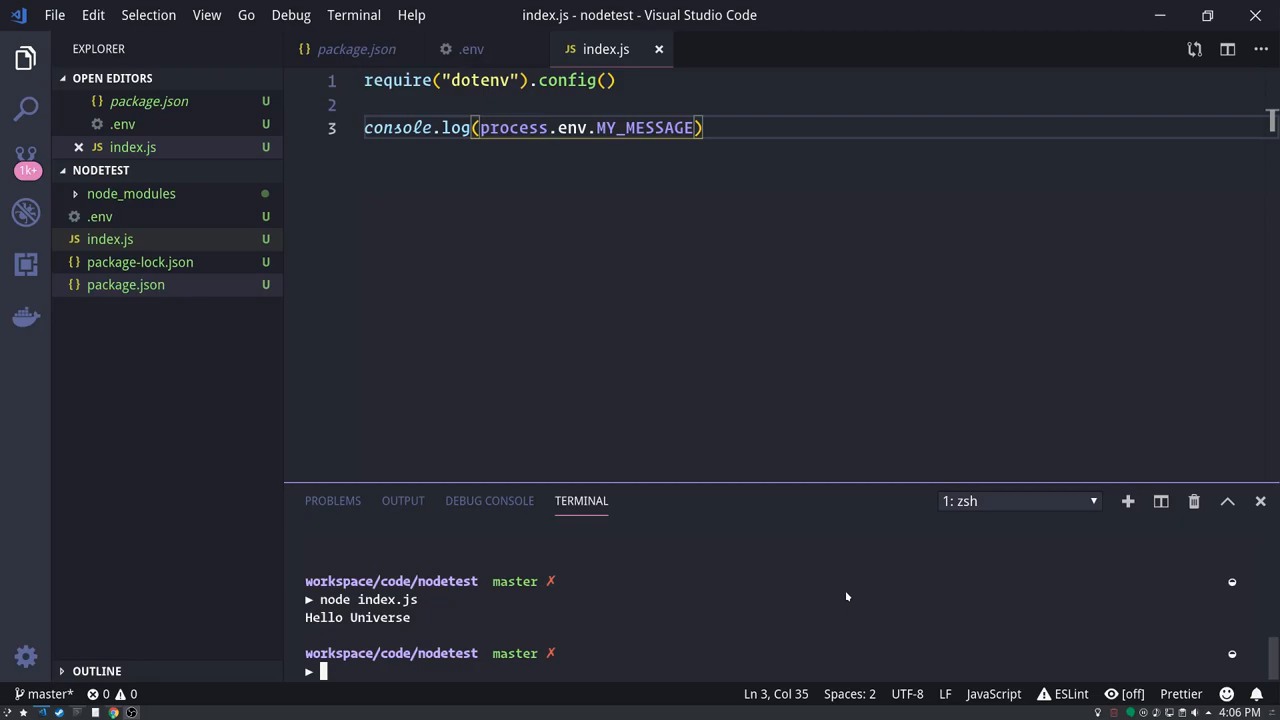
{"action": "left_click", "coordinate": [400, 104]}
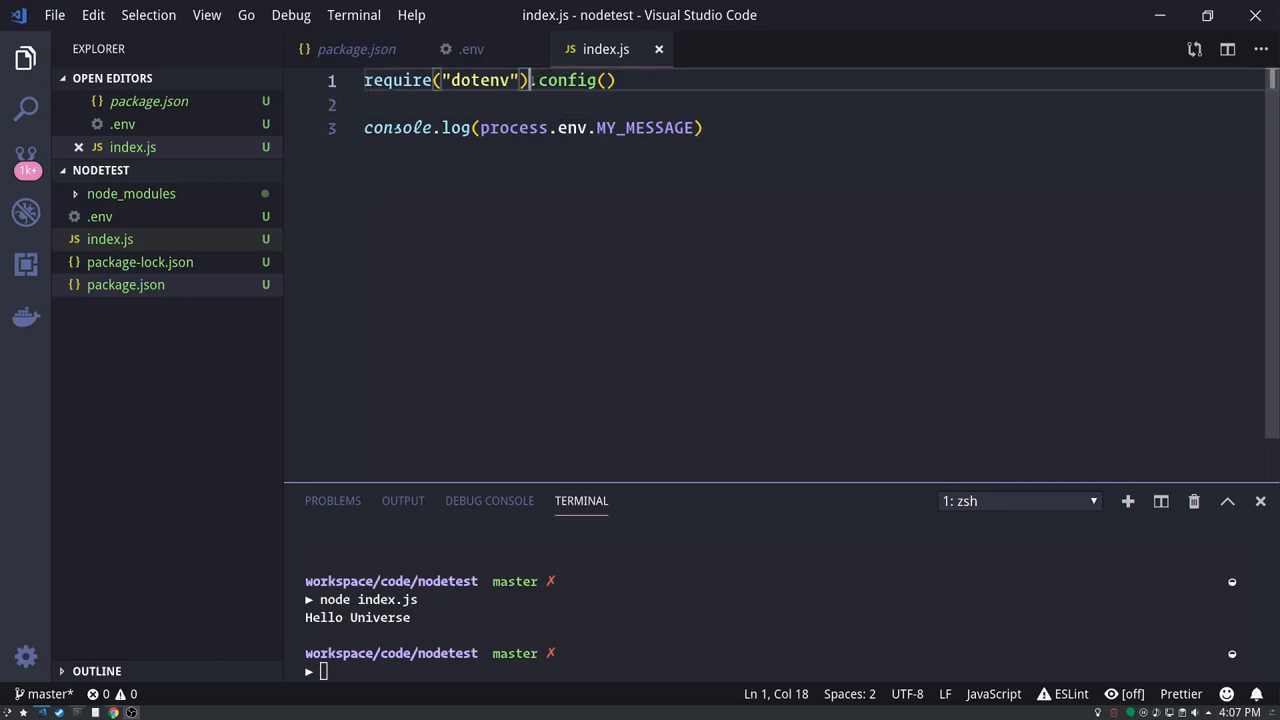
{"action": "left_click", "coordinate": [400, 104]}
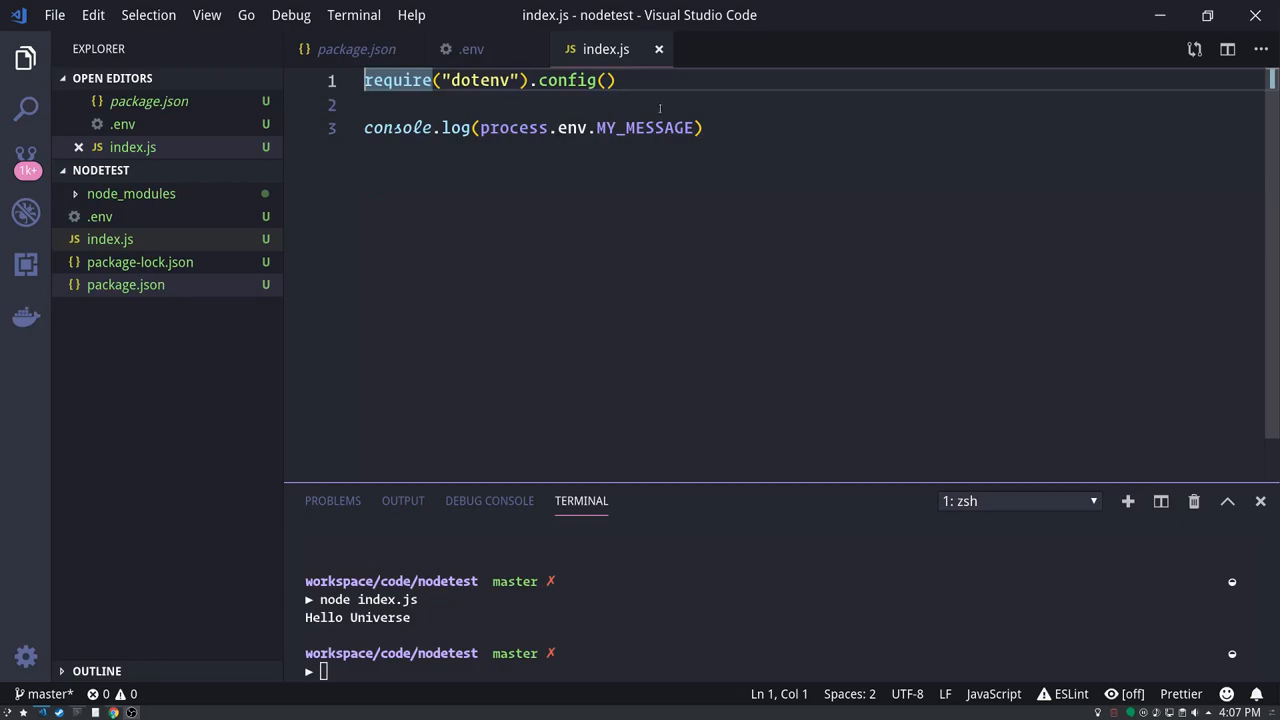
{"action": "left_click", "coordinate": [616, 80]}
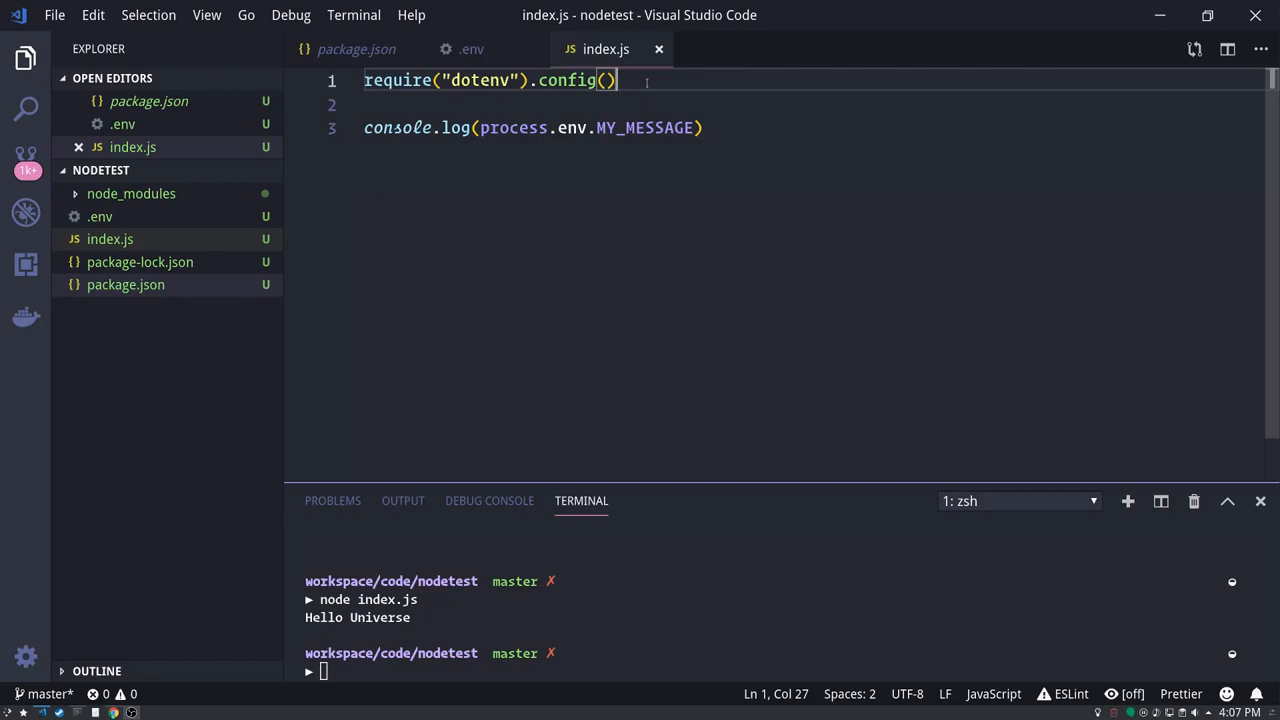
- Require lodash as const _ and begin a new console.log(_. line below the existing log
{"action": "type", "text": "const"}
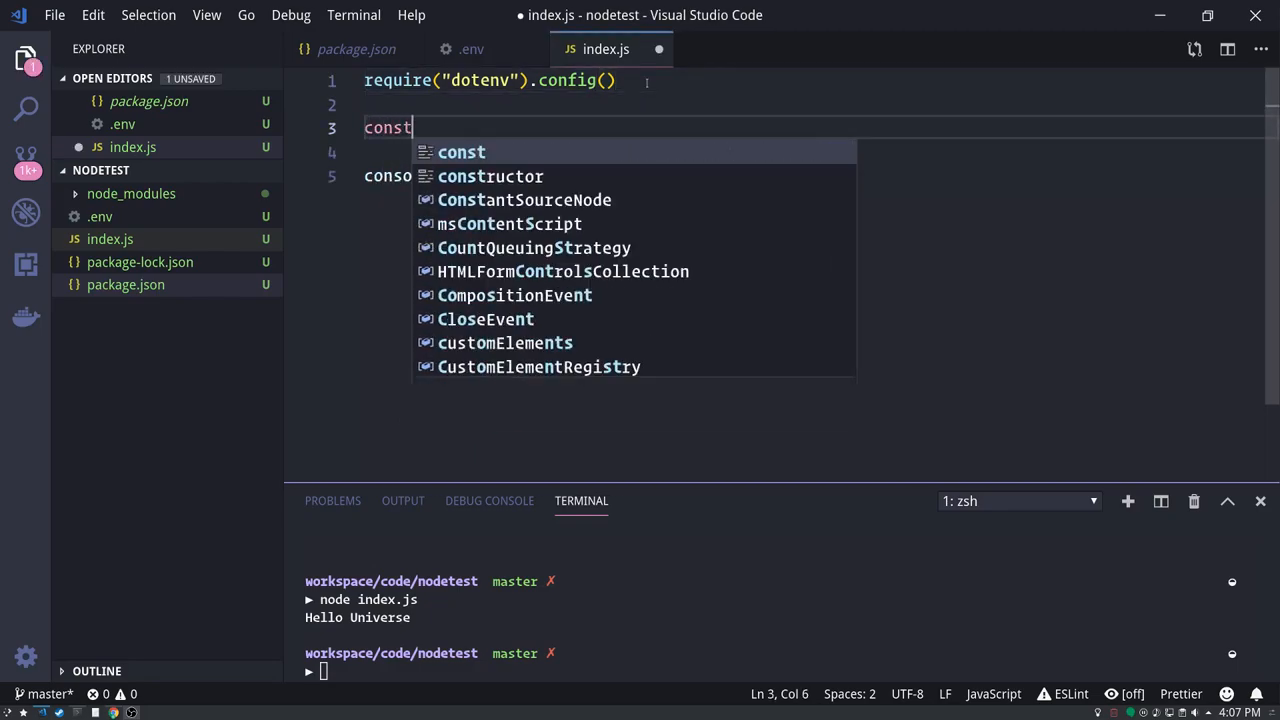
{"action": "type", "text": "_"}
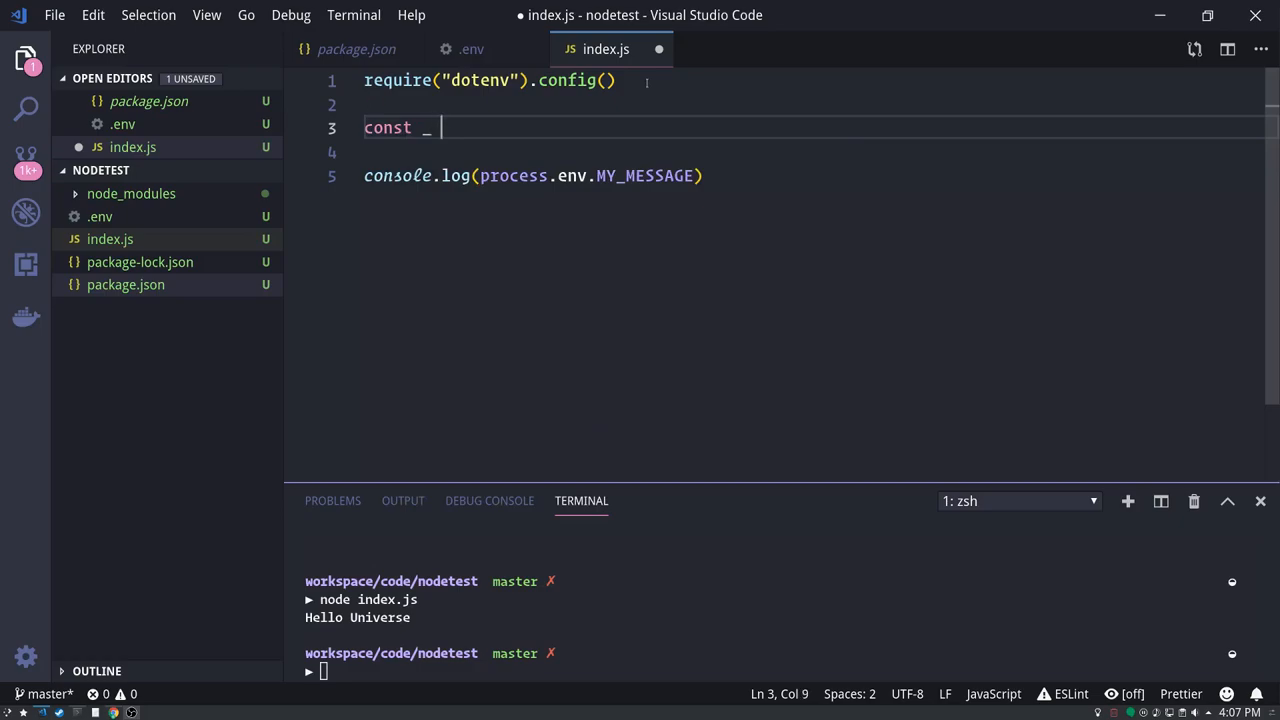
{"action": "type", "text": "= require(\"lodash"}
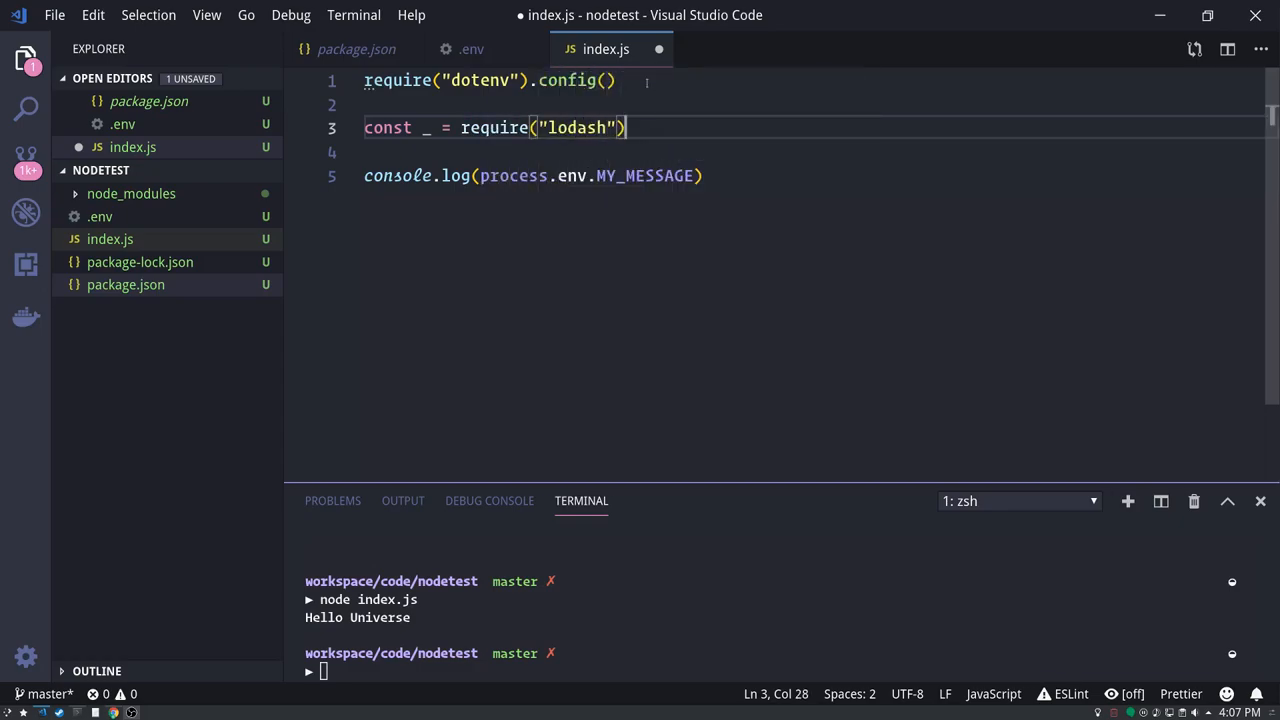
{"action": "left_click", "coordinate": [702, 176]}
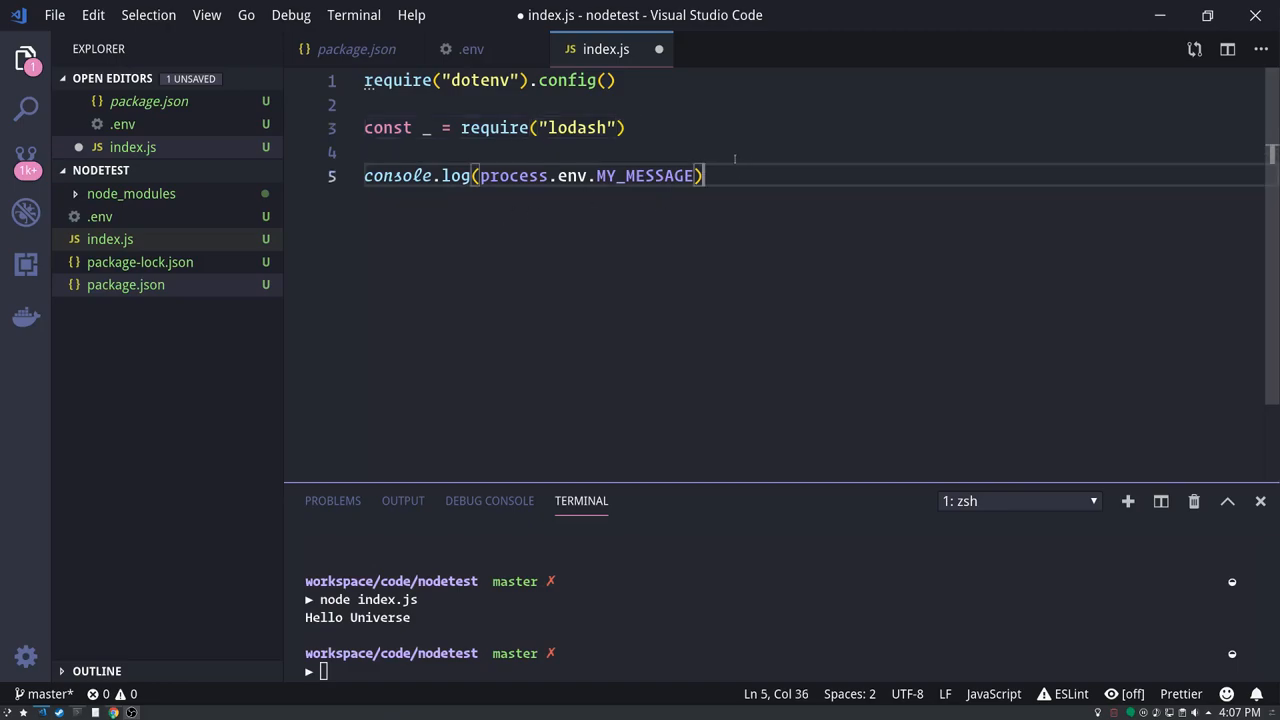
{"action": "key", "text": "Return"}
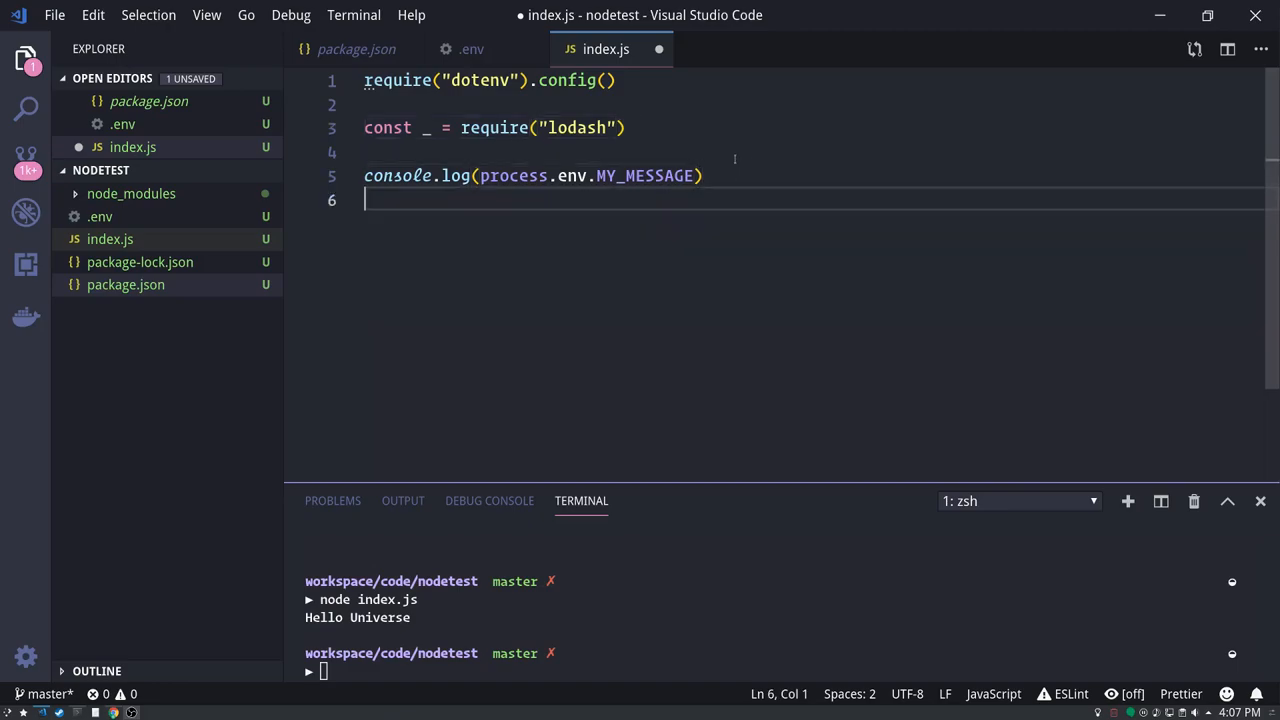
{"action": "type", "text": "console."}
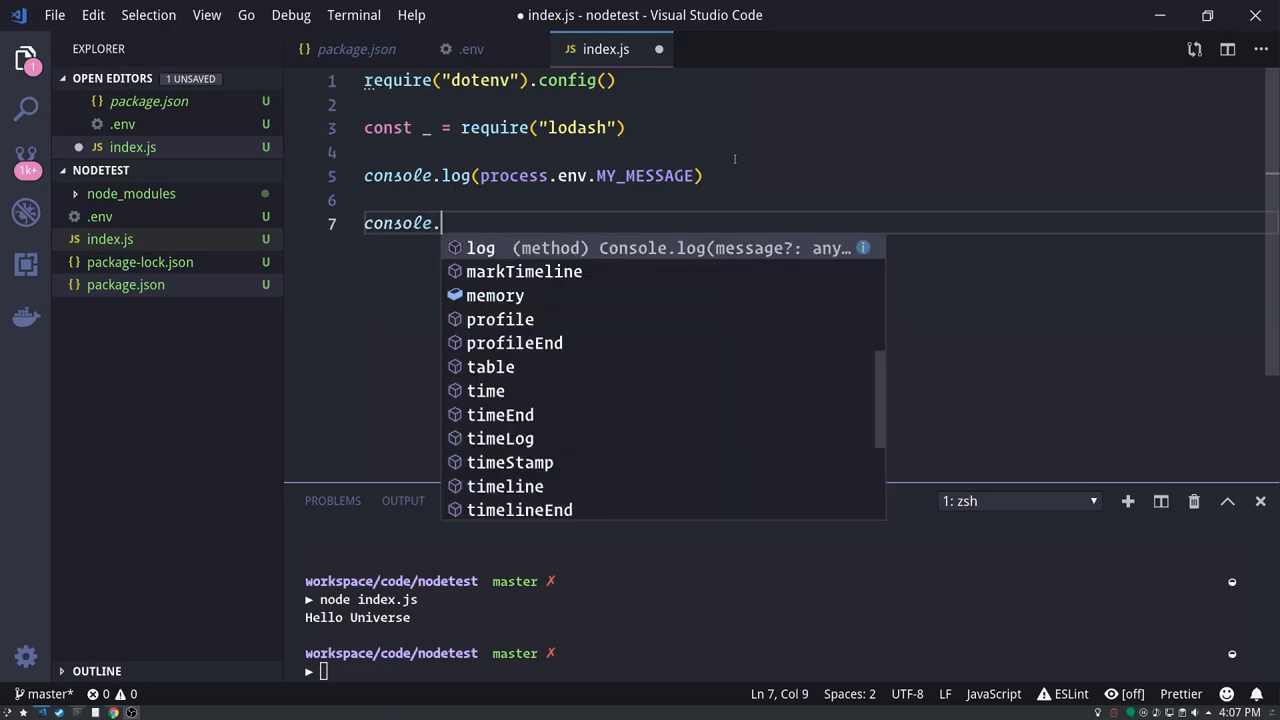
{"action": "type", "text": "log(_"}
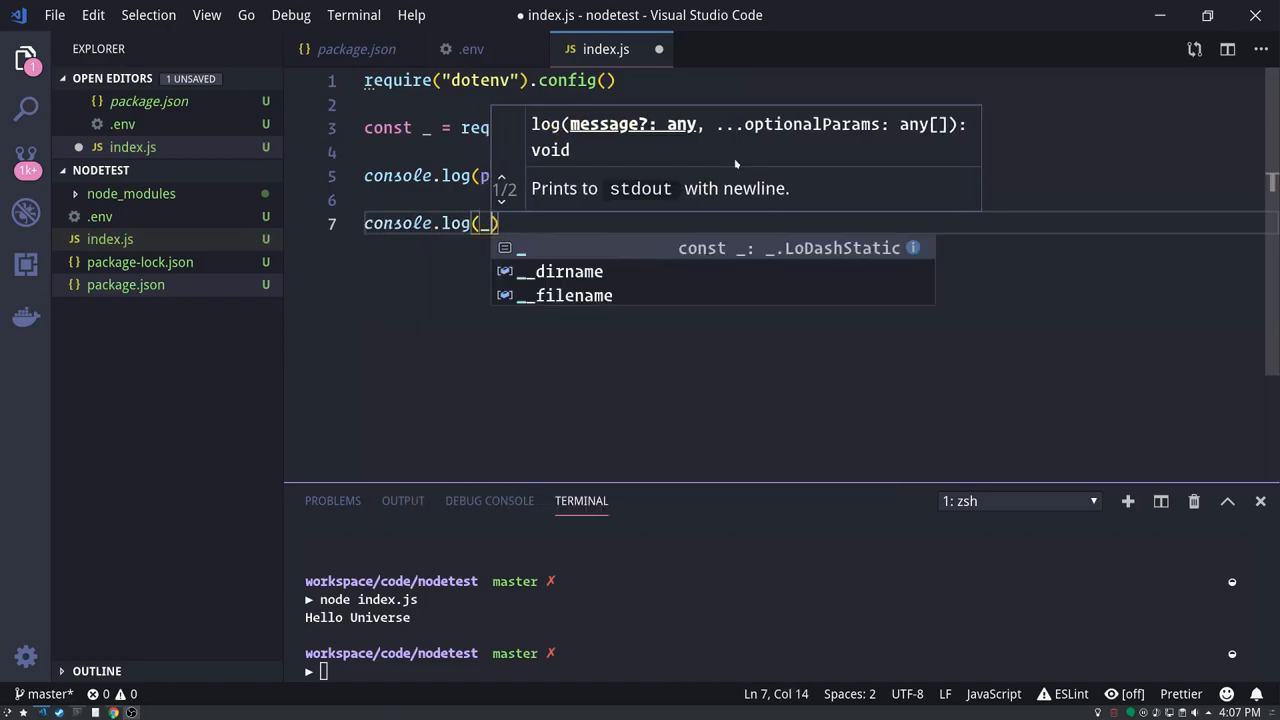
{"action": "type", "text": "."}
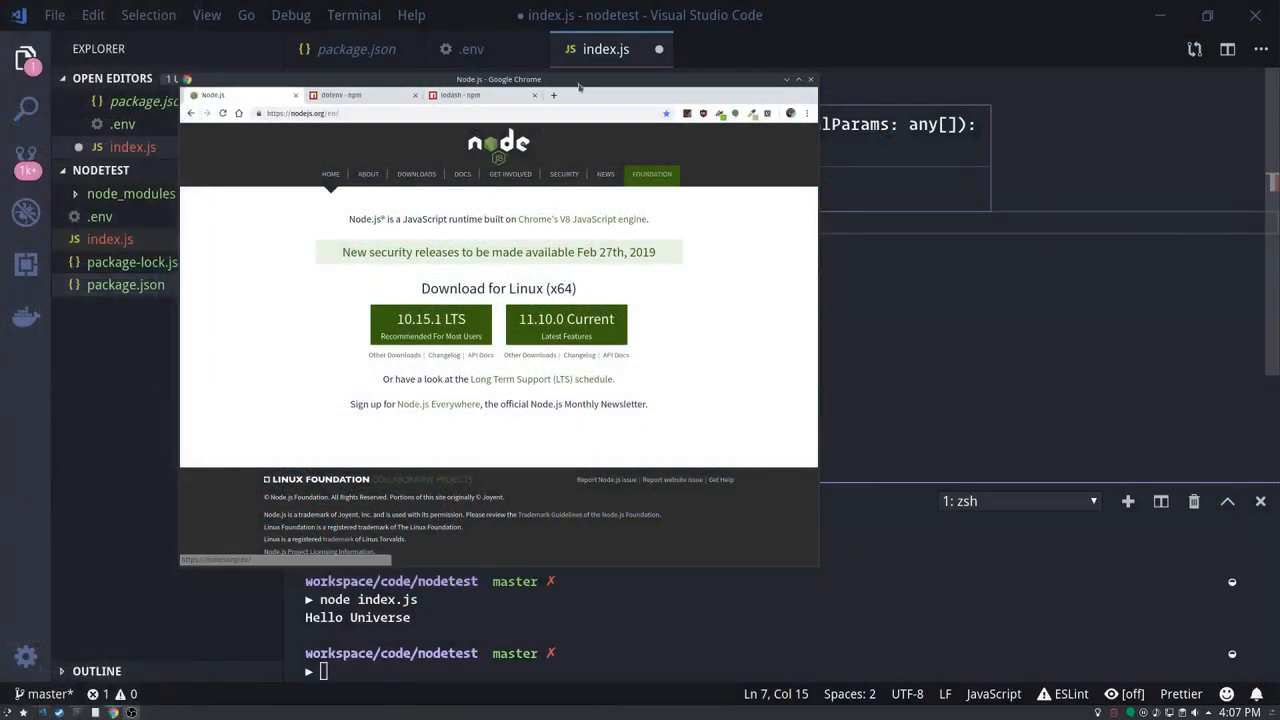
- From the lodash npm tab, open lodash.com and select the _.defaults example snippet
{"action": "left_click", "coordinate": [464, 96]}
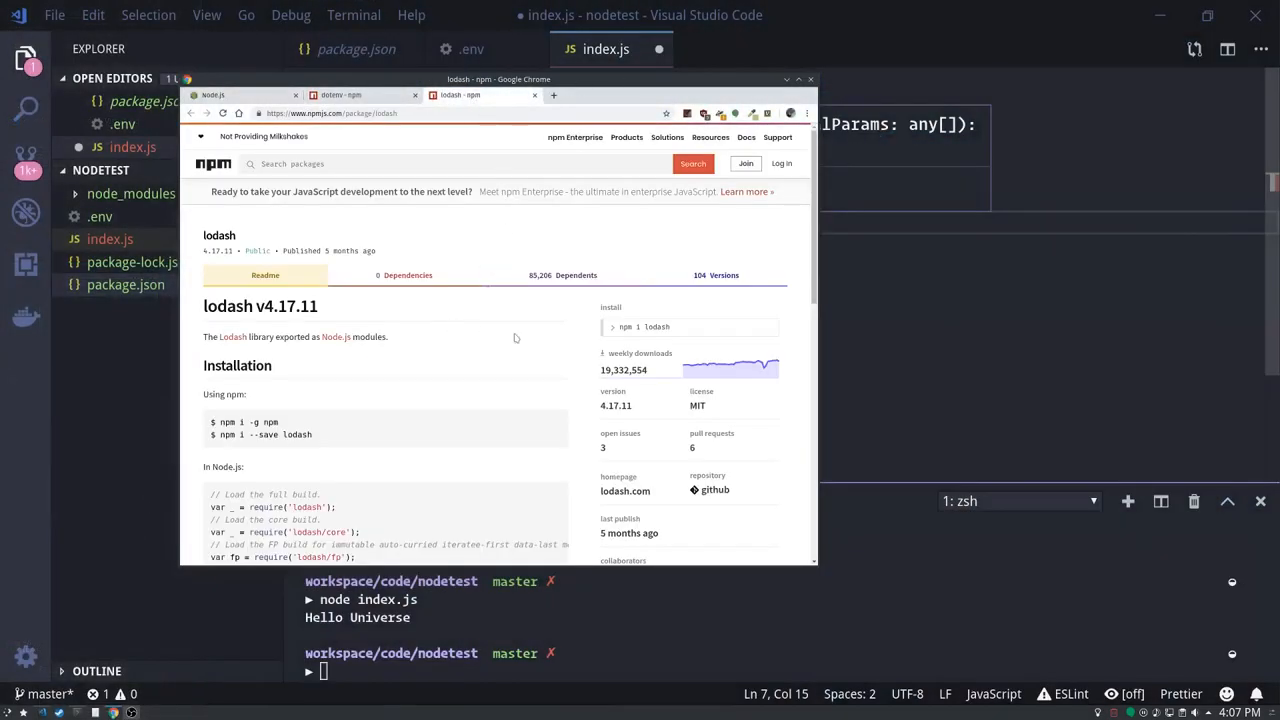
{"action": "left_click", "coordinate": [624, 492]}
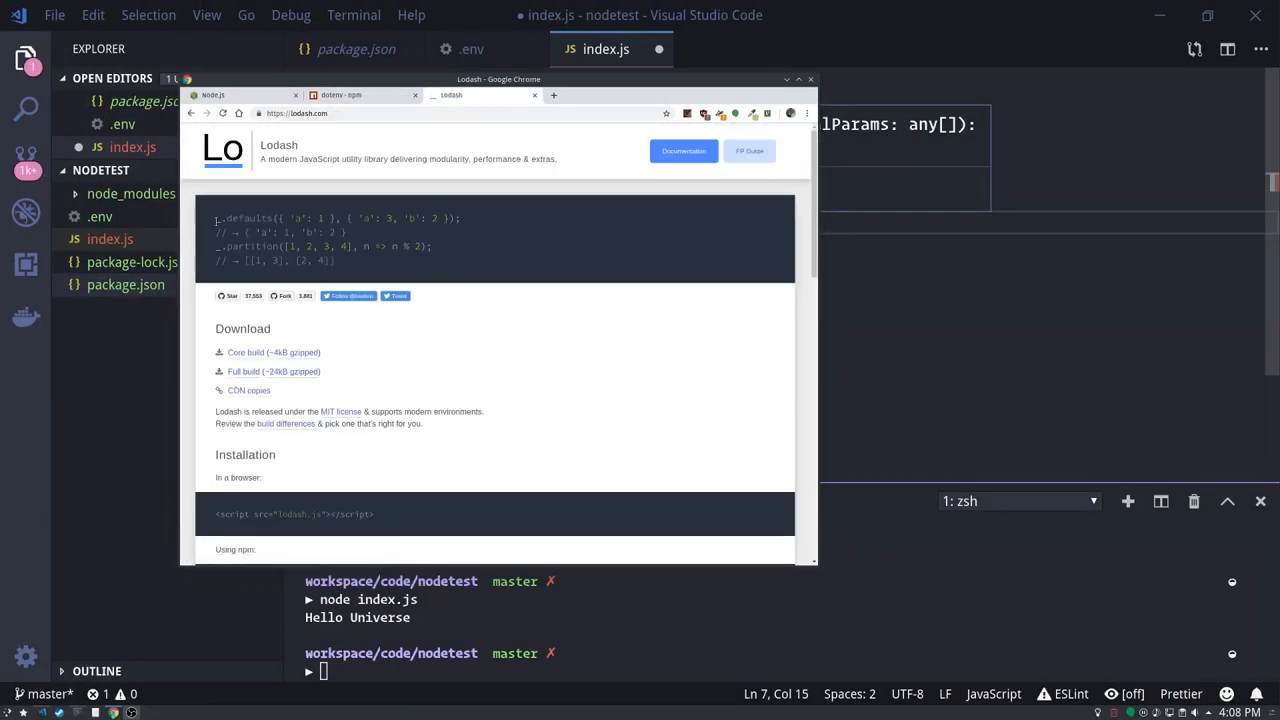
{"action": "left_click_drag", "start_coordinate": [216, 218], "coordinate": [450, 218]}
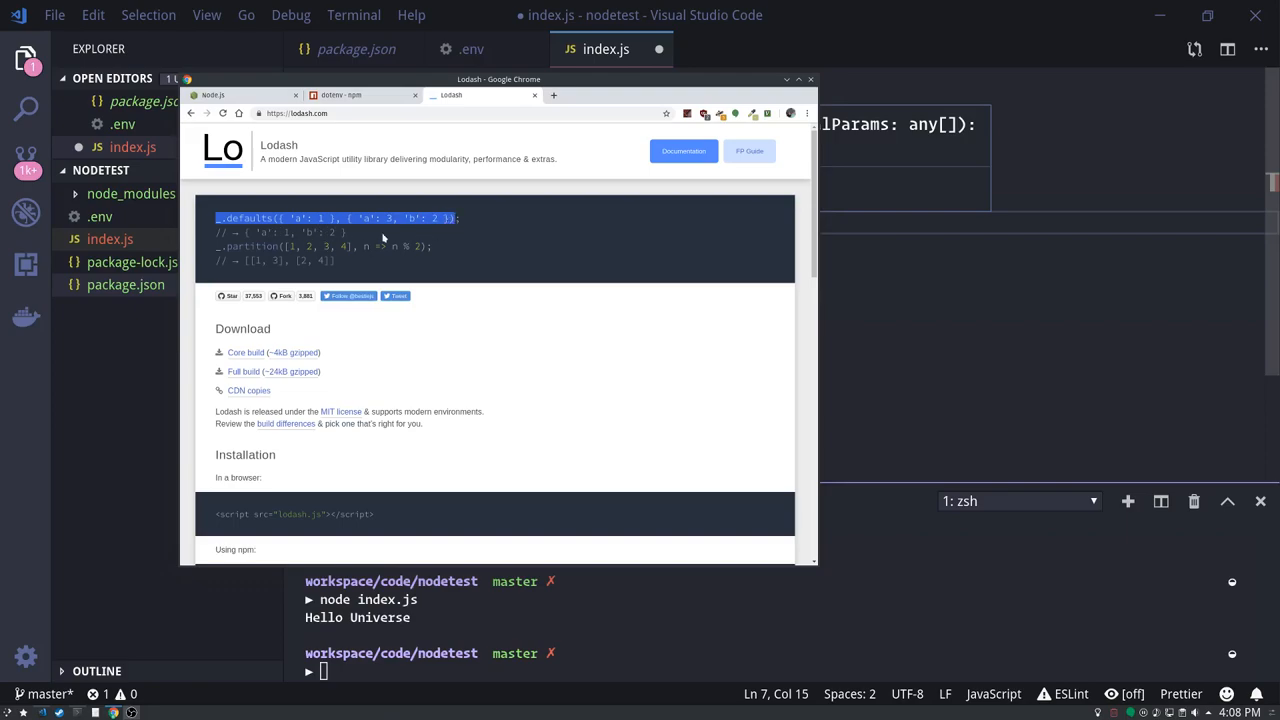
{"action": "mouse_move", "coordinate": [452, 76]}
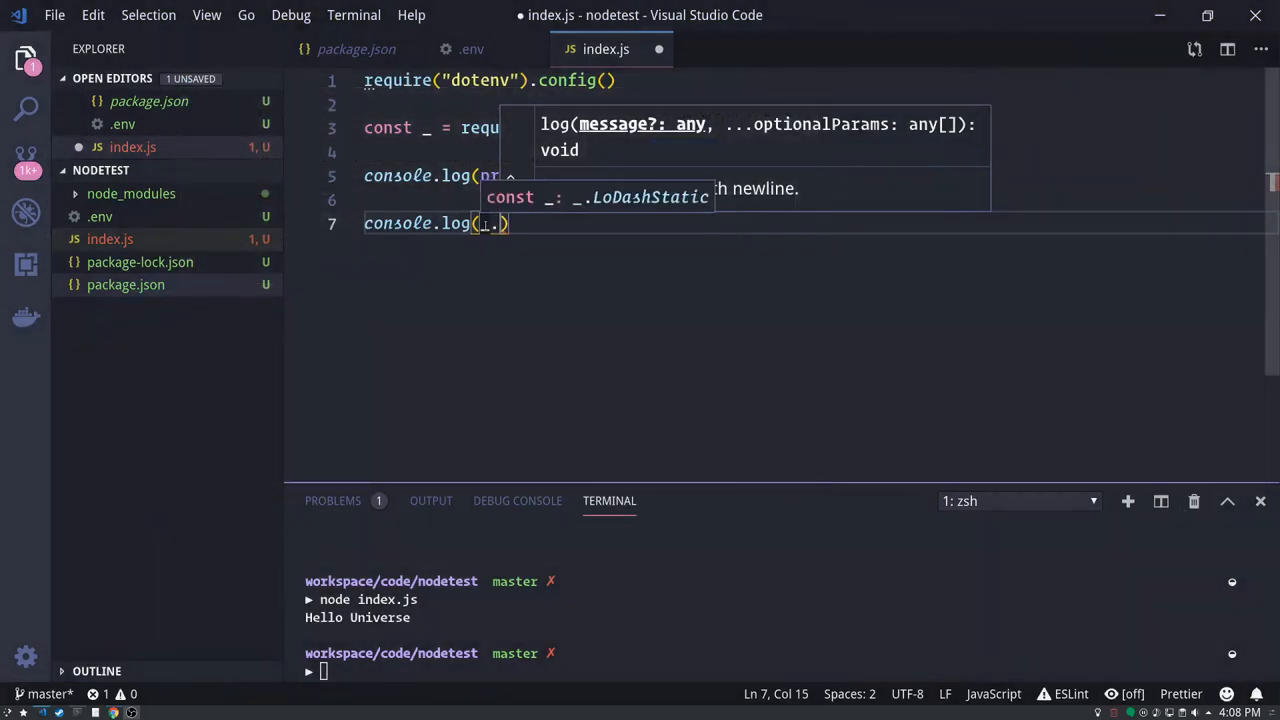
- Log _.defaults({ 'a': 1 }, { 'a': 3, 'b': 2 }) in index.js and run it with node, printing { a: 1, b: 2 }
{"action": "type", "text": "_.defaults({ 'a': 1 }, { 'a': 3, 'b': 2 })"}
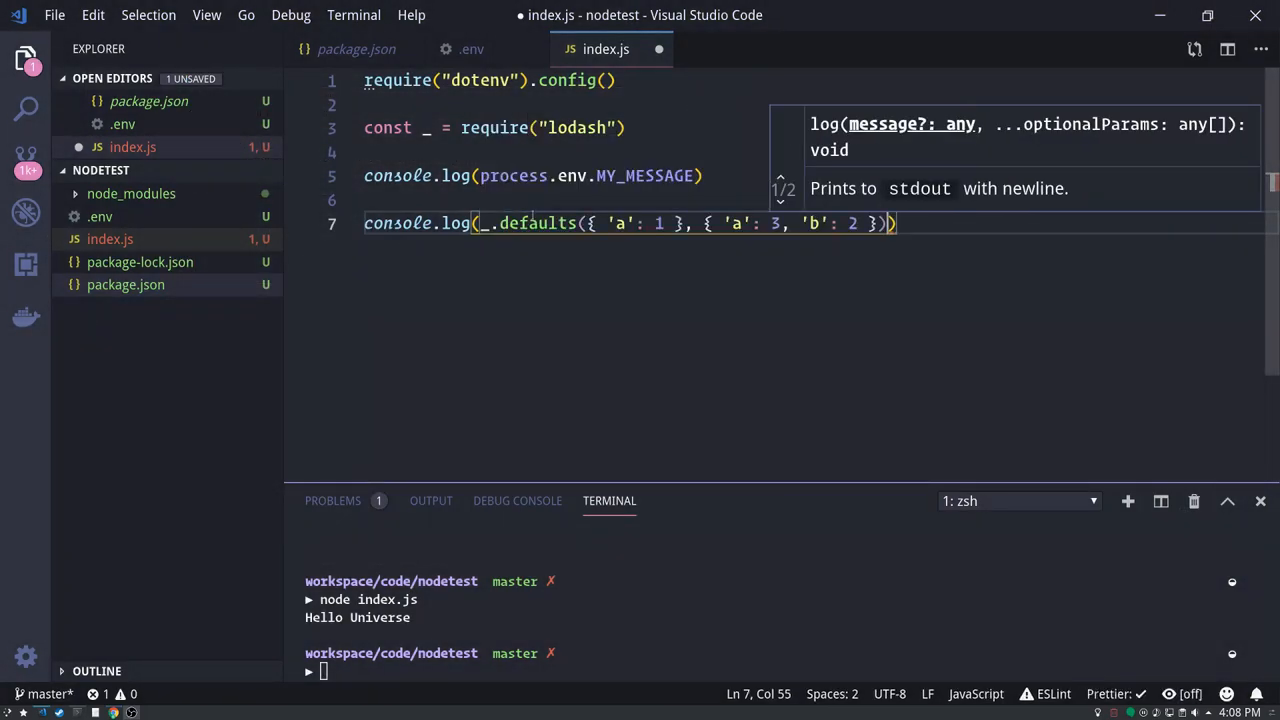
{"action": "key", "text": "ctrl+s"}
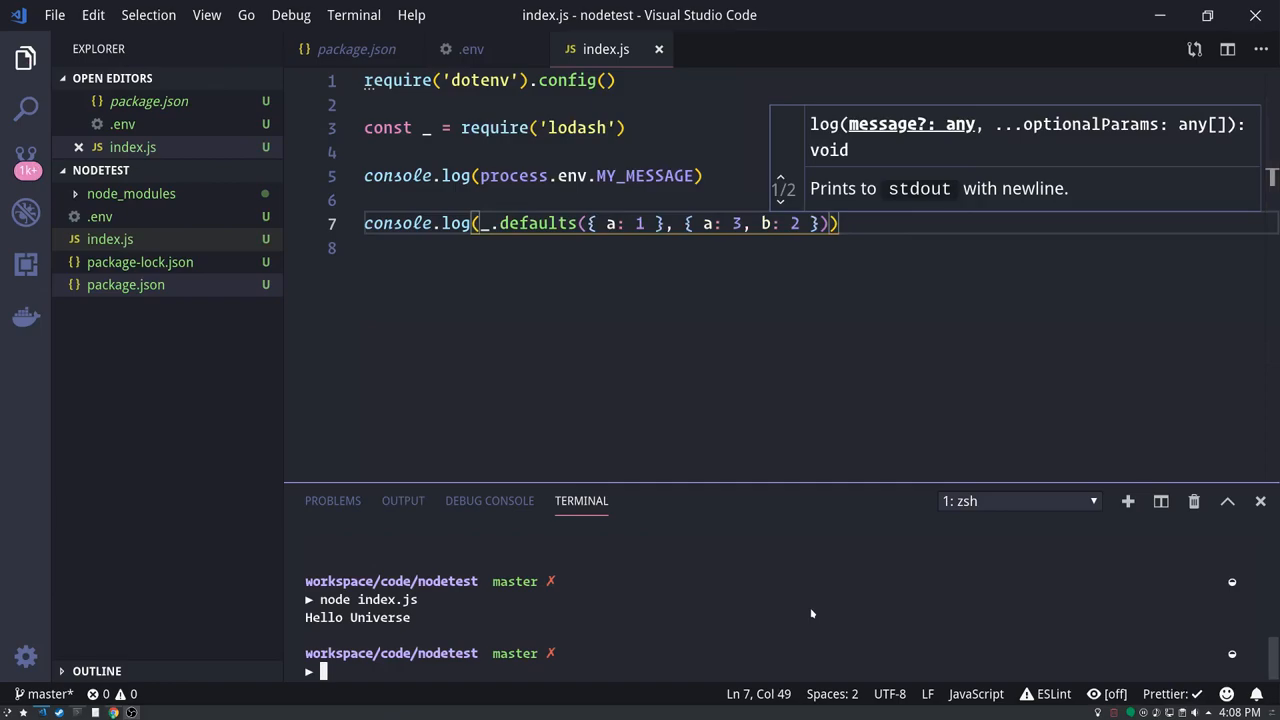
{"action": "type", "text": "node index"}
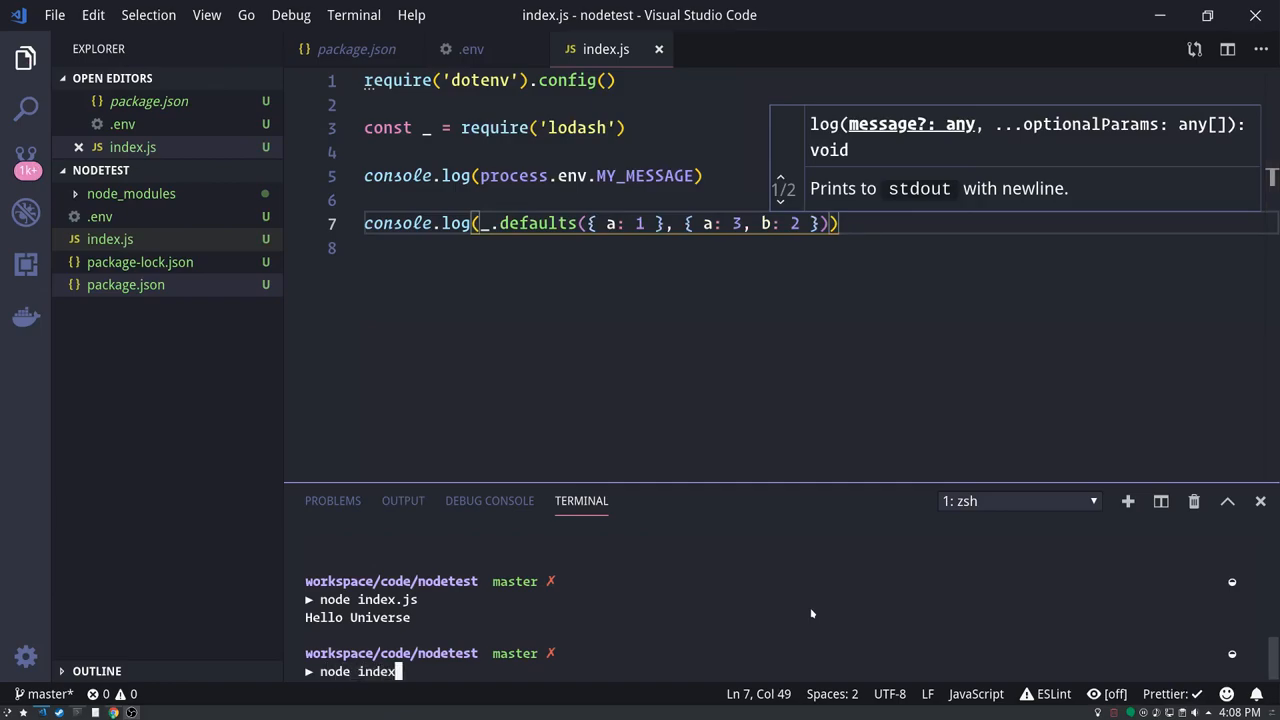
{"action": "key", "text": "Return"}
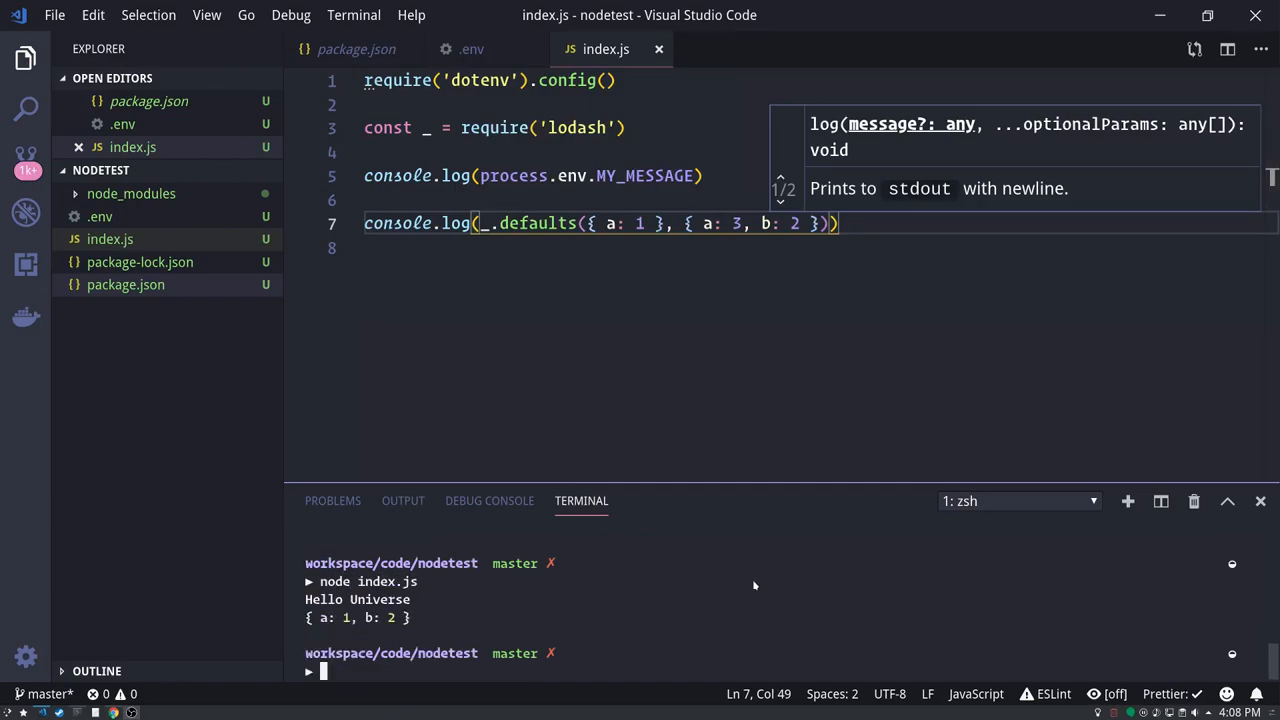
{"action": "mouse_move", "coordinate": [508, 304]}
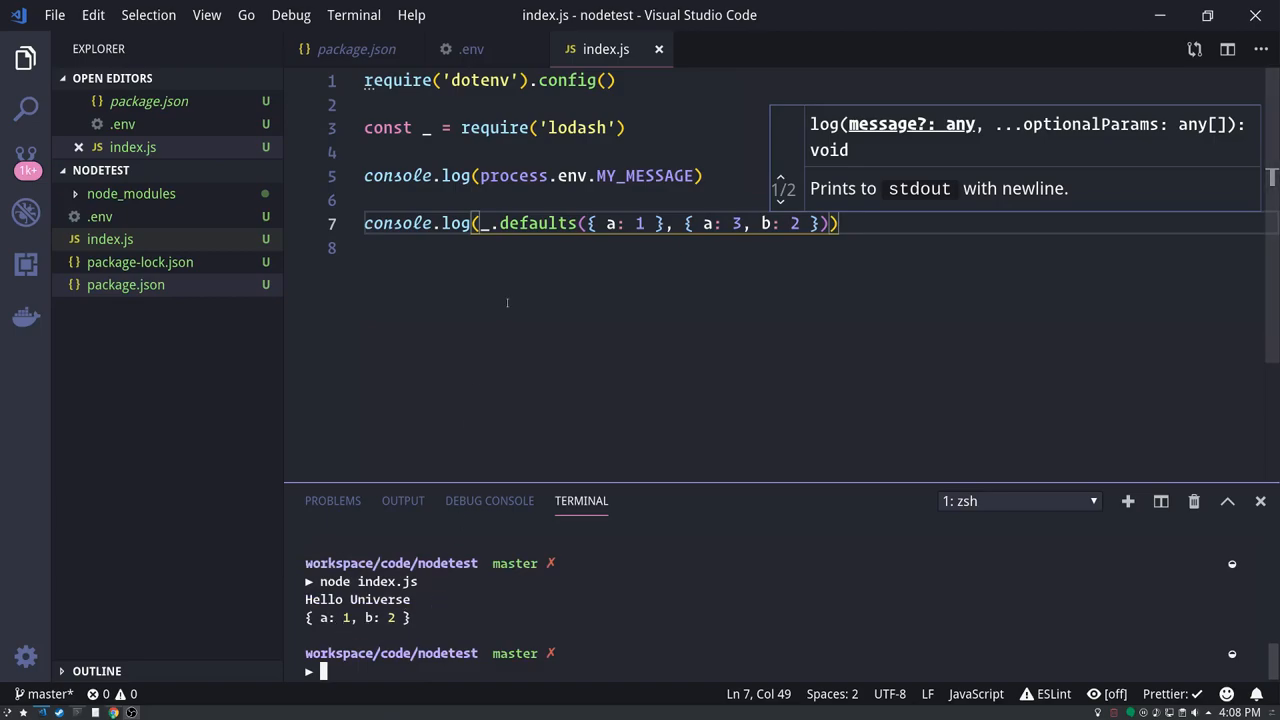
{"action": "double_click", "coordinate": [538, 224]}
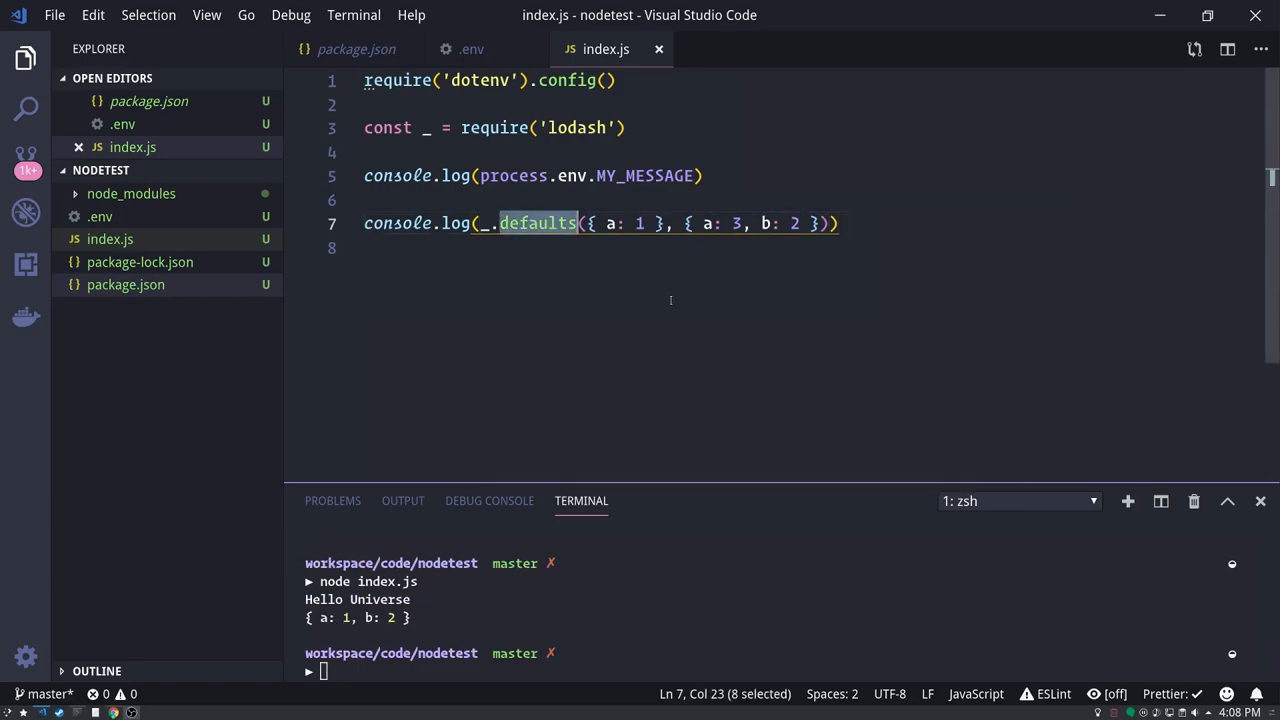
{"action": "left_click", "coordinate": [608, 224]}
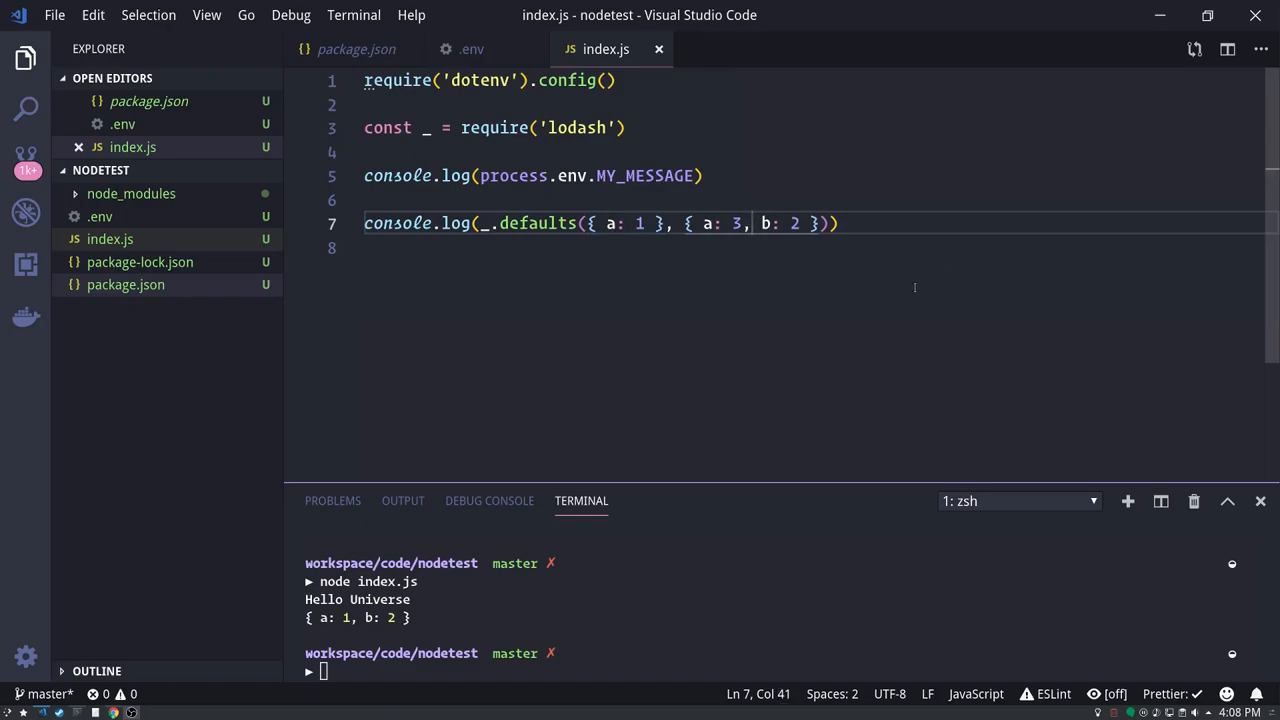
{"action": "mouse_move", "coordinate": [898, 300]}
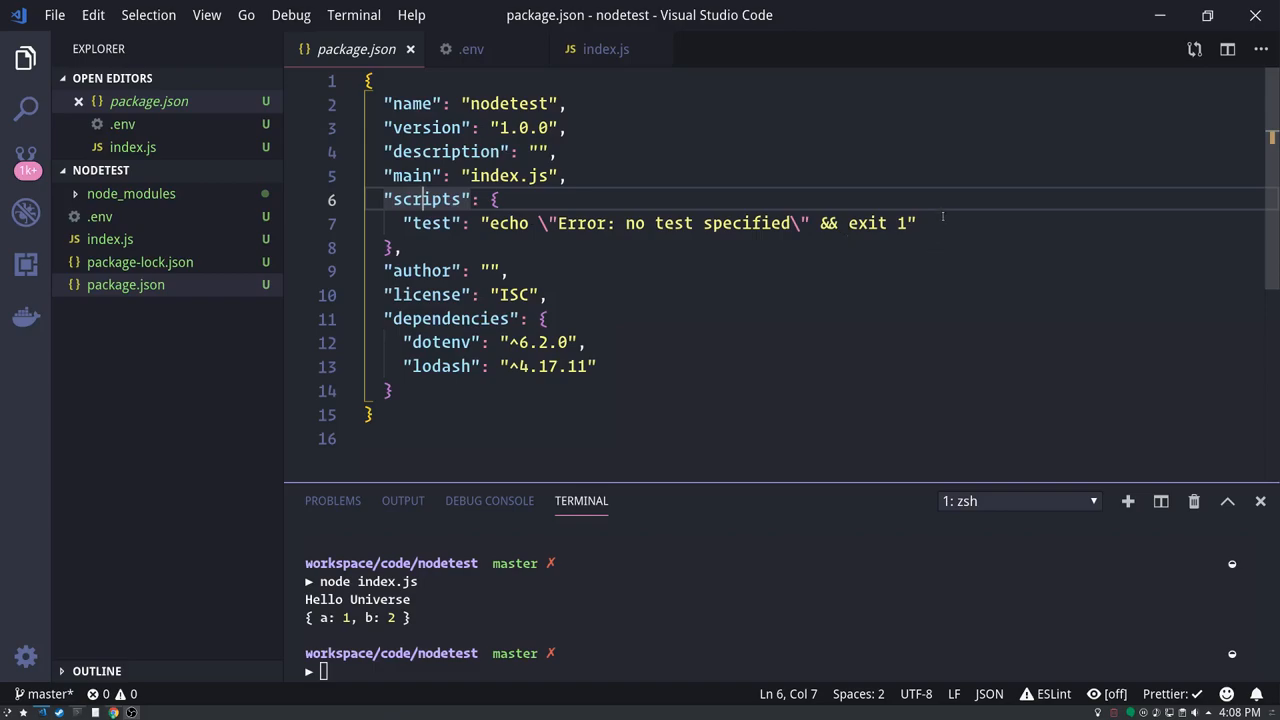
{"action": "type", "text": ","}
{"action": "type", "text": "\""}
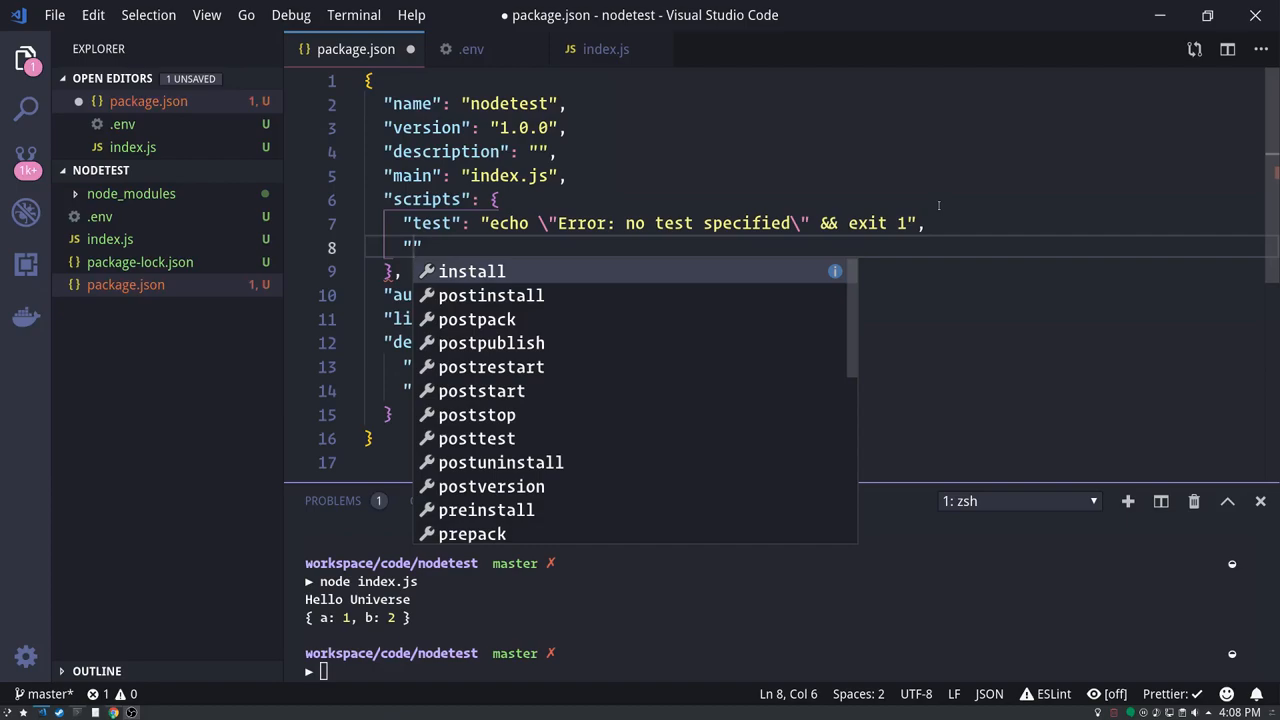
{"action": "type", "text": "goindex"}
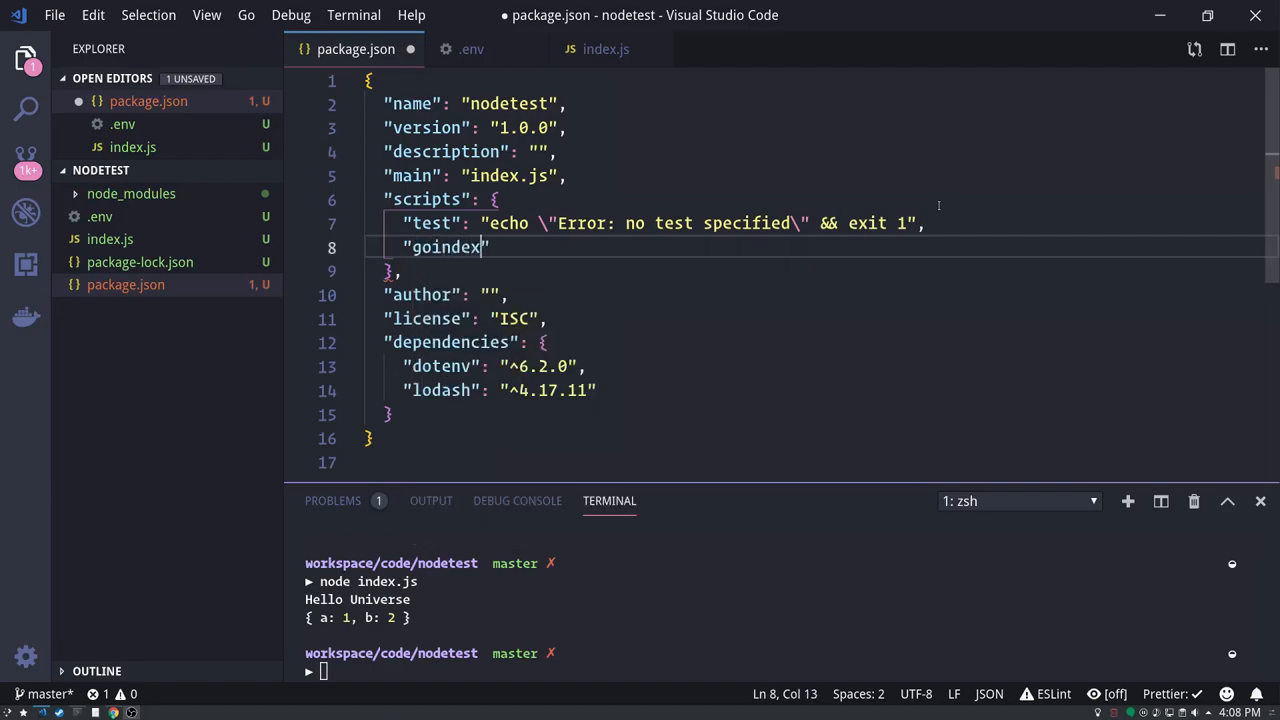
{"action": "type", "text": ": \"\""}
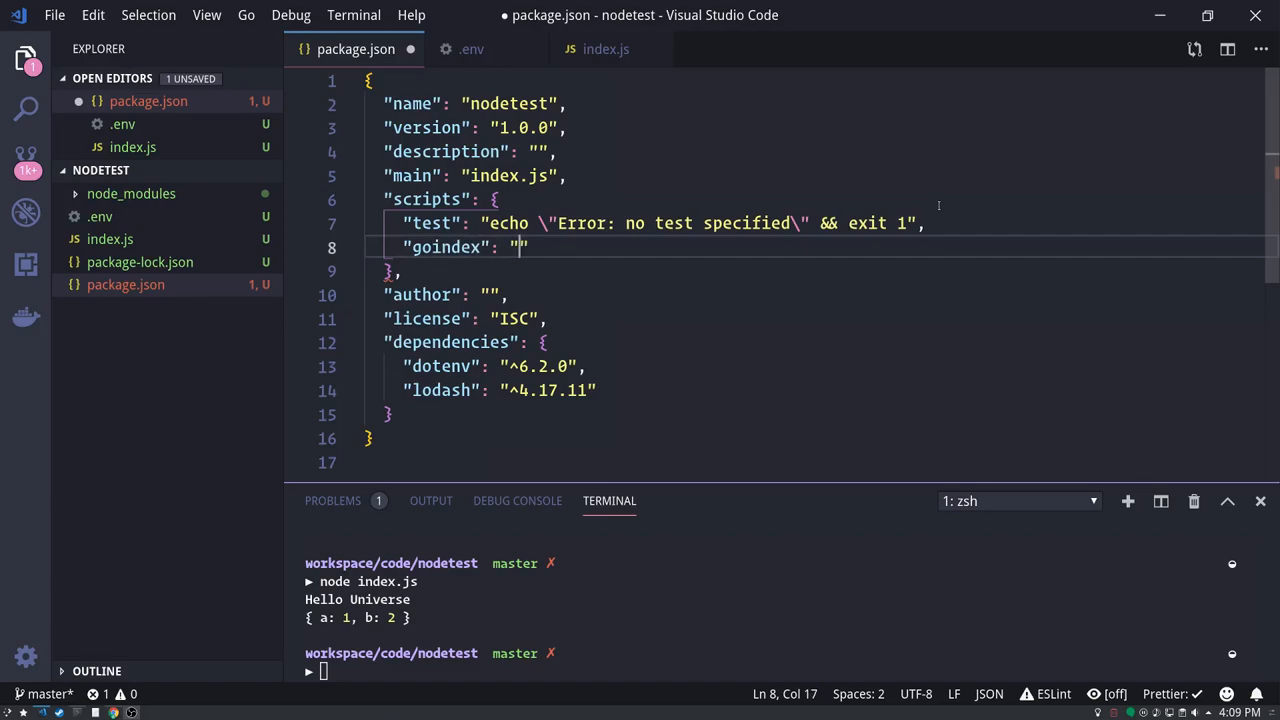
{"action": "type", "text": "node index.js"}
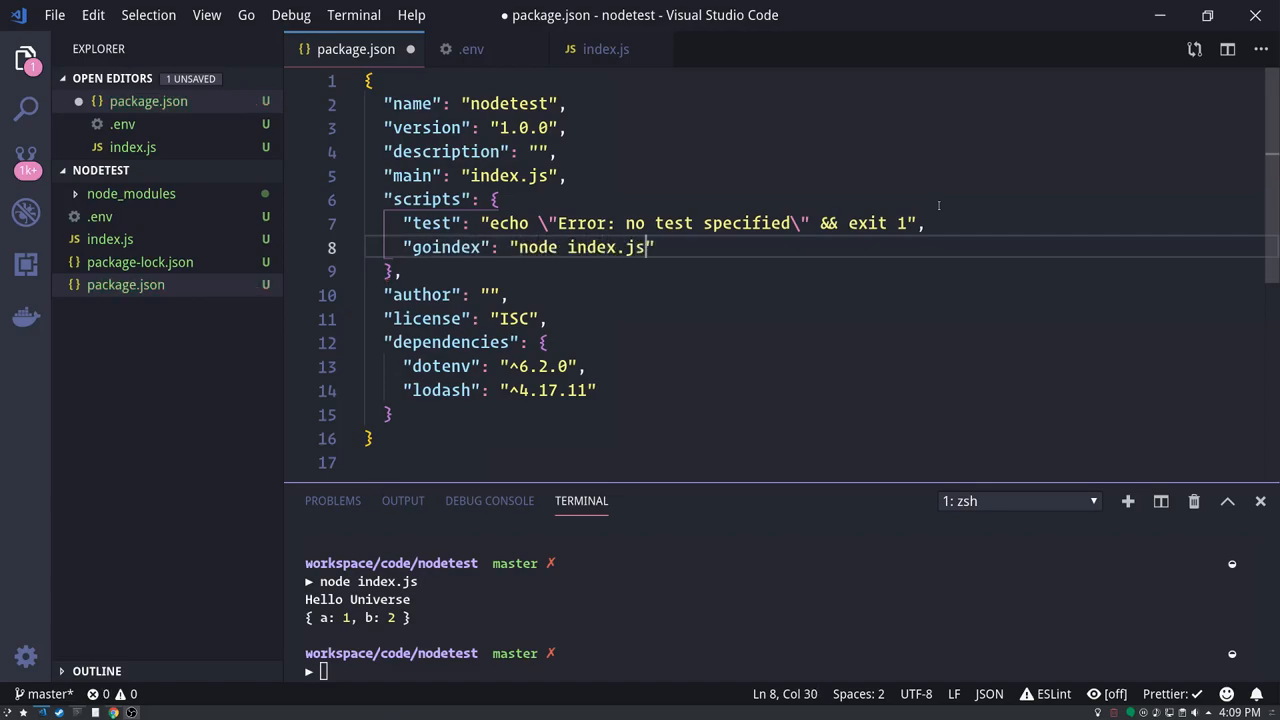
{"action": "key", "text": "ctrl+s"}
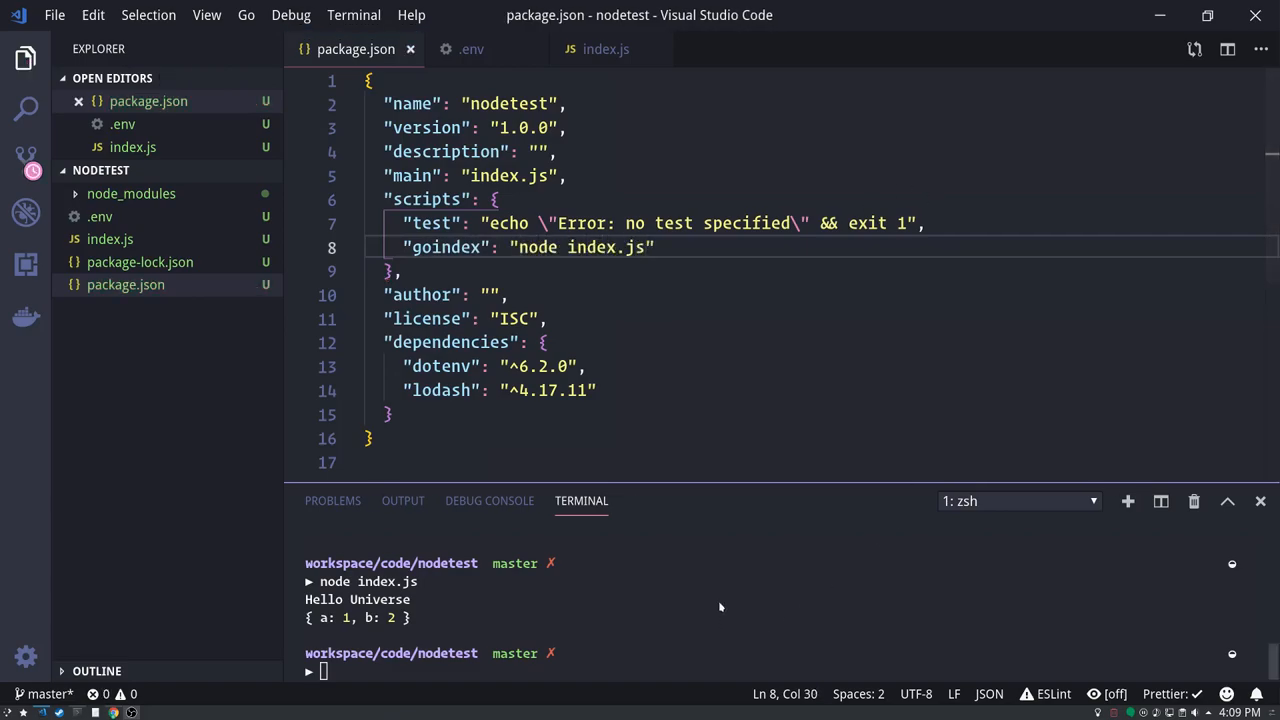
{"action": "type", "text": "npm run"}
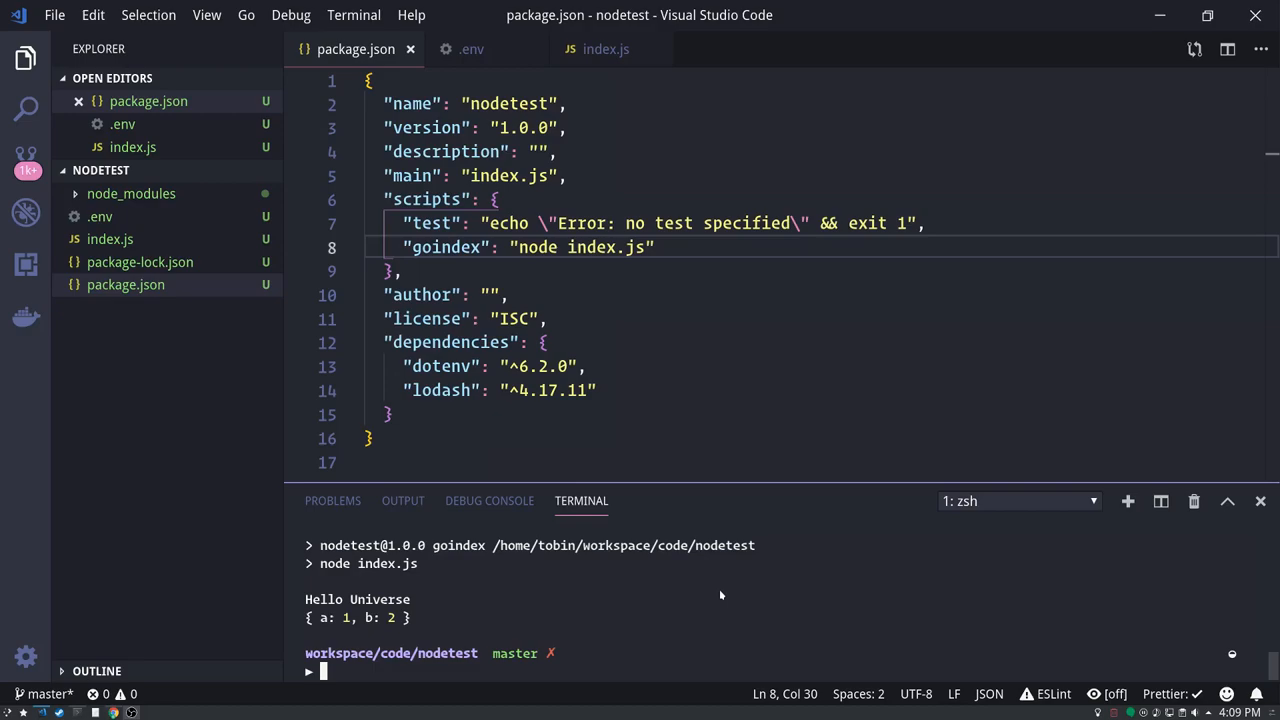
{"action": "mouse_move", "coordinate": [164, 368]}
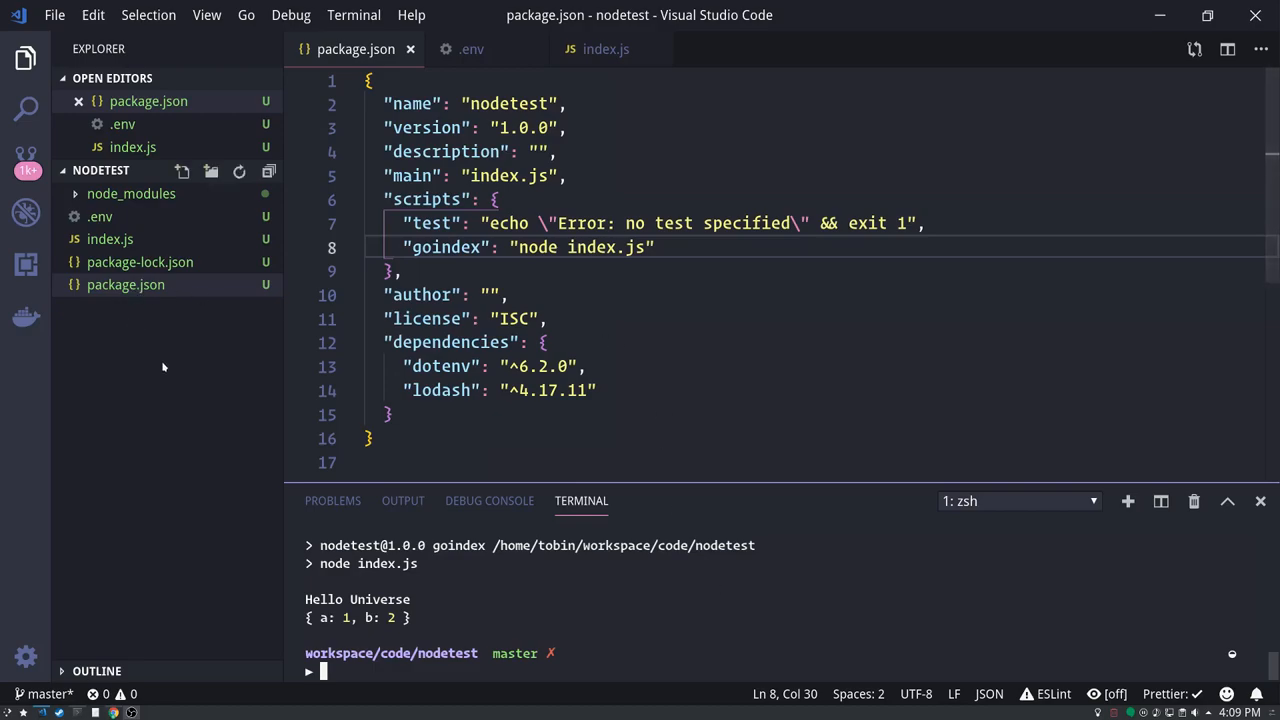
{"action": "mouse_move", "coordinate": [178, 196]}
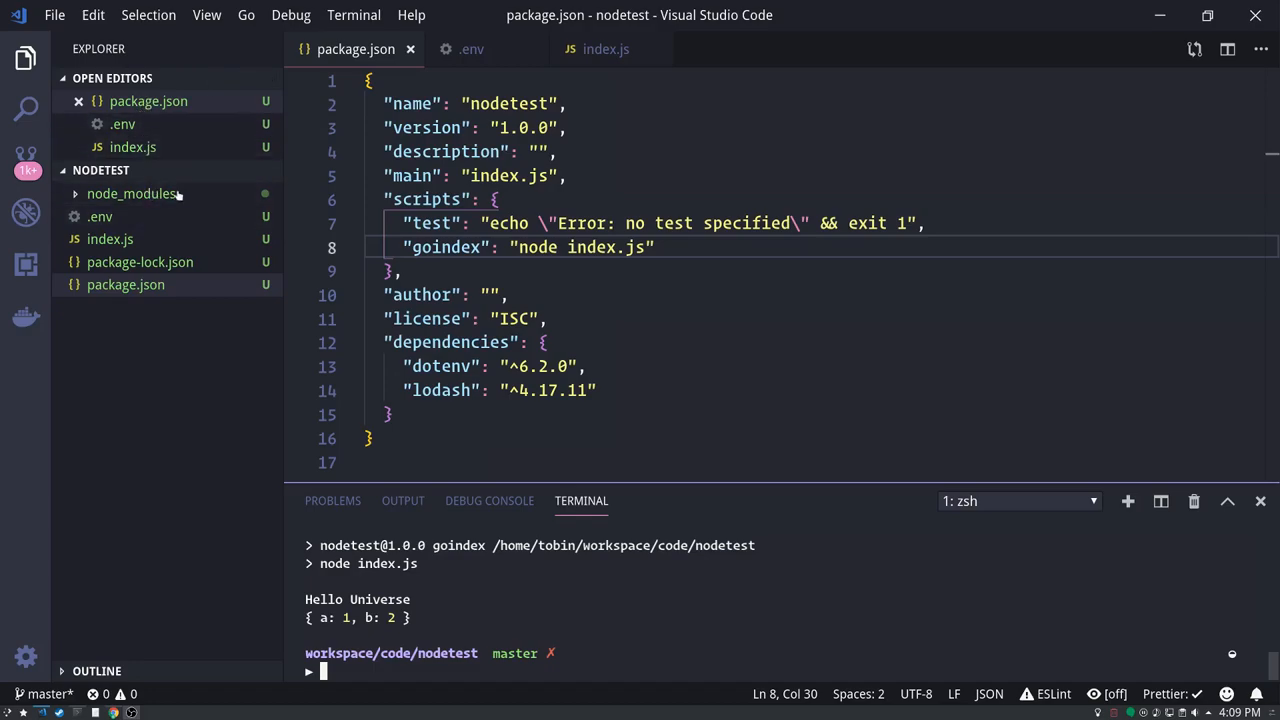
{"action": "mouse_move", "coordinate": [660, 616]}
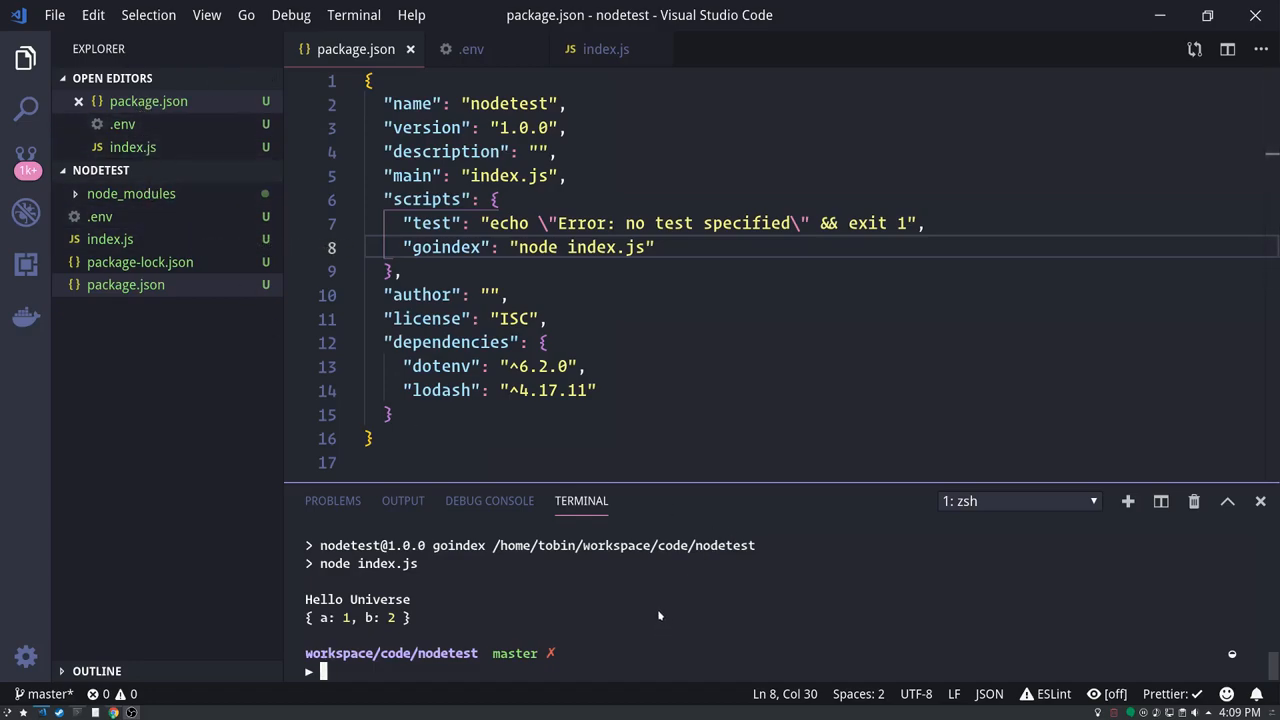
- Run git status, showing node_modules/, package-lock.json and package.json as untracked
{"action": "type", "text": "git status"}
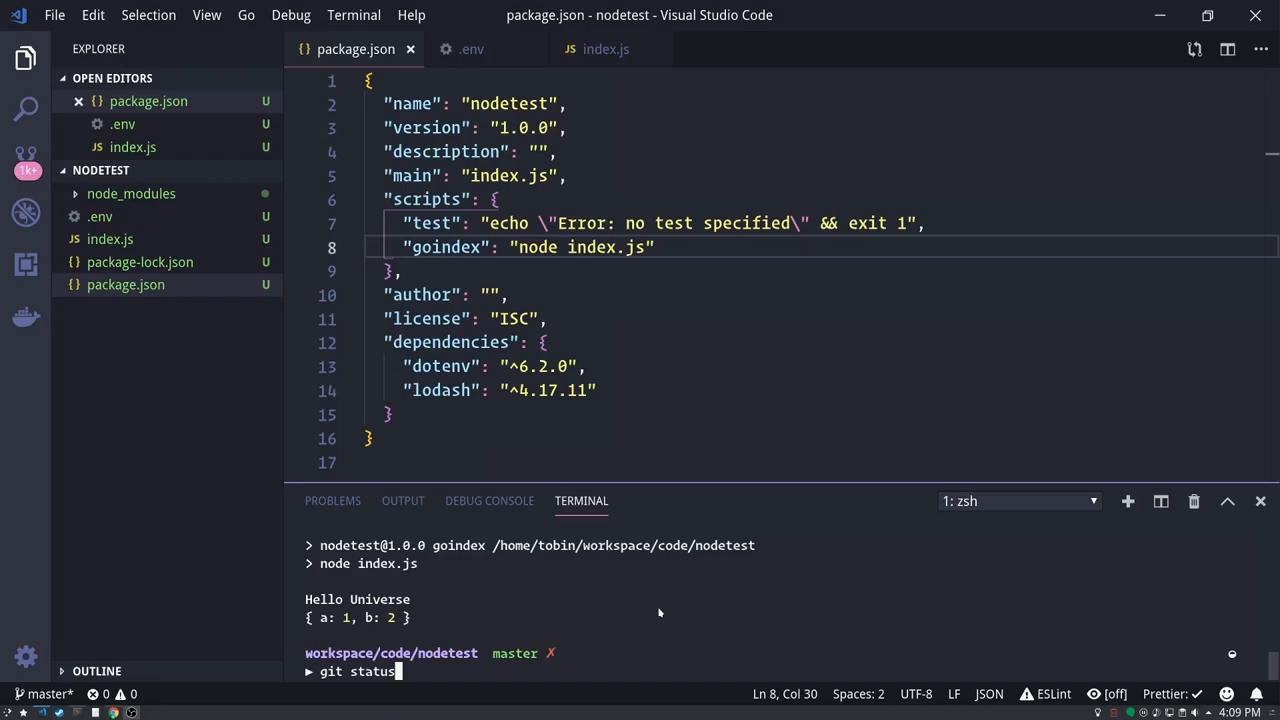
{"action": "mouse_move", "coordinate": [132, 192]}
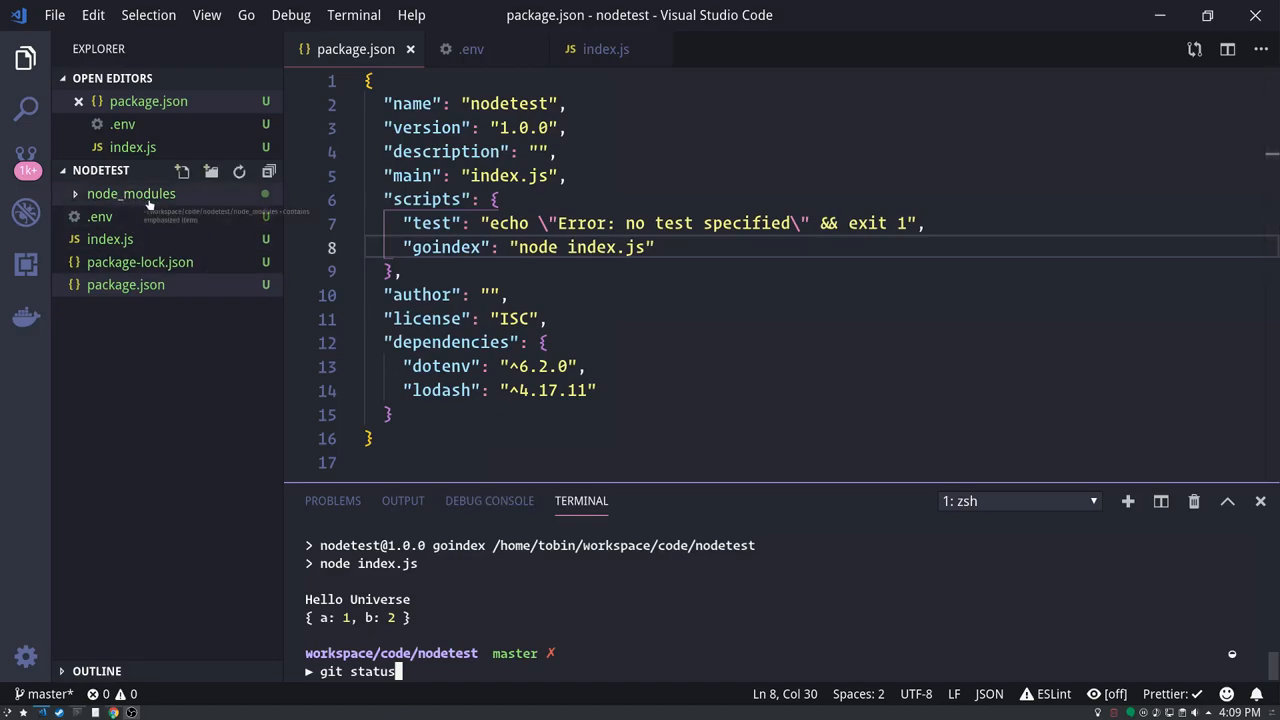
{"action": "mouse_move", "coordinate": [690, 596]}
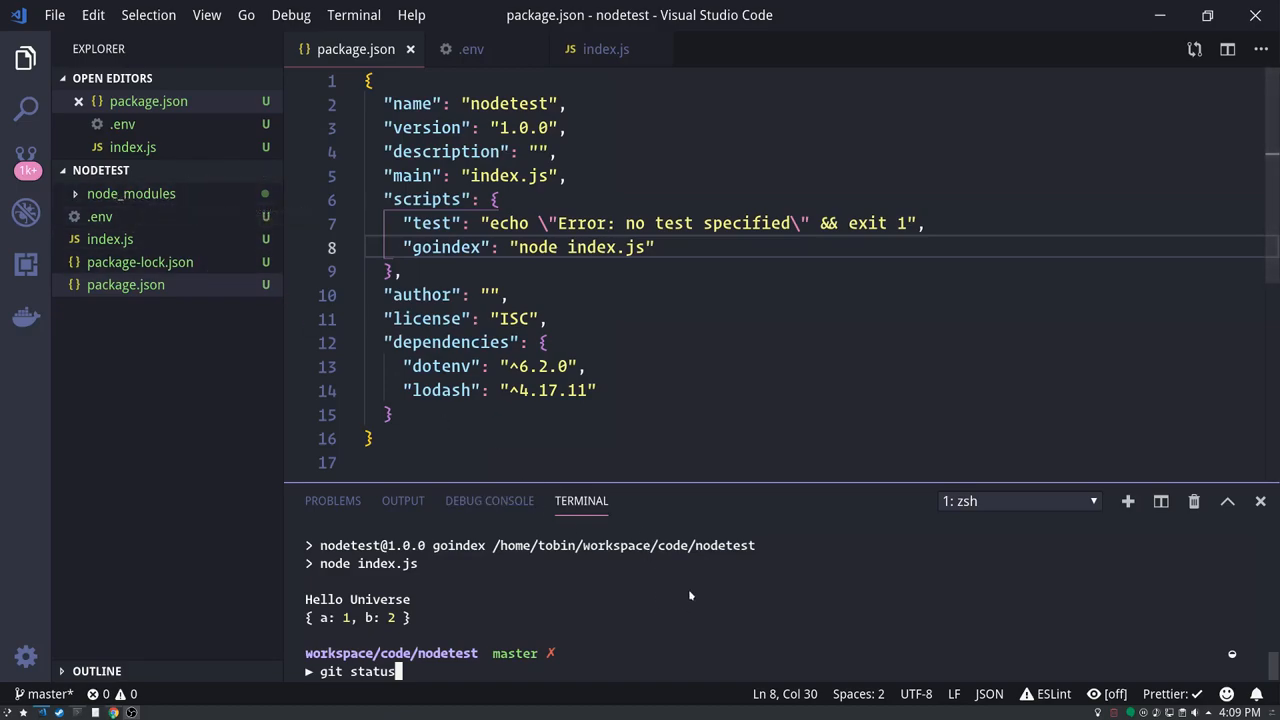
{"action": "mouse_move", "coordinate": [688, 584]}
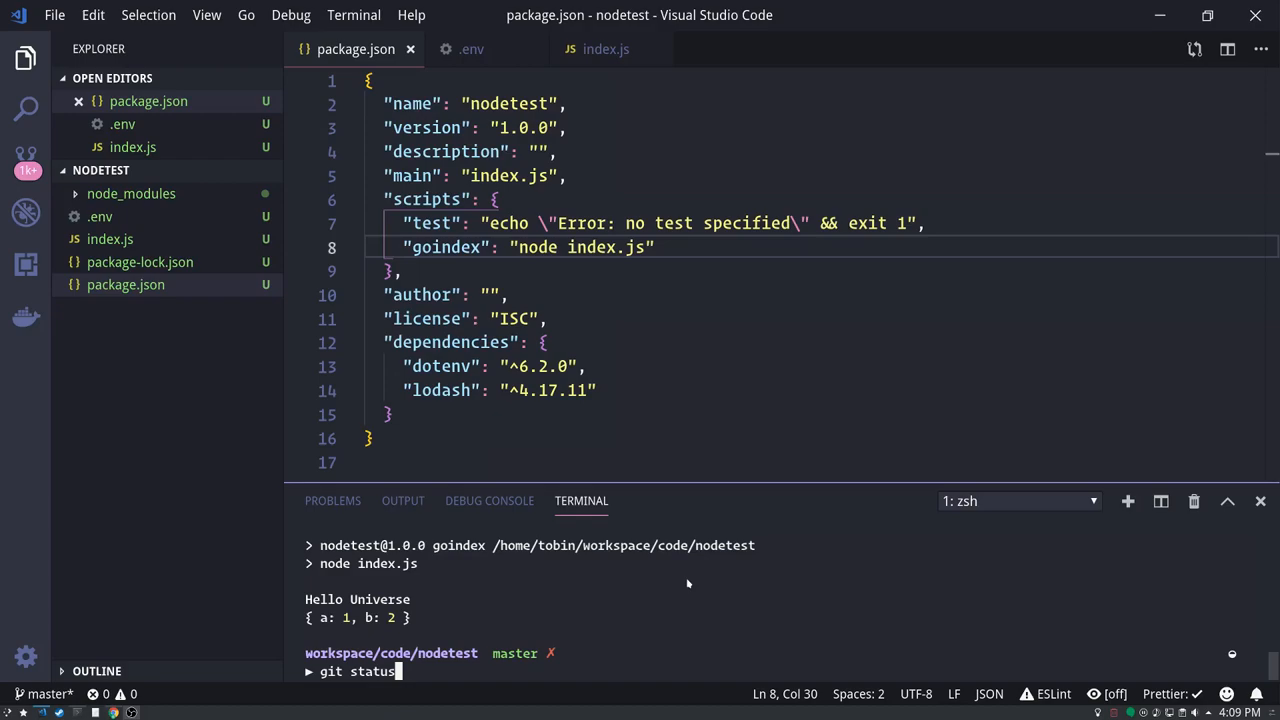
{"action": "key", "text": "Return"}
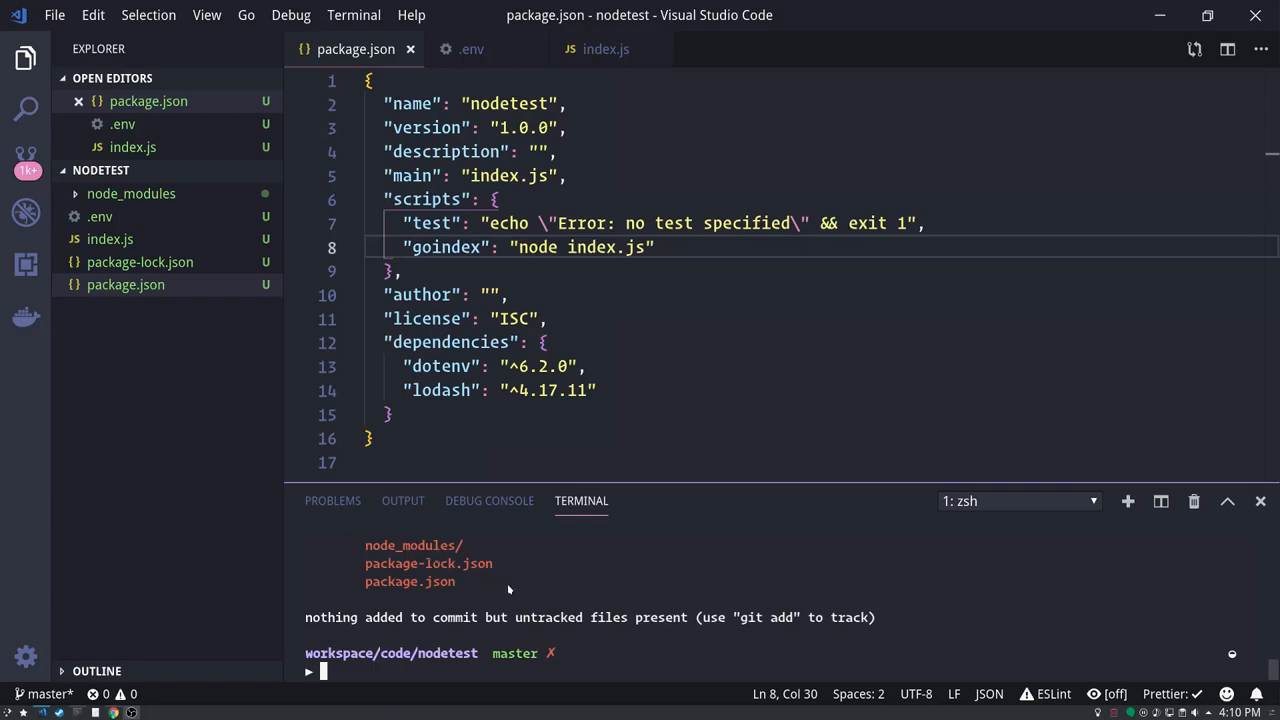
{"action": "mouse_move", "coordinate": [586, 572]}
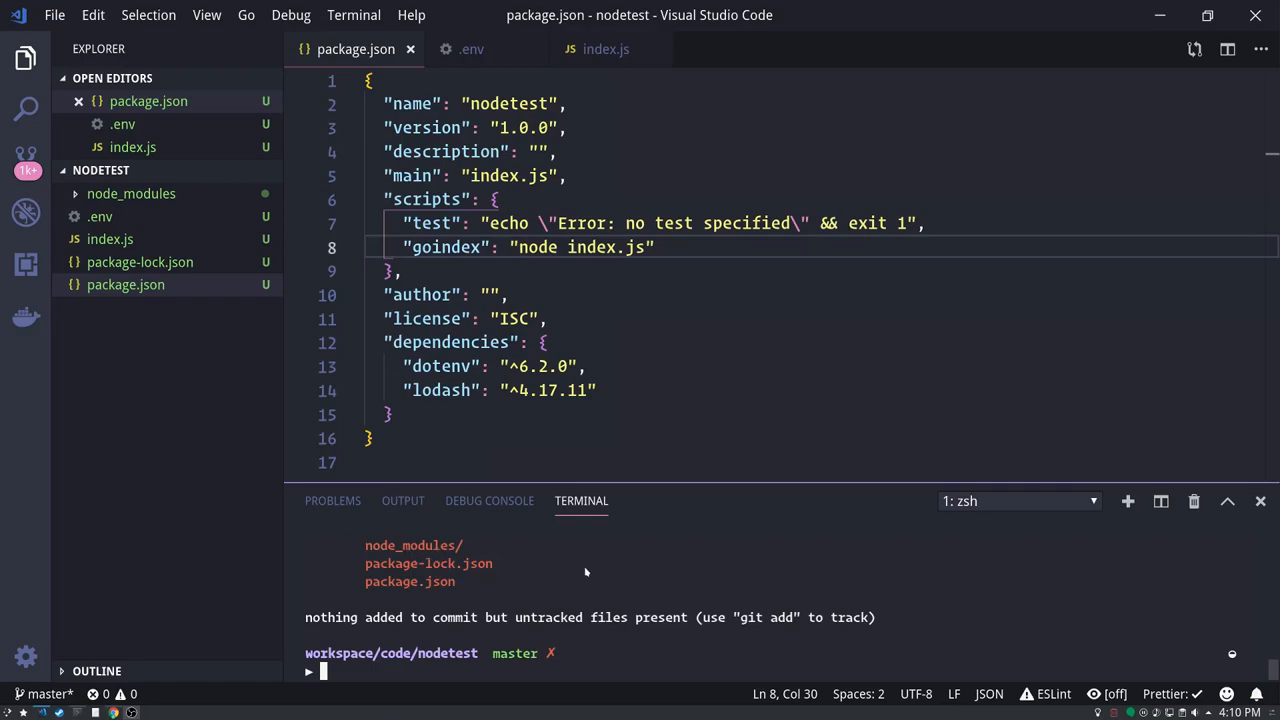
{"action": "mouse_move", "coordinate": [168, 390]}
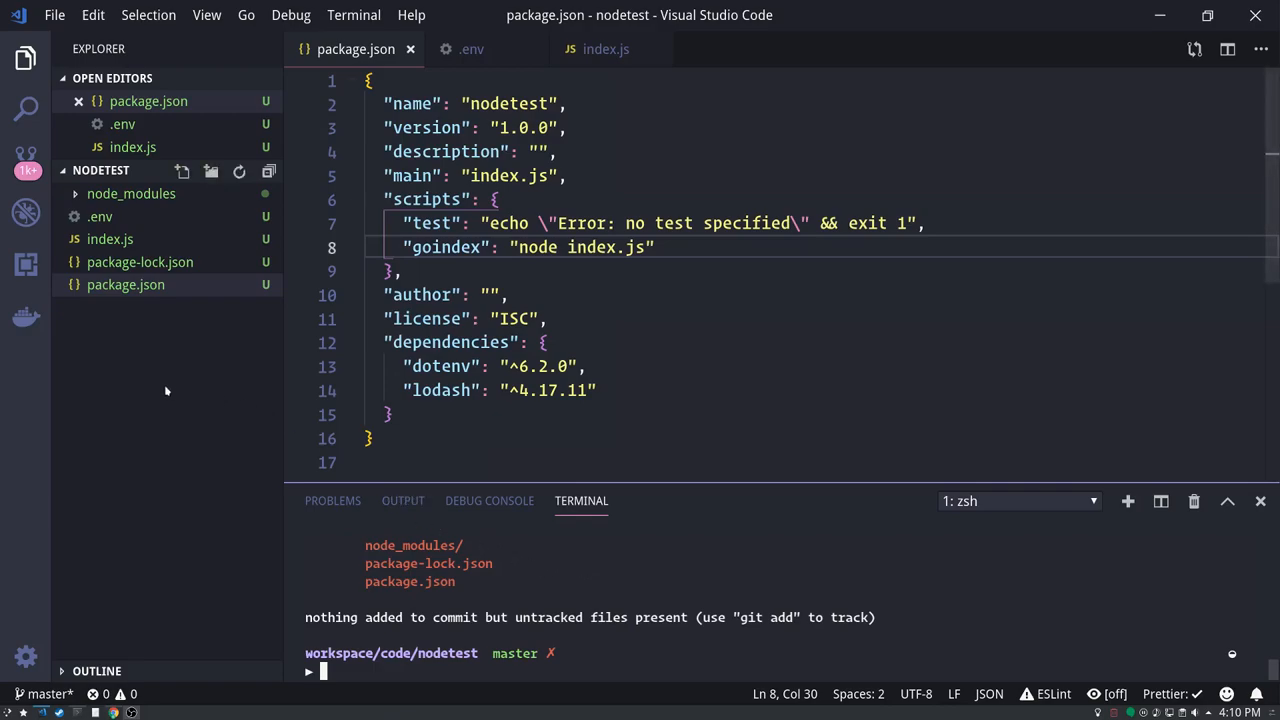
- Create a .gitignore file in the project root containing node_modules and save it
{"action": "left_click", "coordinate": [184, 170]}
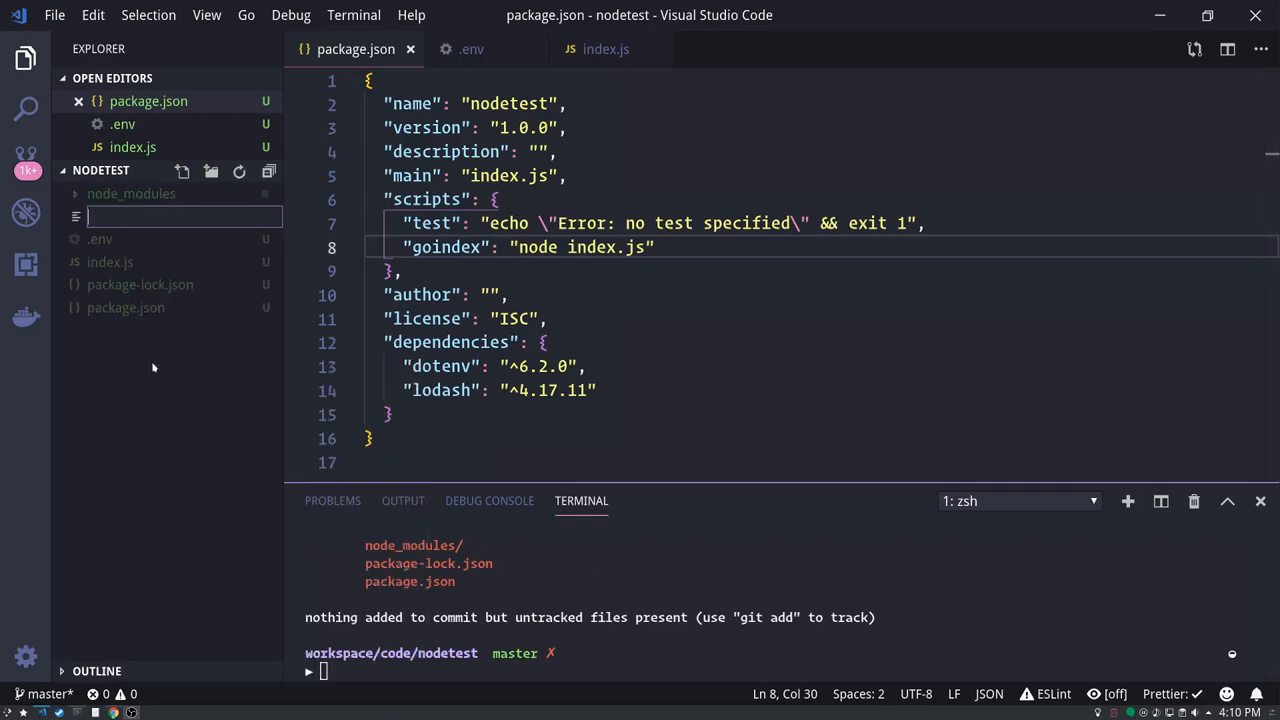
{"action": "type", "text": ".i"}
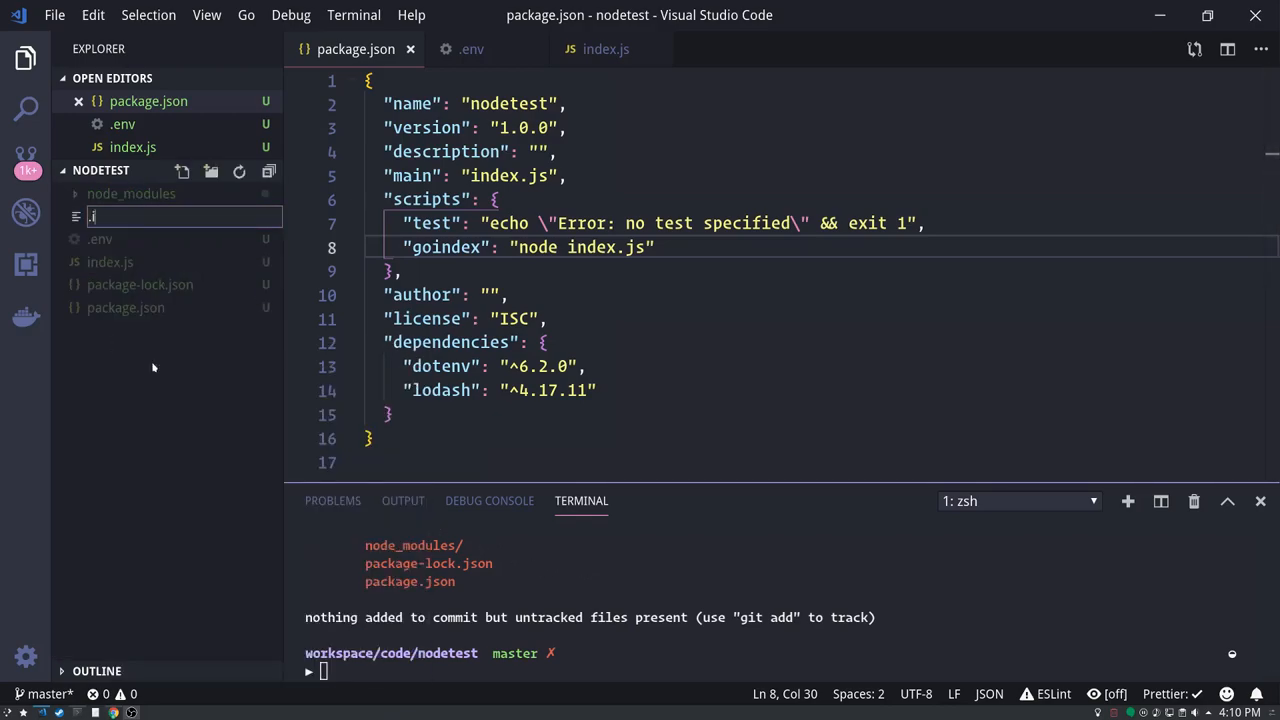
{"action": "type", "text": "gitignore"}
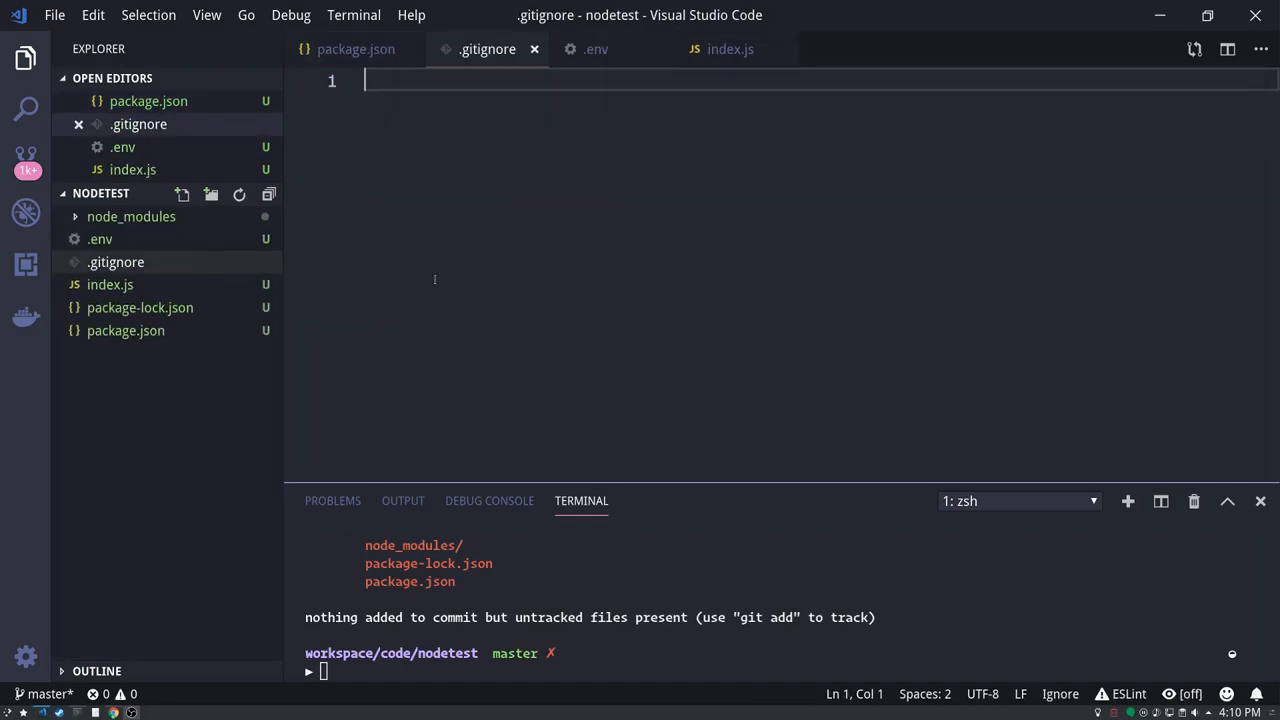
{"action": "type", "text": "node_"}
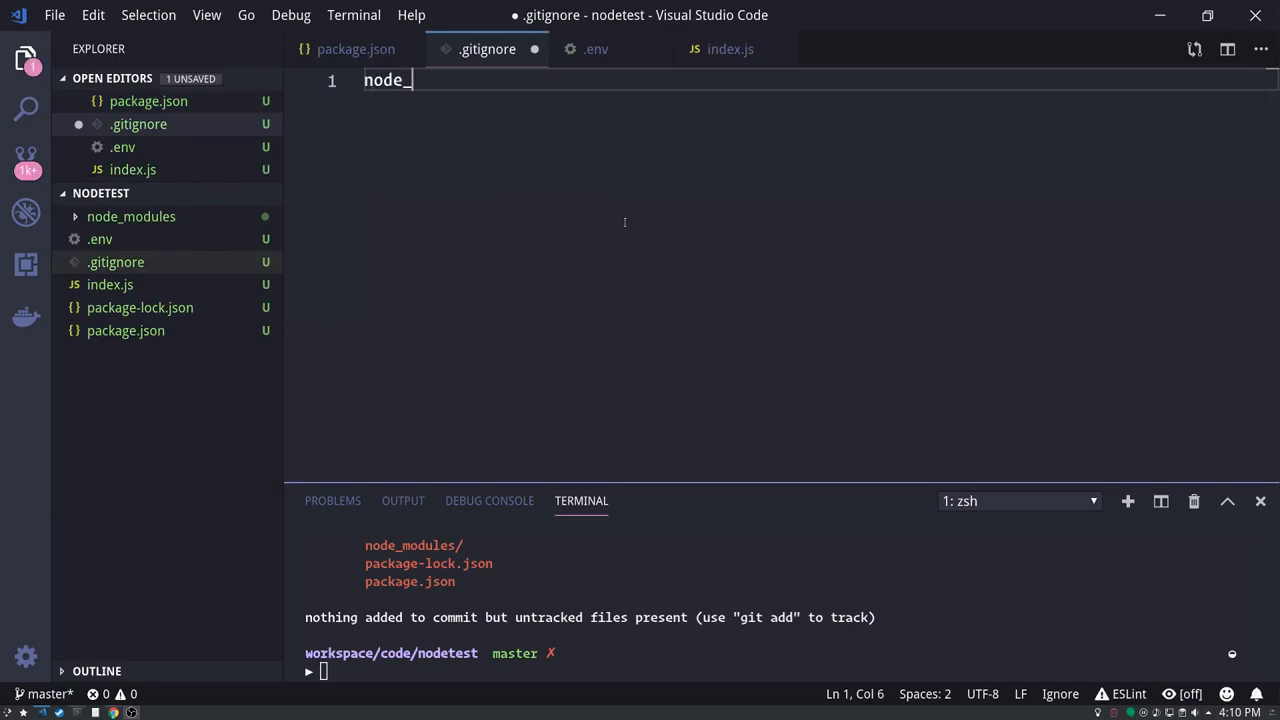
{"action": "type", "text": "modules"}
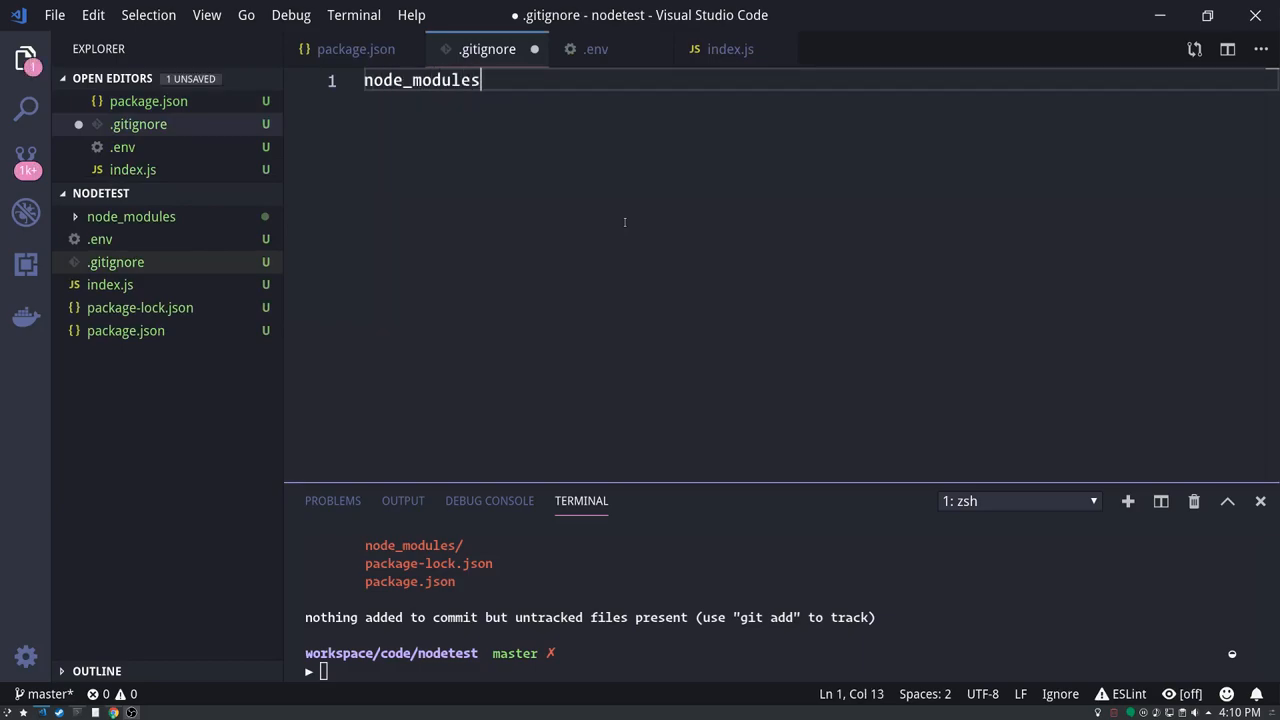
{"action": "key", "text": "ctrl+s"}
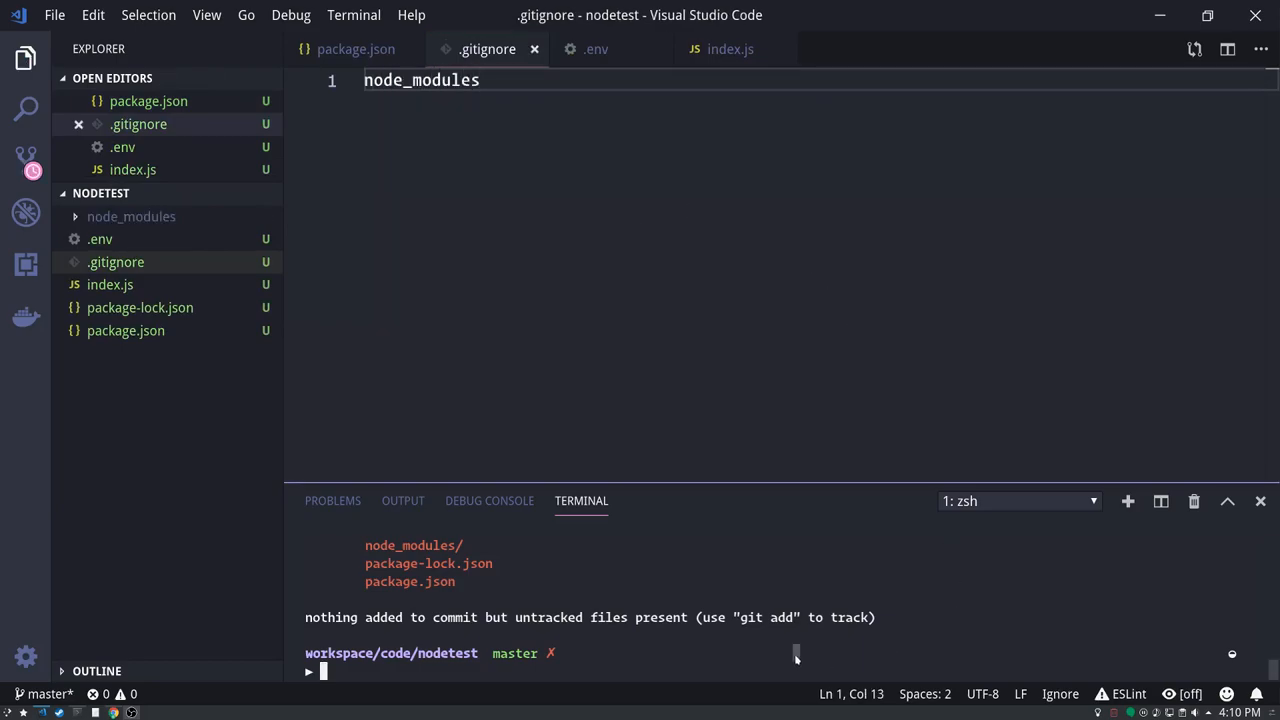
- Re-run git status to confirm node_modules is no longer listed, then return to package.json
{"action": "type", "text": "git st"}
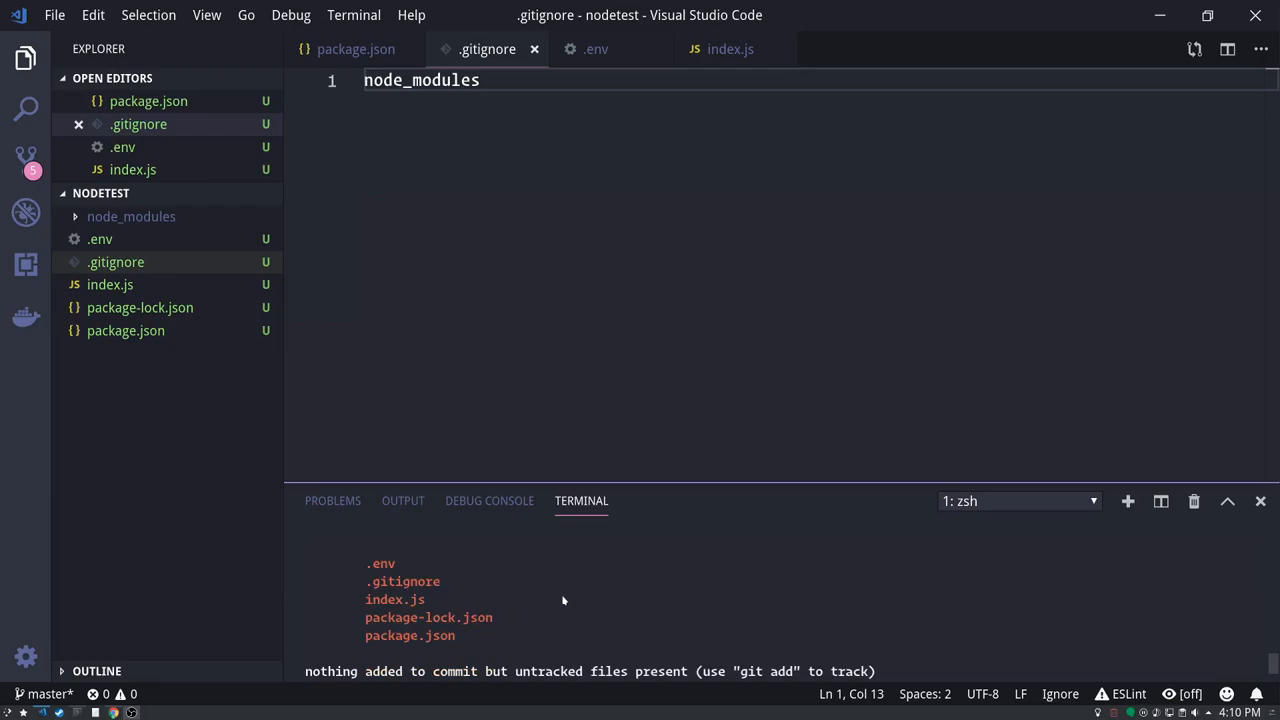
{"action": "mouse_move", "coordinate": [572, 588]}
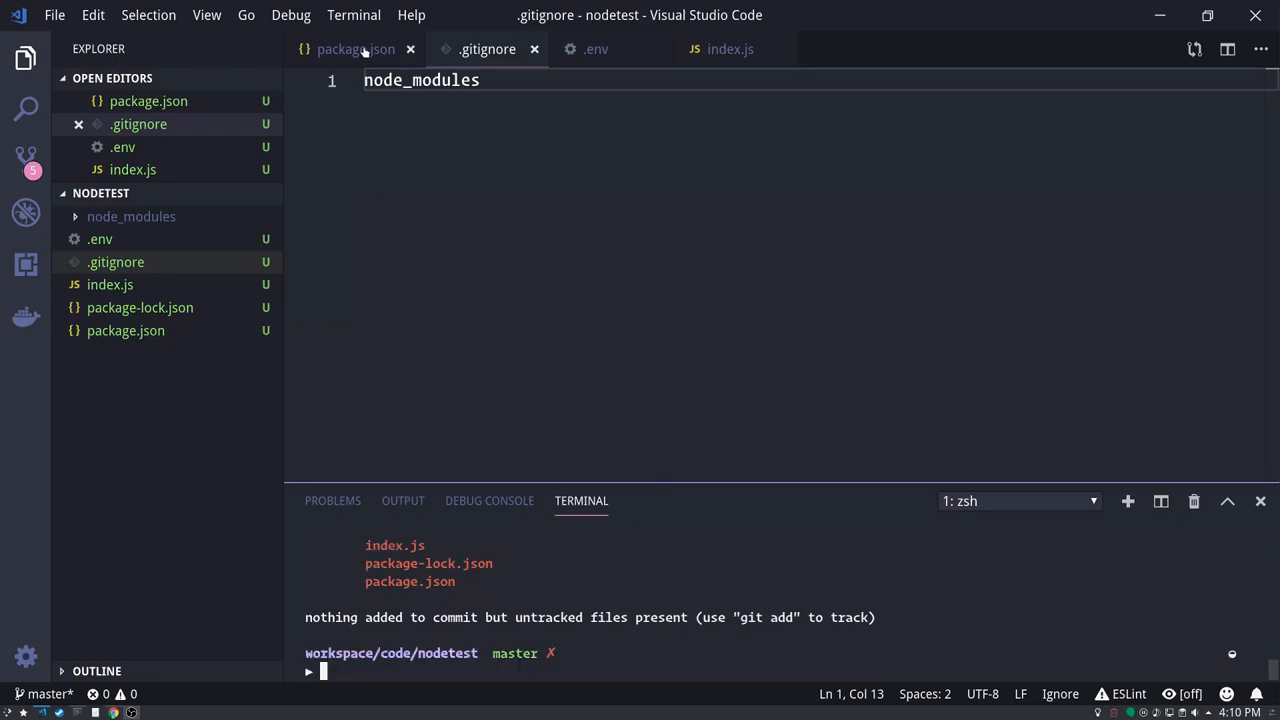
{"action": "left_click", "coordinate": [348, 48]}
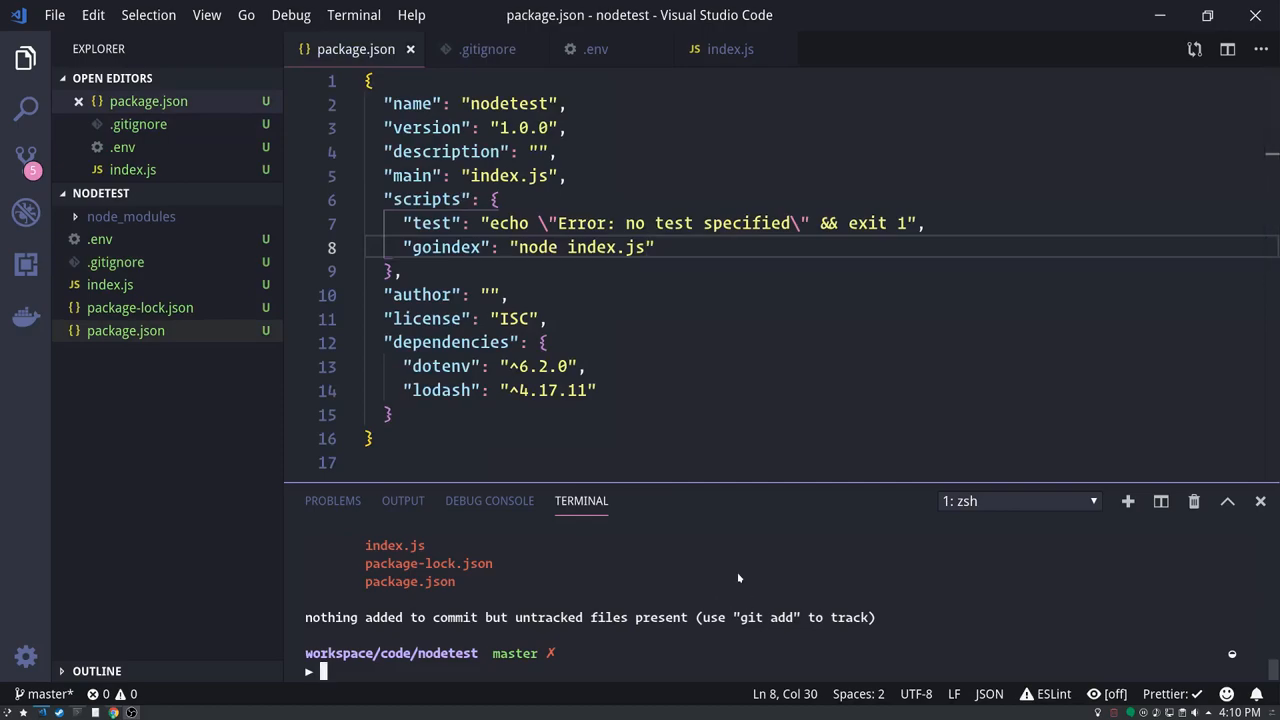
- Delete node_modules with rm -rf and reinstall the dependencies with npm install
{"action": "type", "text": "rm -rf node_mod"}
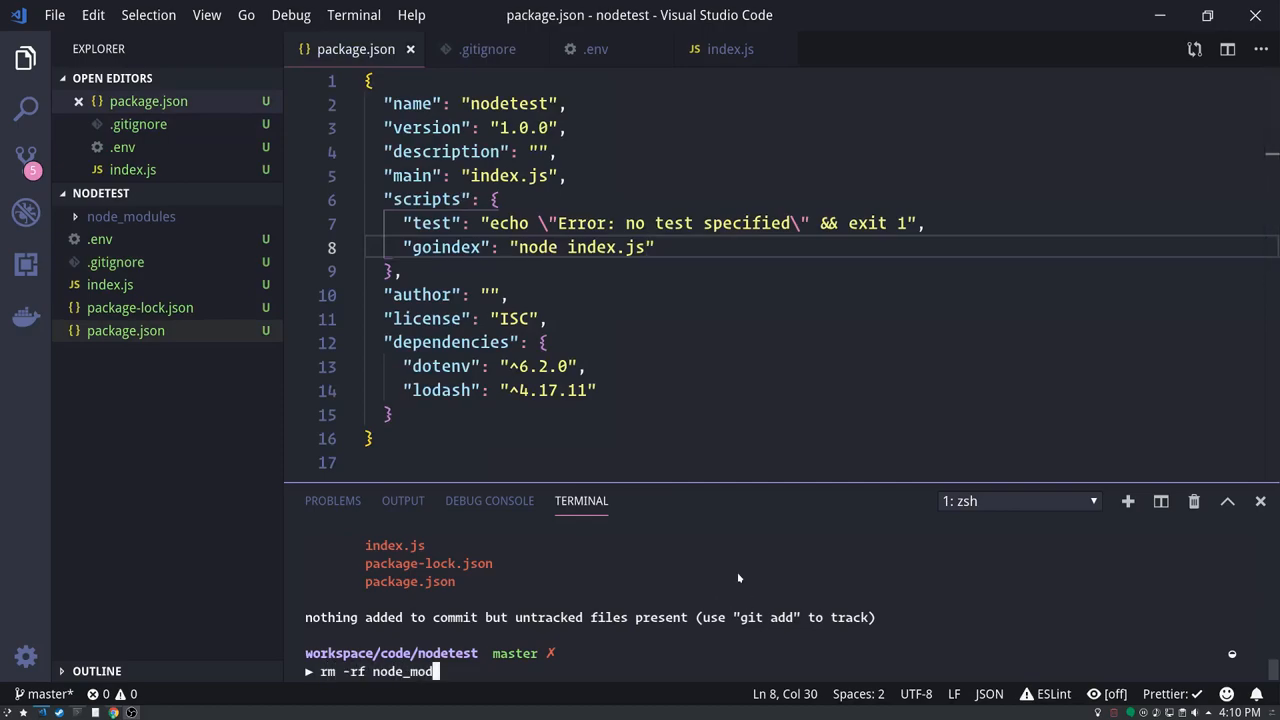
{"action": "key", "text": "Return"}
{"action": "type", "text": "npm insta"}
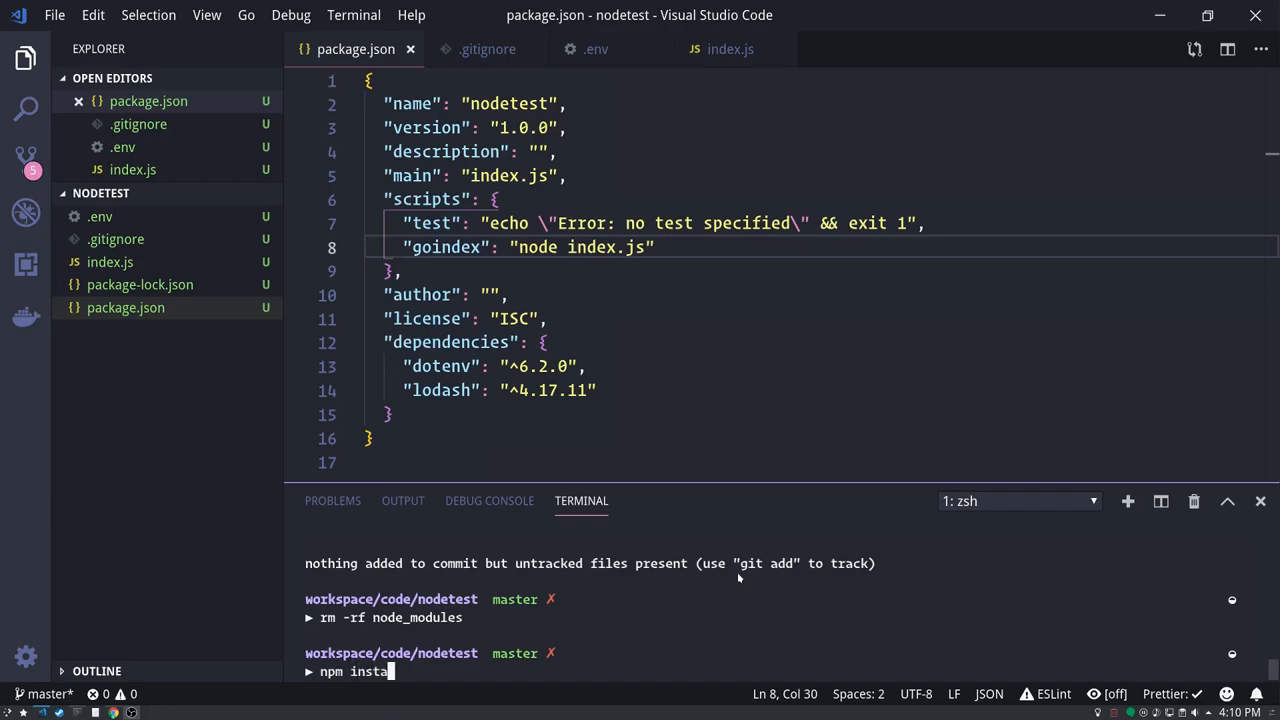
{"action": "type", "text": "ll"}
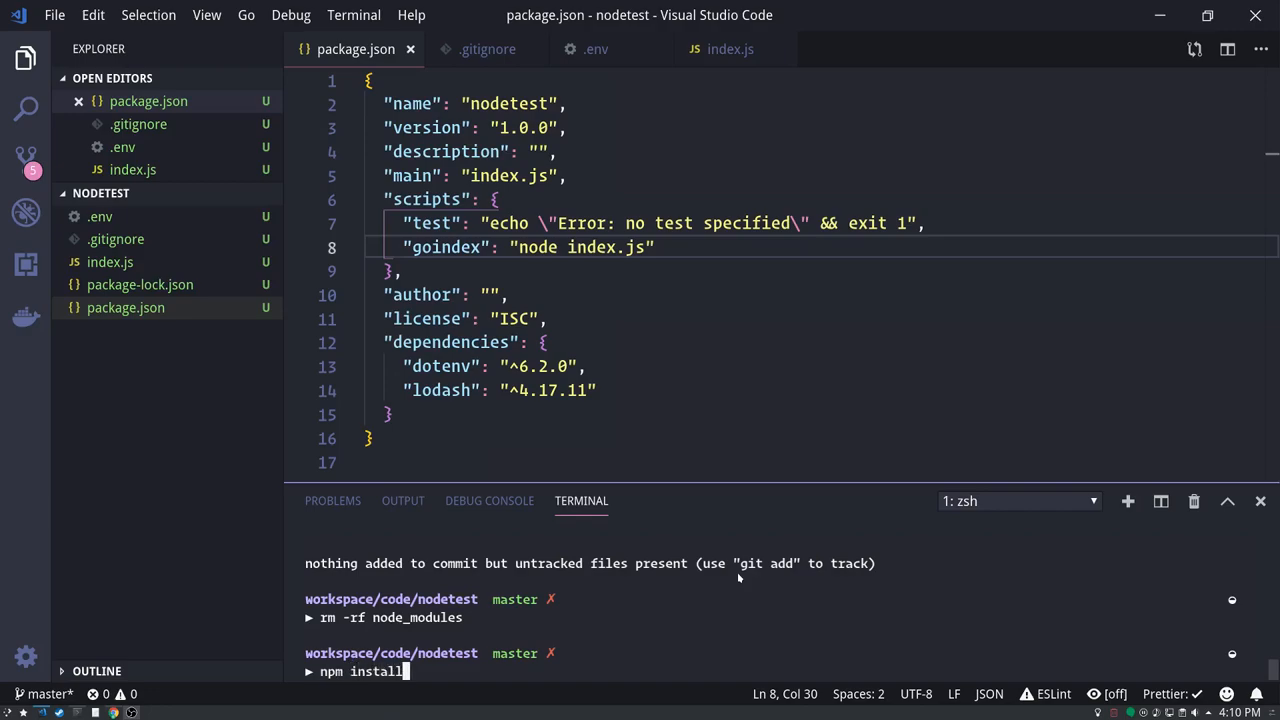
{"action": "key", "text": "Return"}
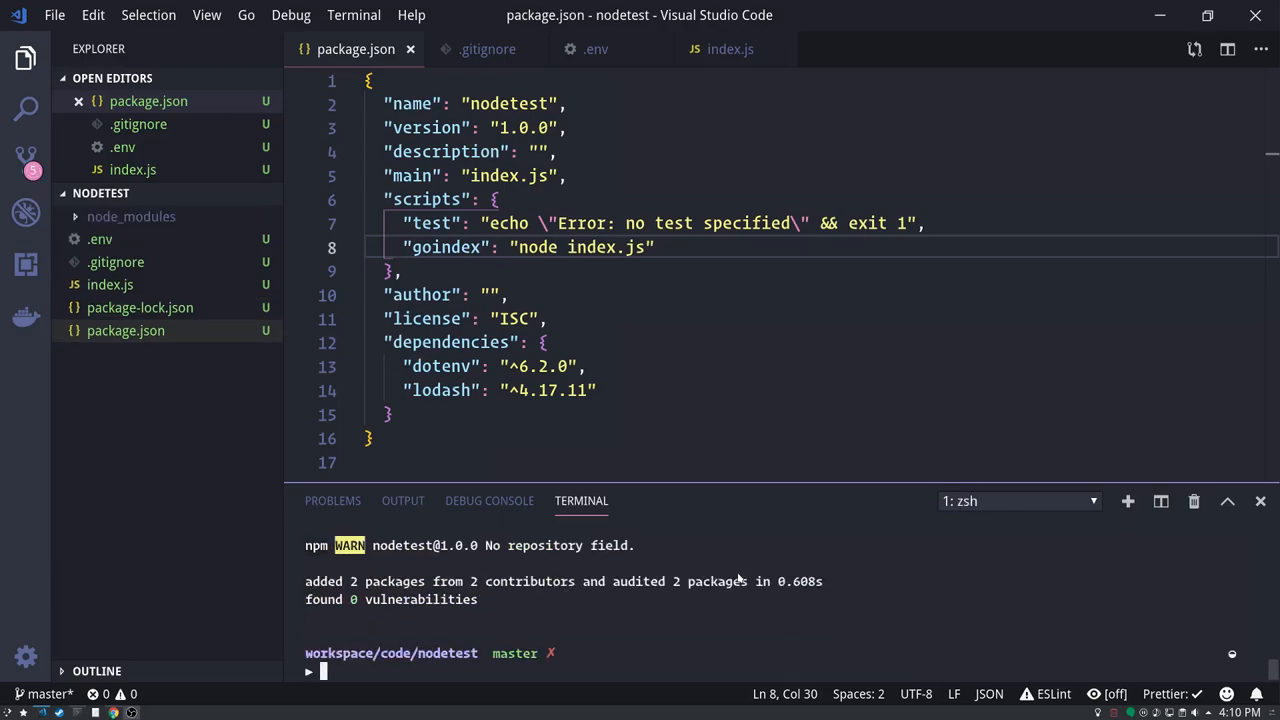
{"action": "mouse_move", "coordinate": [784, 624]}
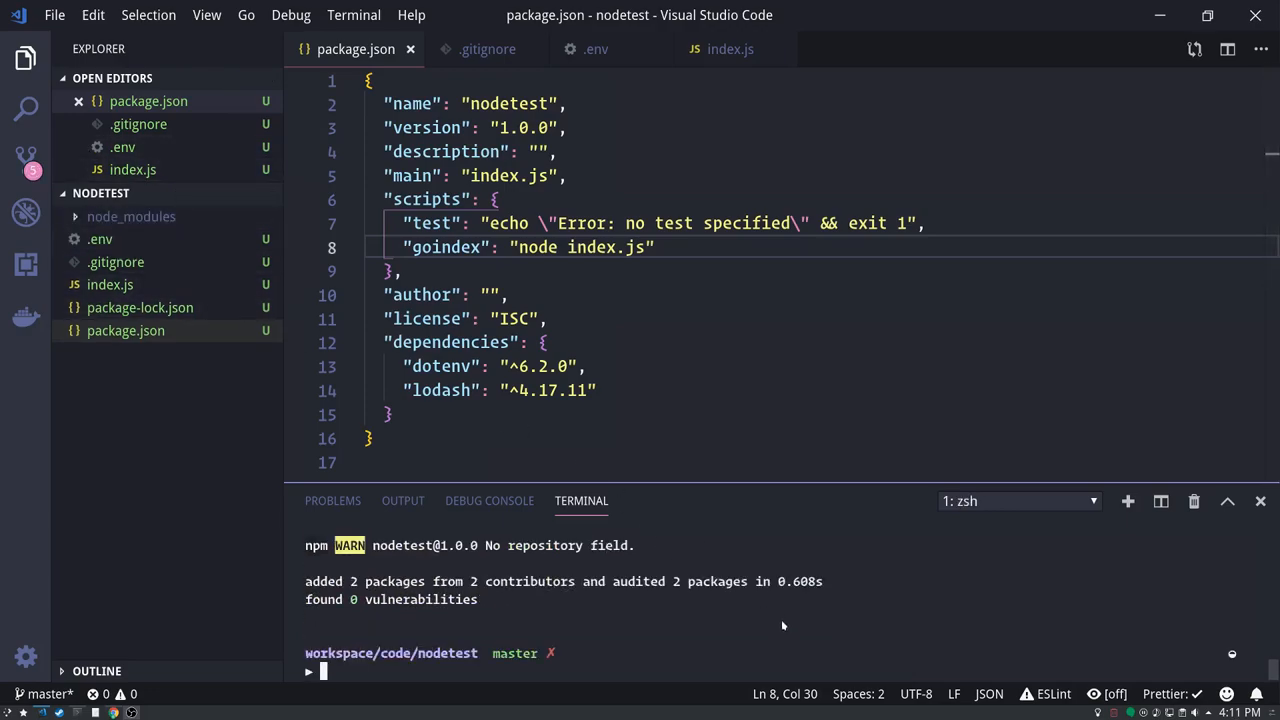
- Run npm run goindex, printing Hello Universe and { a: 1, b: 2 }
{"action": "type", "text": "npm run goin"}
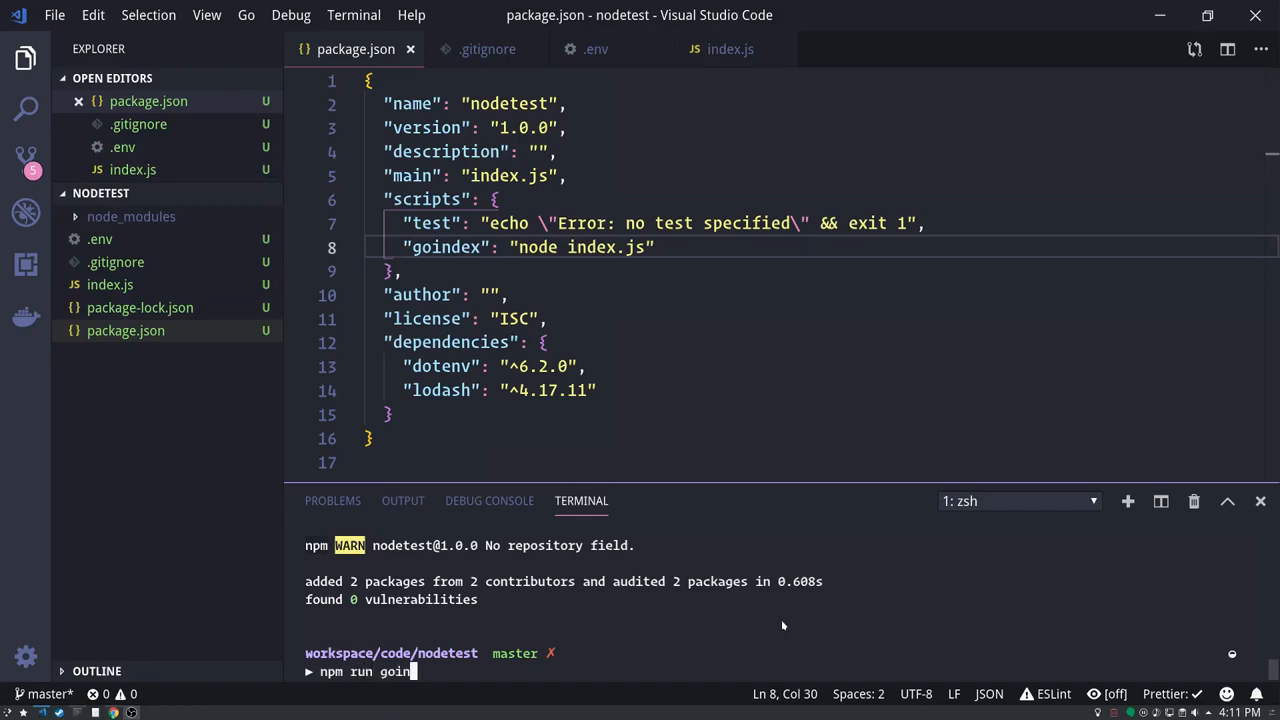
{"action": "key", "text": "Return"}
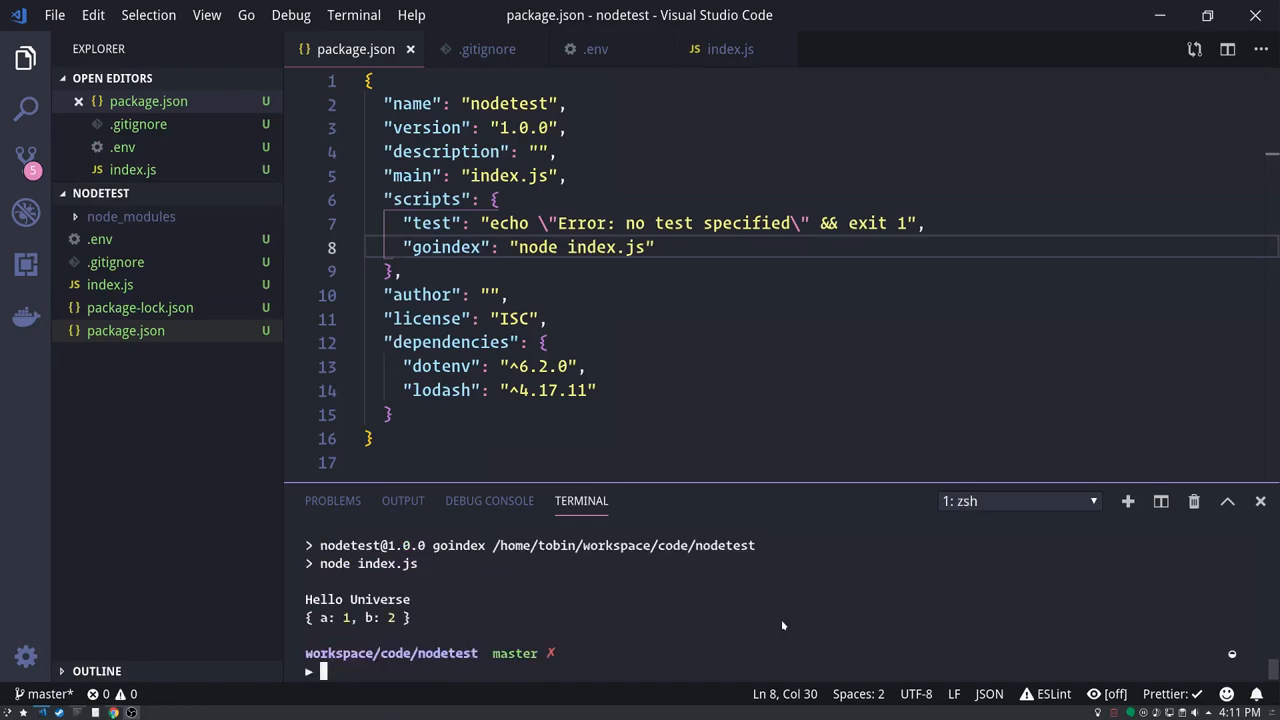